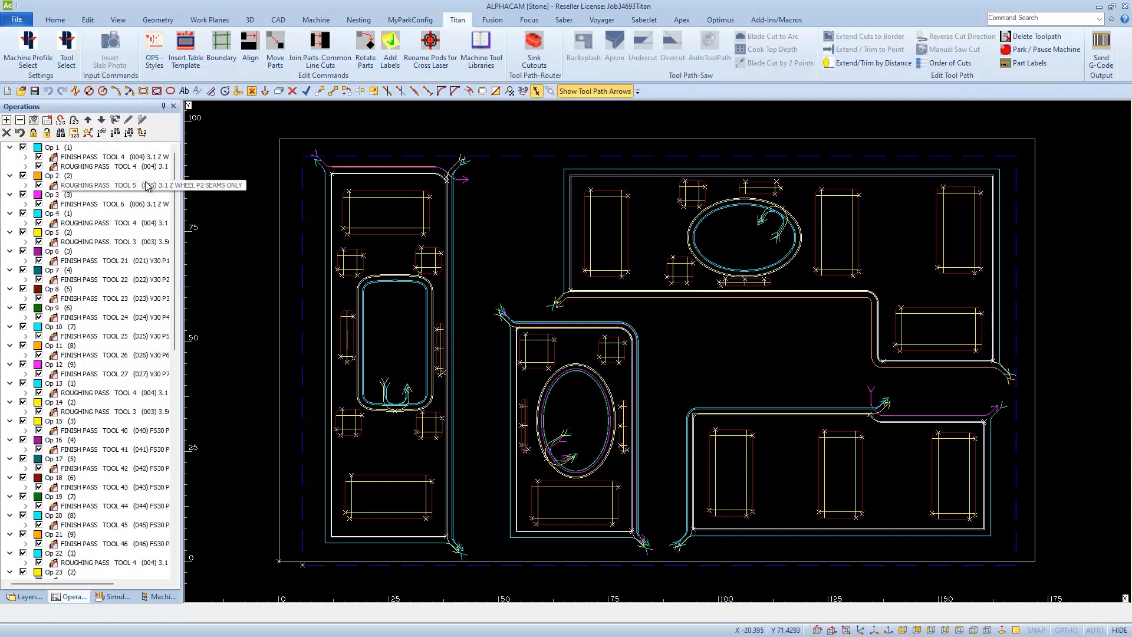
pyautogui.moveTo(109, 157)
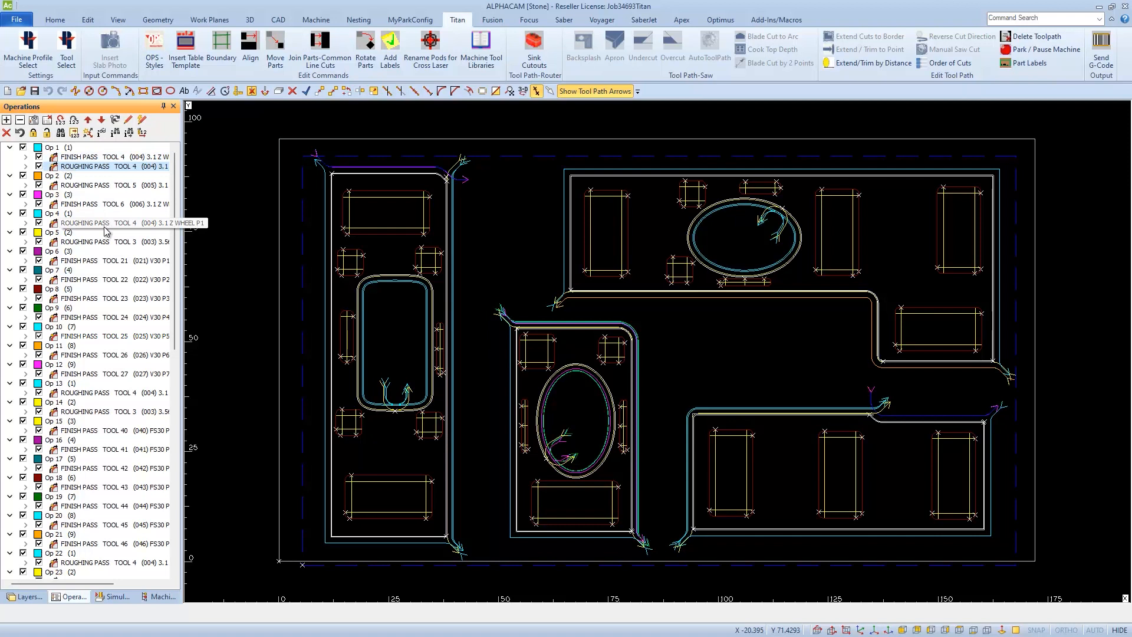
# Step: Point out the two roughing passes in the operations list that both use Tool 4
pyautogui.click(94, 166)
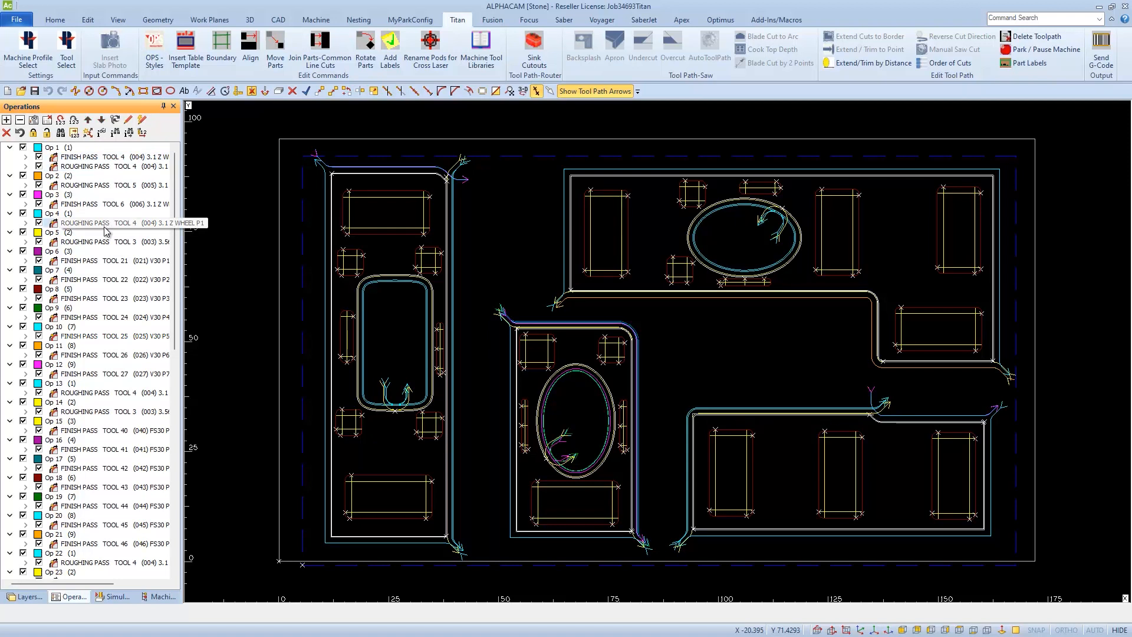
pyautogui.moveTo(106, 260)
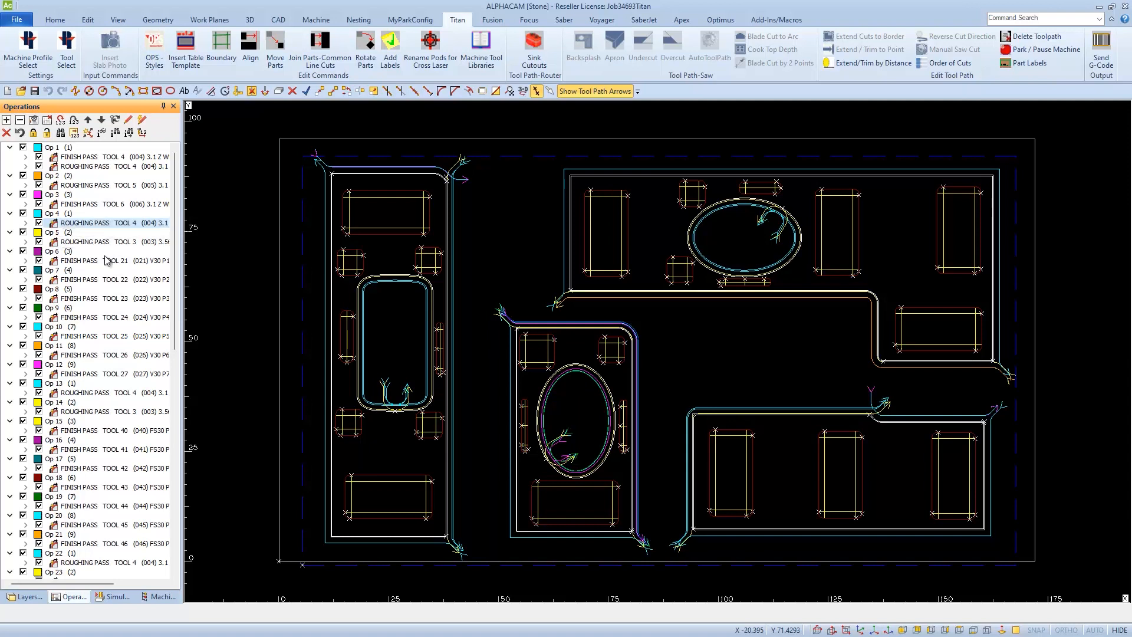
pyautogui.moveTo(109, 391)
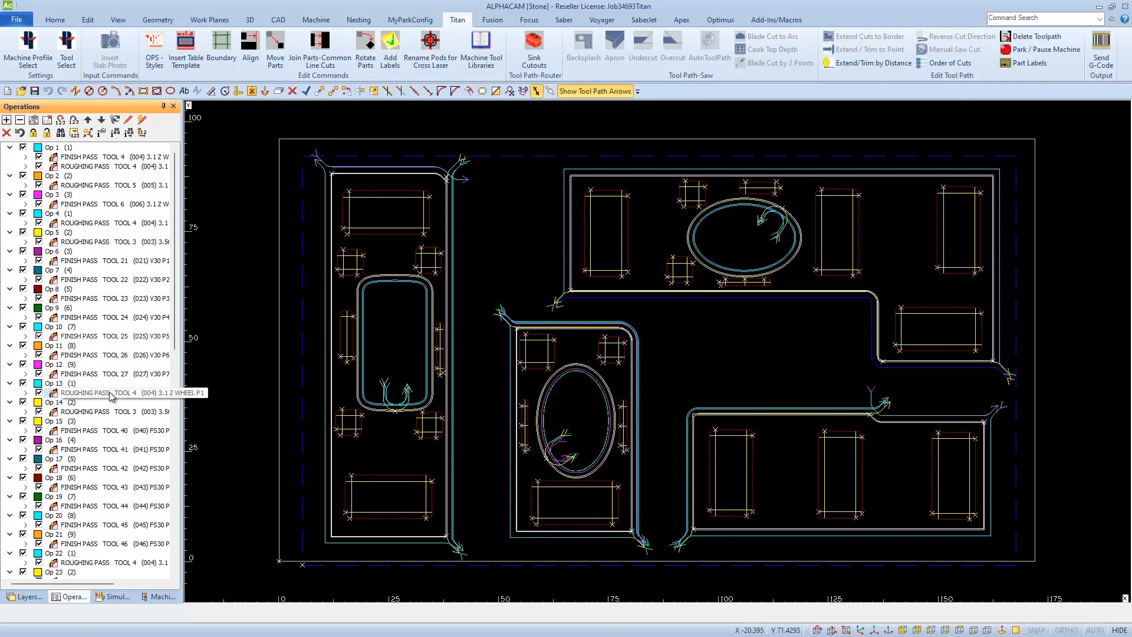
pyautogui.click(108, 391)
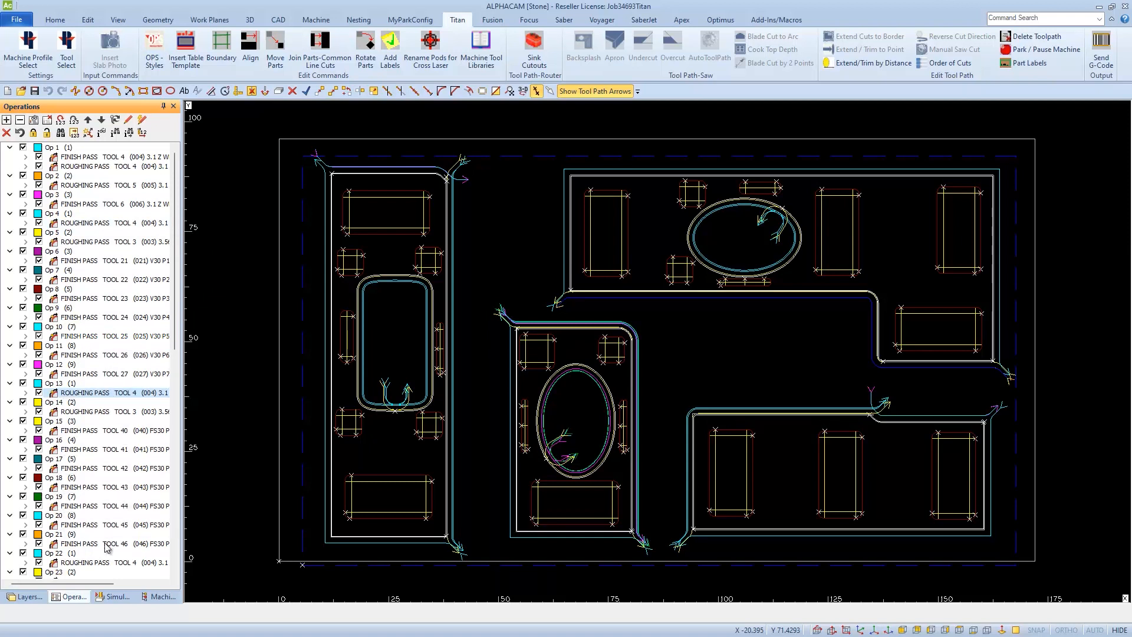
pyautogui.moveTo(112, 561)
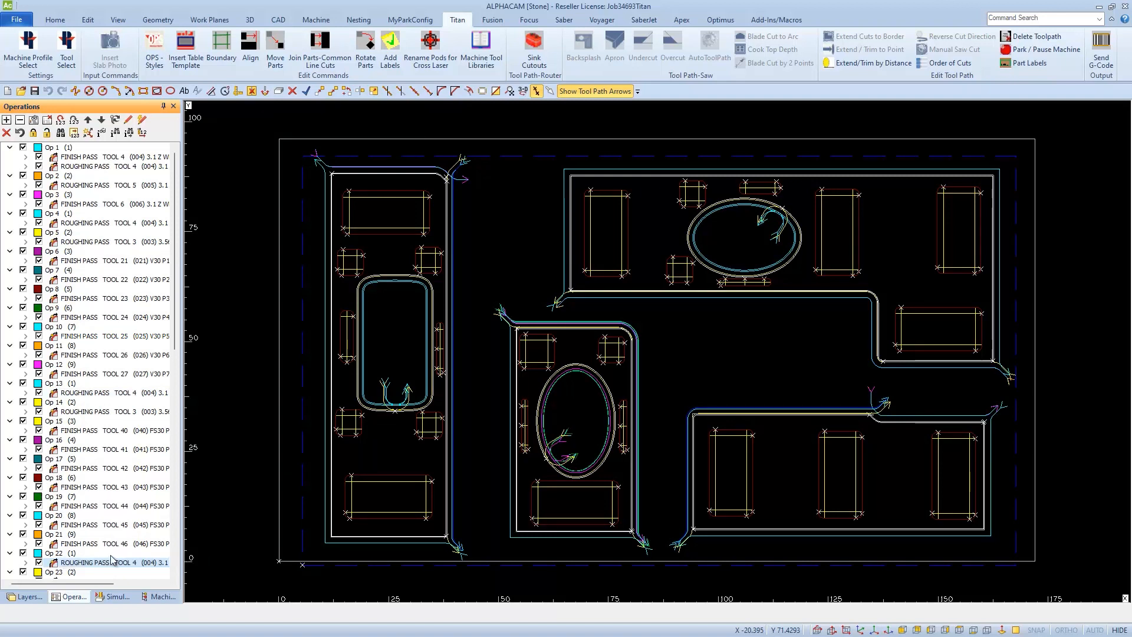
pyautogui.moveTo(137, 204)
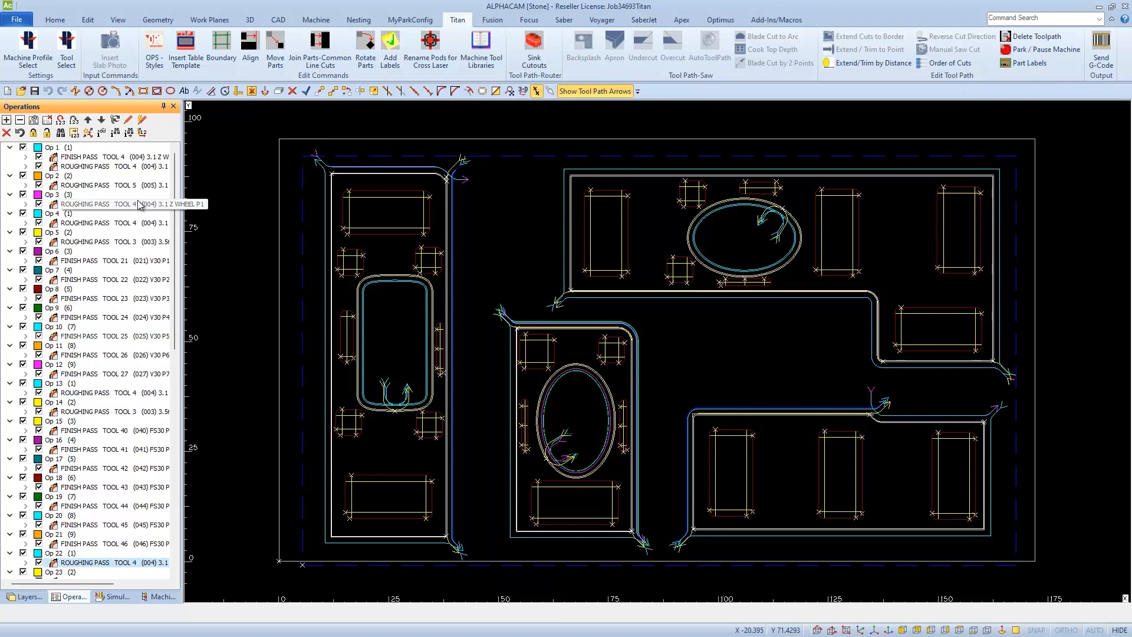
pyautogui.moveTo(142, 132)
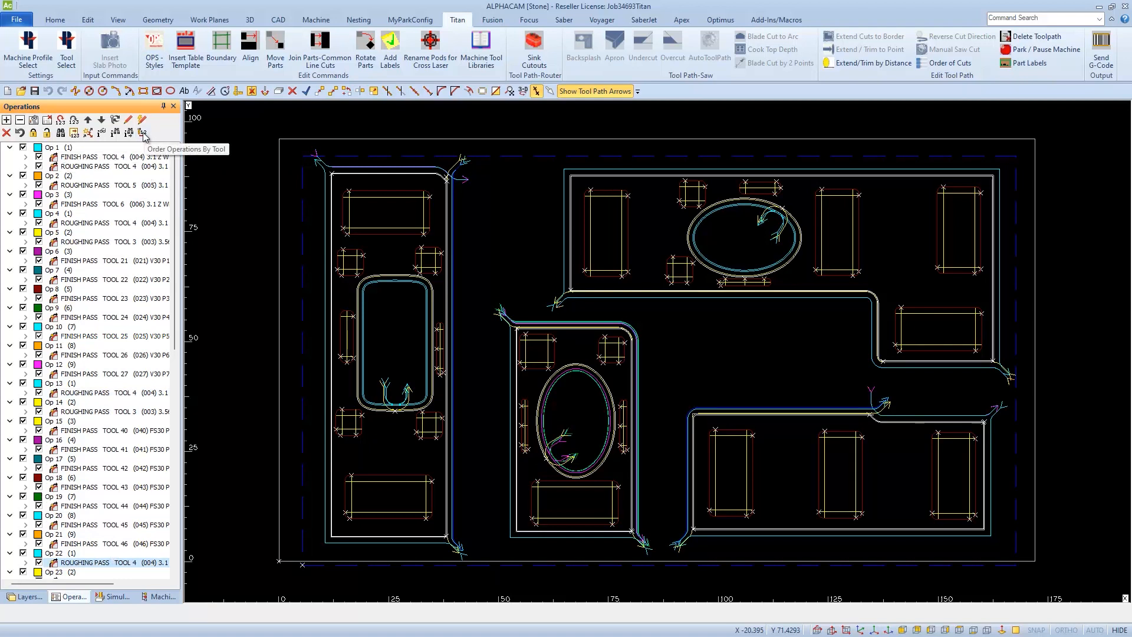
# Step: Bring up Order Operations By Tool and import the drawing's tools into its list
pyautogui.click(144, 133)
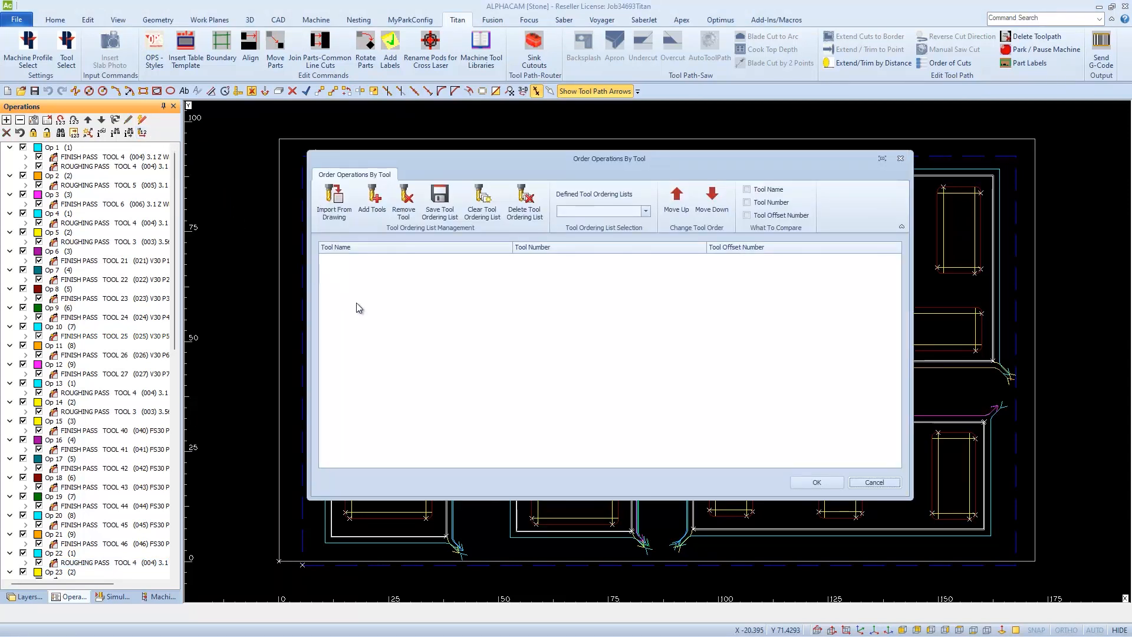
pyautogui.moveTo(360, 268)
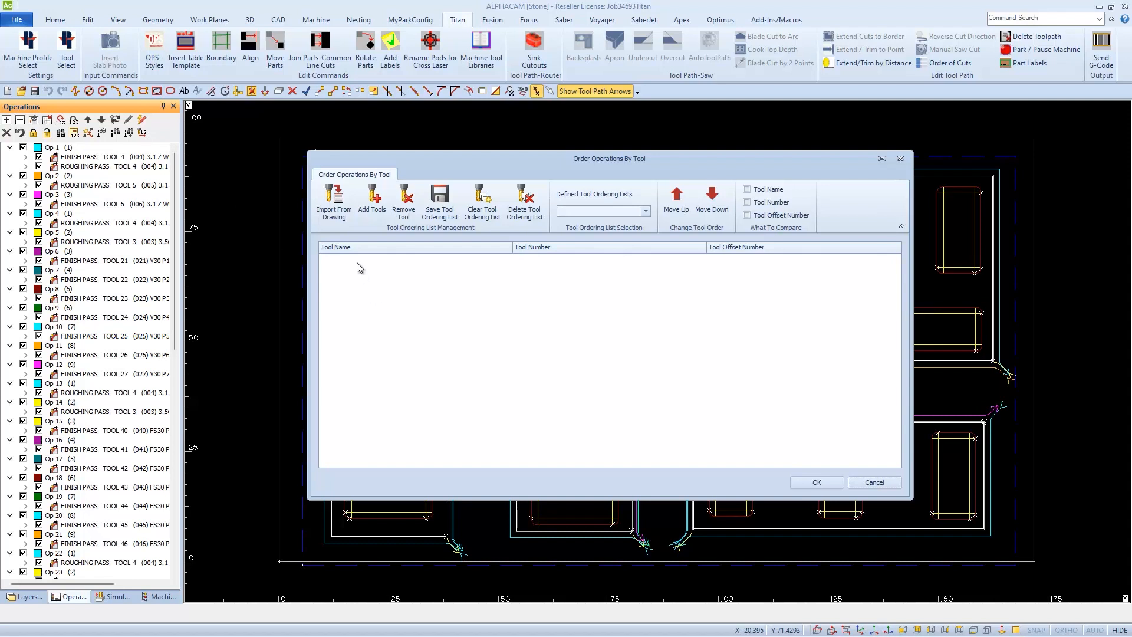
pyautogui.moveTo(333, 200)
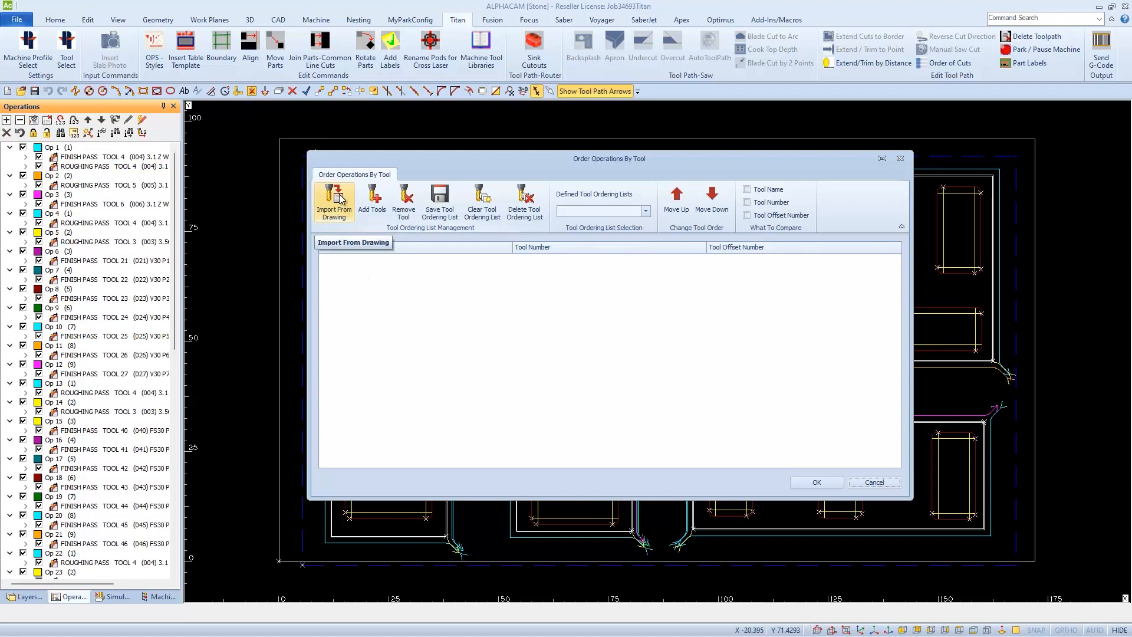
pyautogui.click(334, 202)
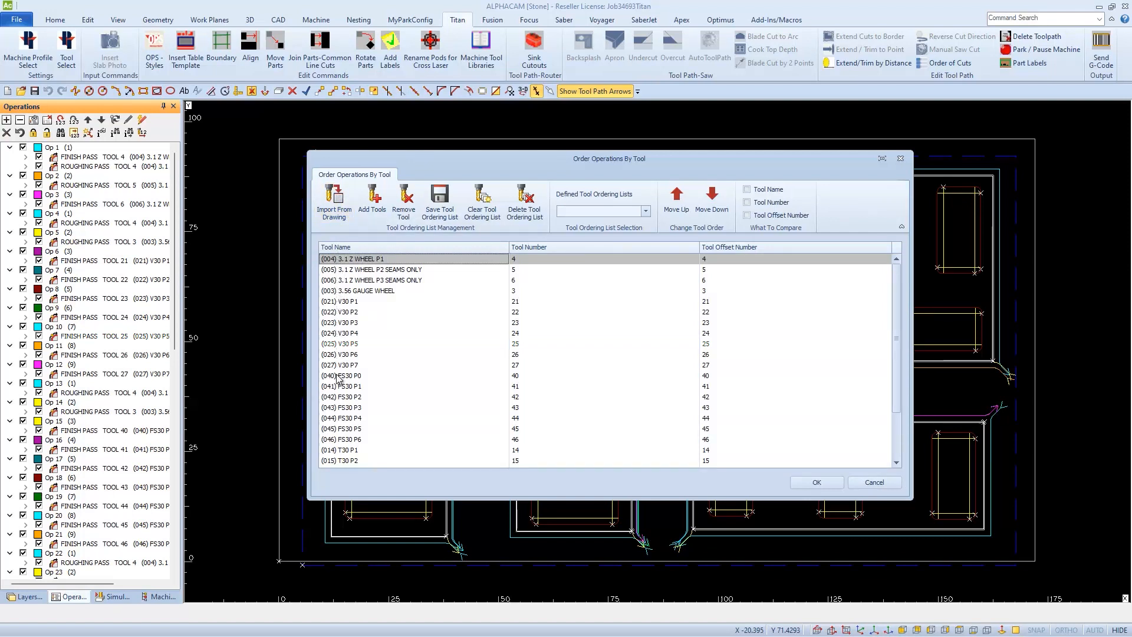
pyautogui.moveTo(515, 317)
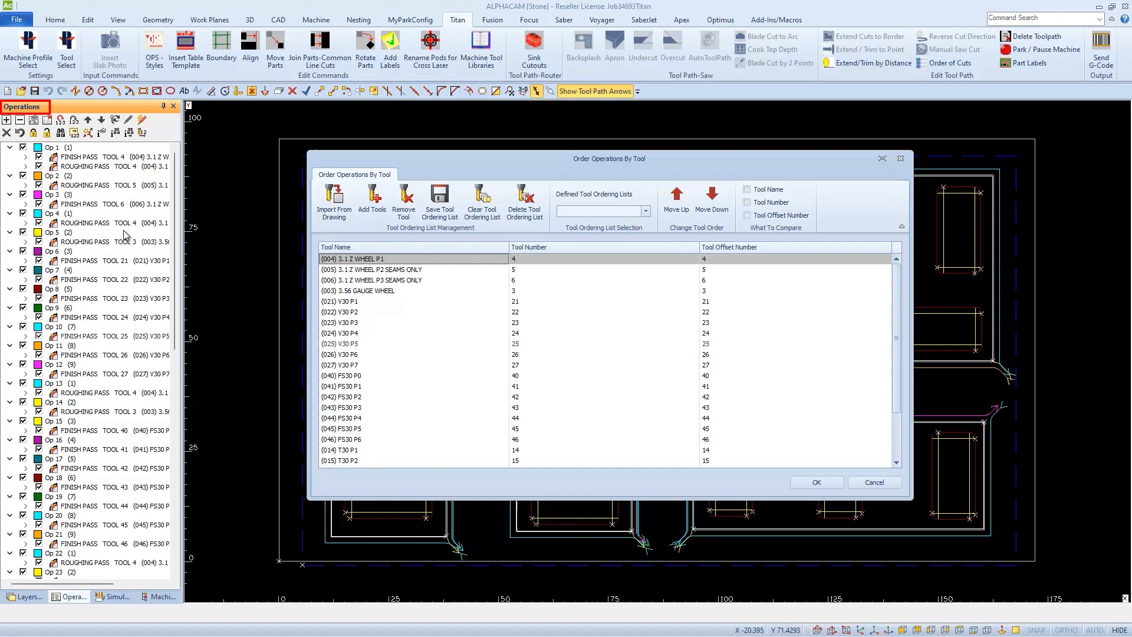
# Step: Compare entries in the imported tool list against the Tool 4 roughing passes in the operations
pyautogui.click(412, 259)
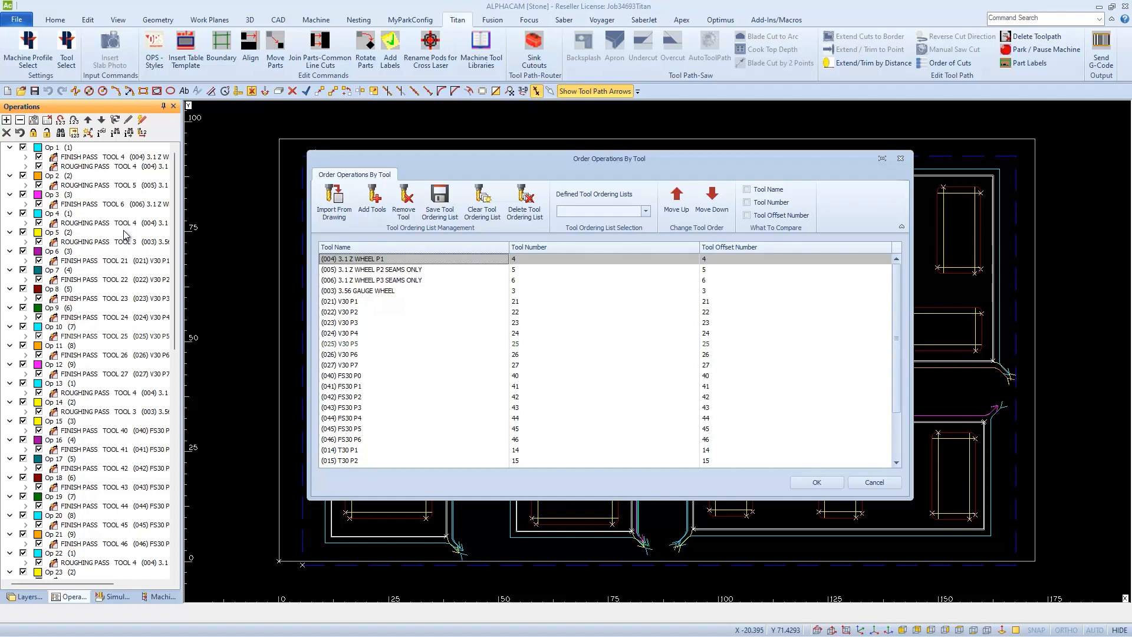
pyautogui.click(101, 391)
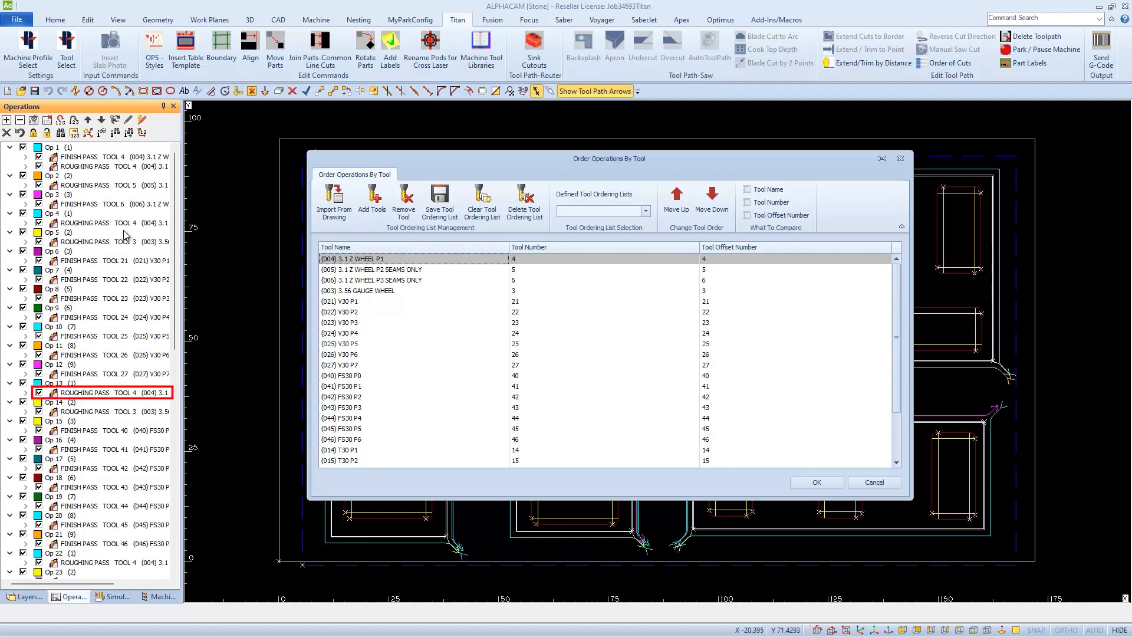
pyautogui.click(412, 258)
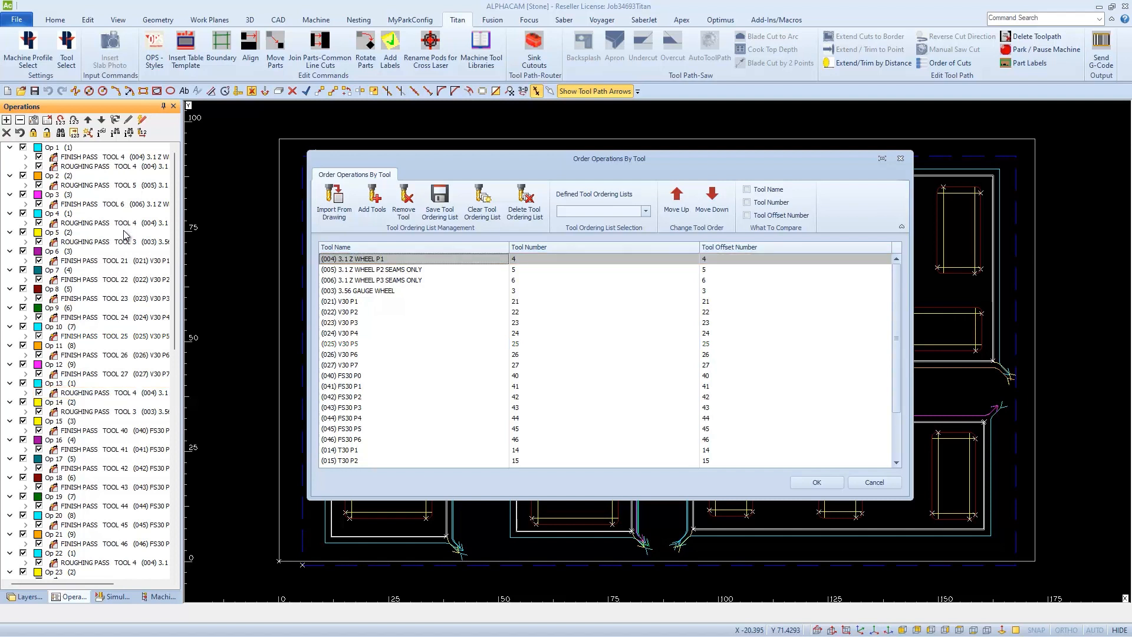
pyautogui.click(101, 204)
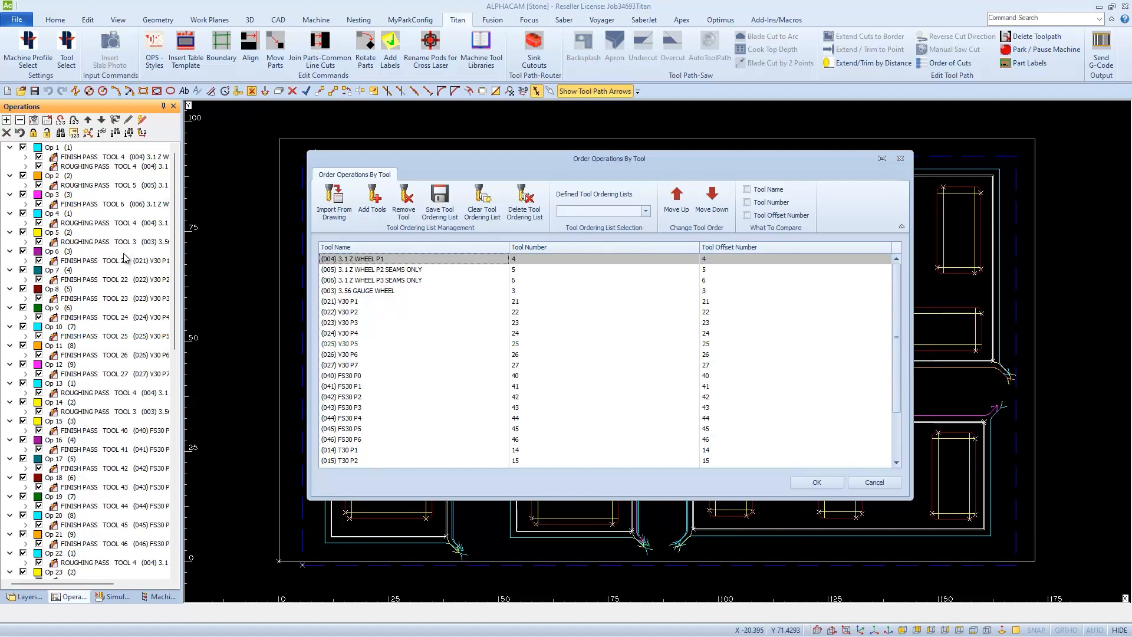
pyautogui.moveTo(369, 379)
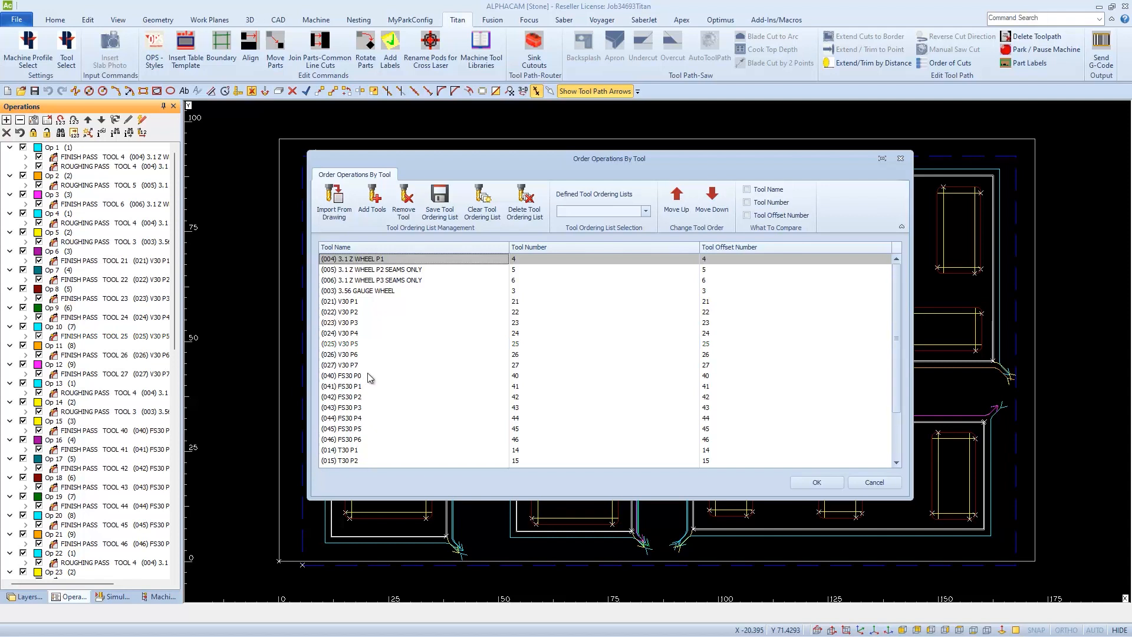
pyautogui.moveTo(498, 351)
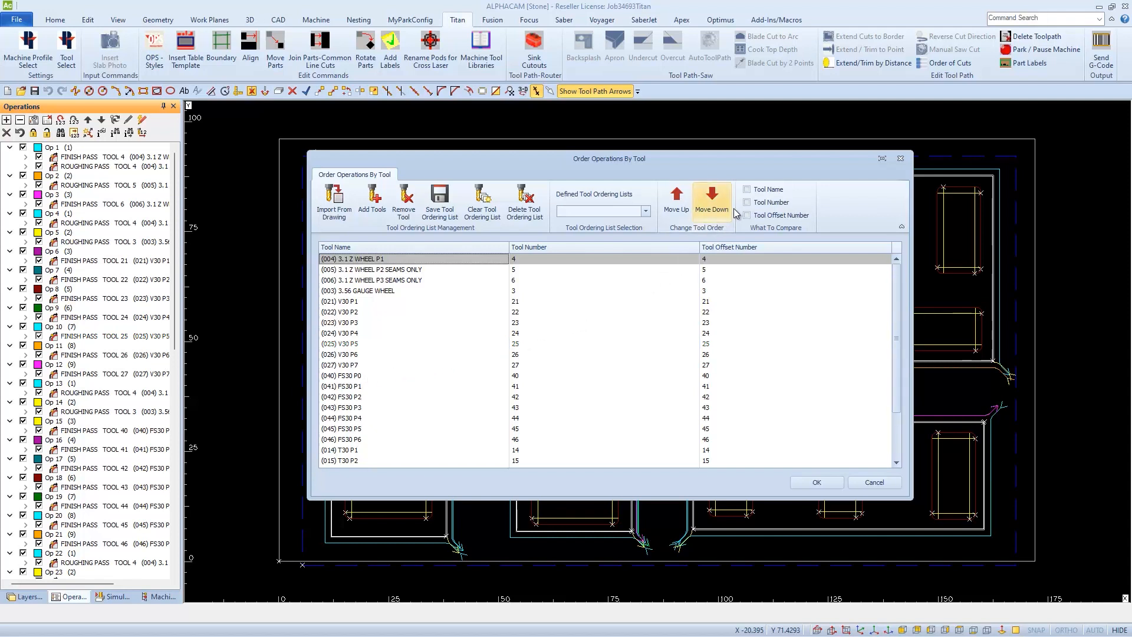
pyautogui.moveTo(748, 203)
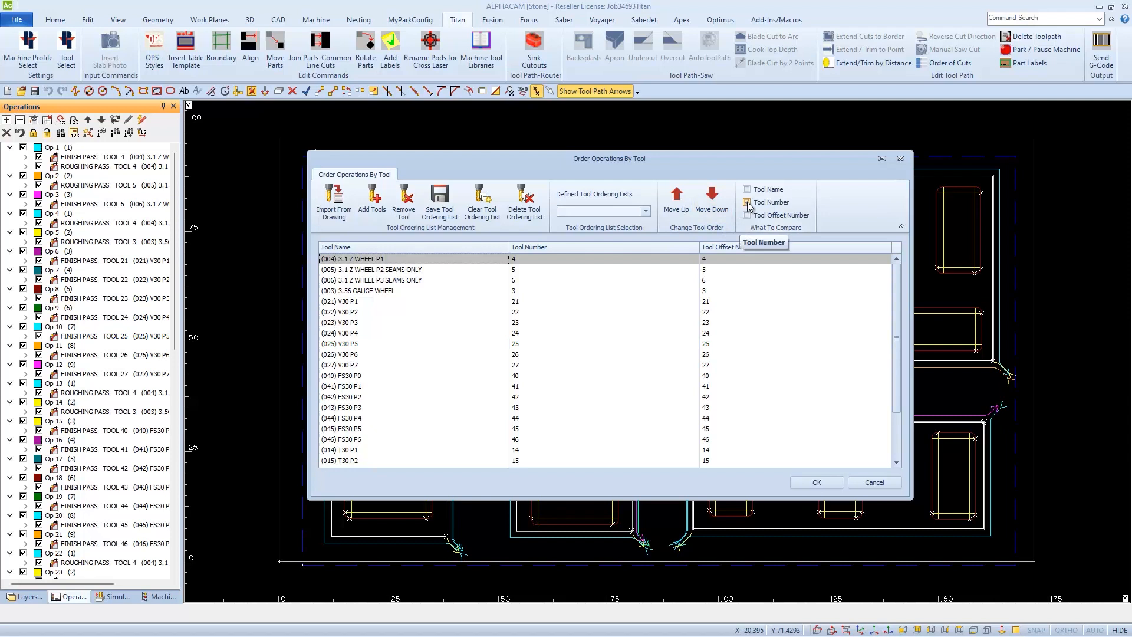
# Step: Order the operations by Tool Number, continuing past the unsaved tool-list warning
pyautogui.click(748, 202)
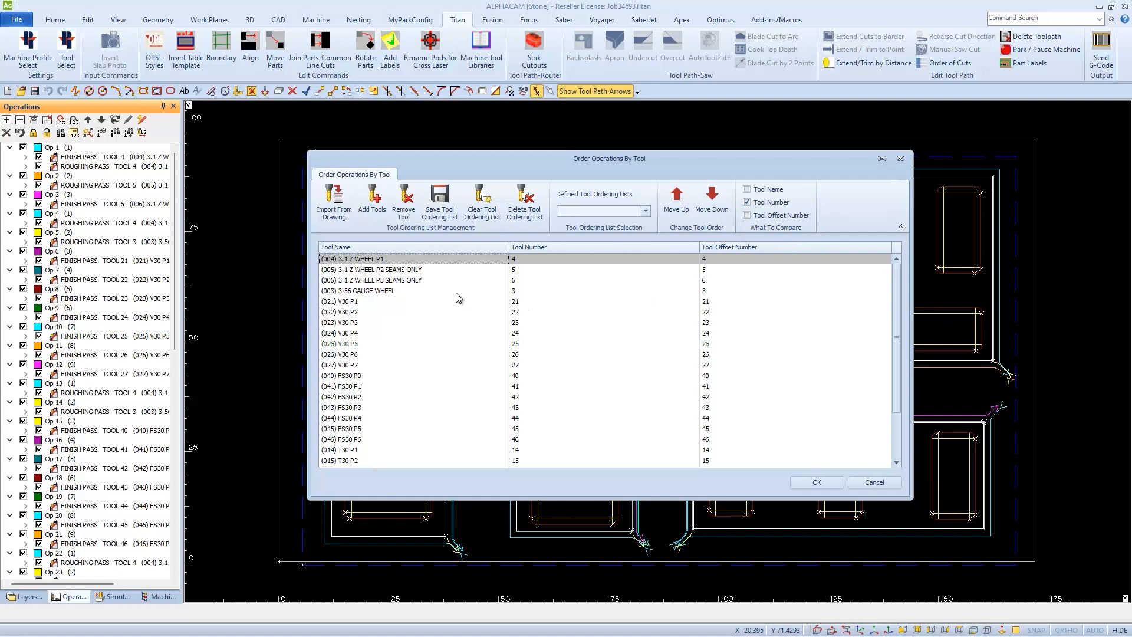
pyautogui.moveTo(487, 275)
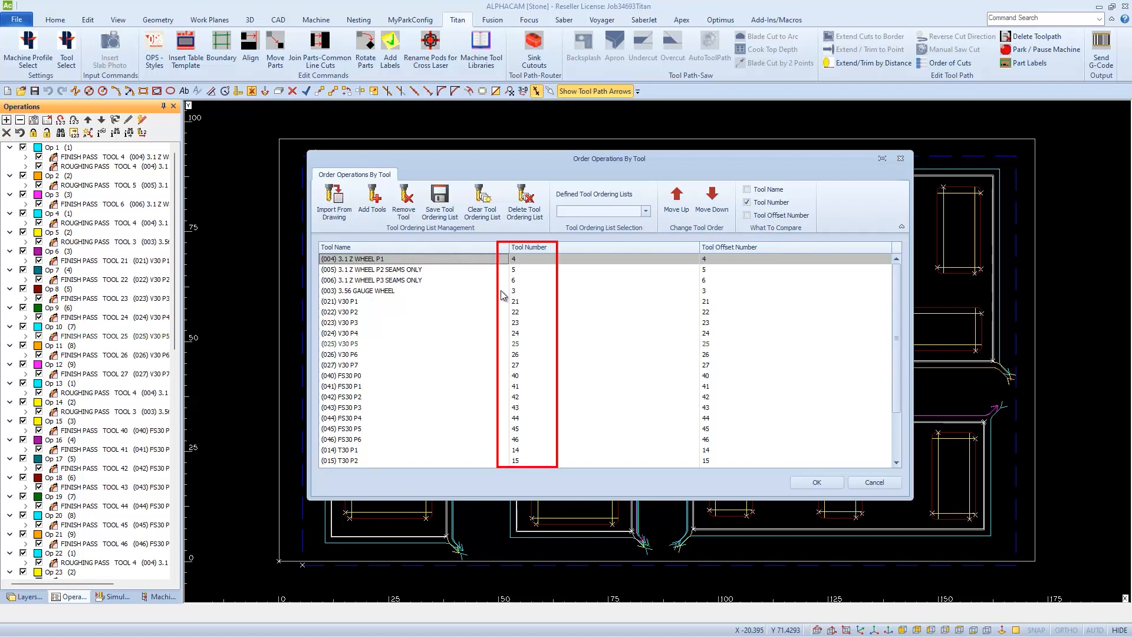
pyautogui.moveTo(503, 307)
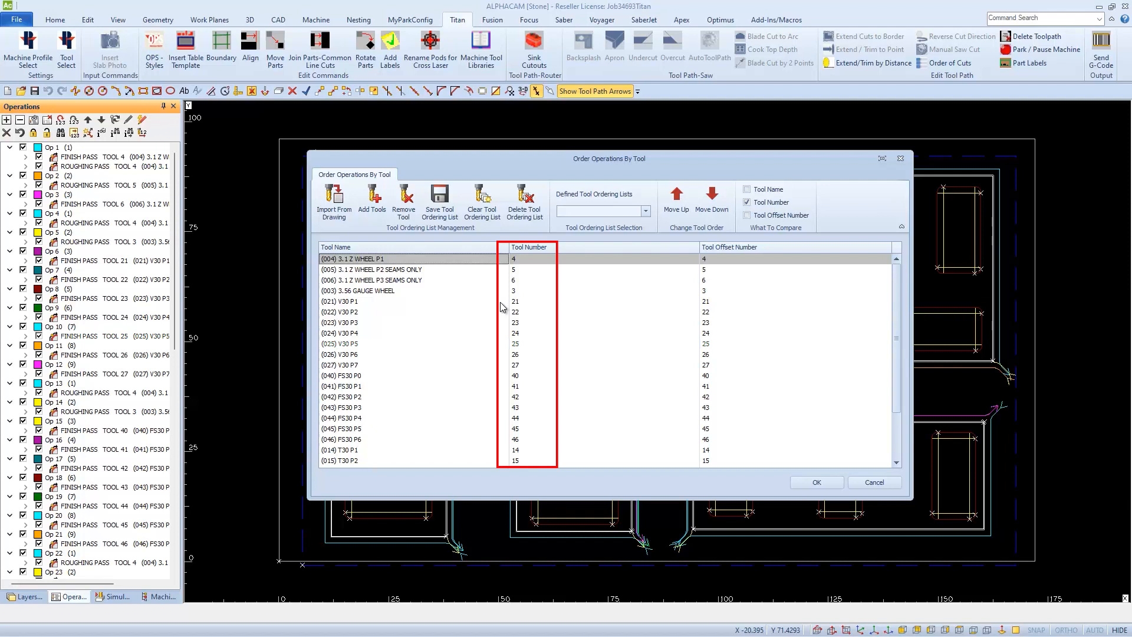
pyautogui.moveTo(504, 411)
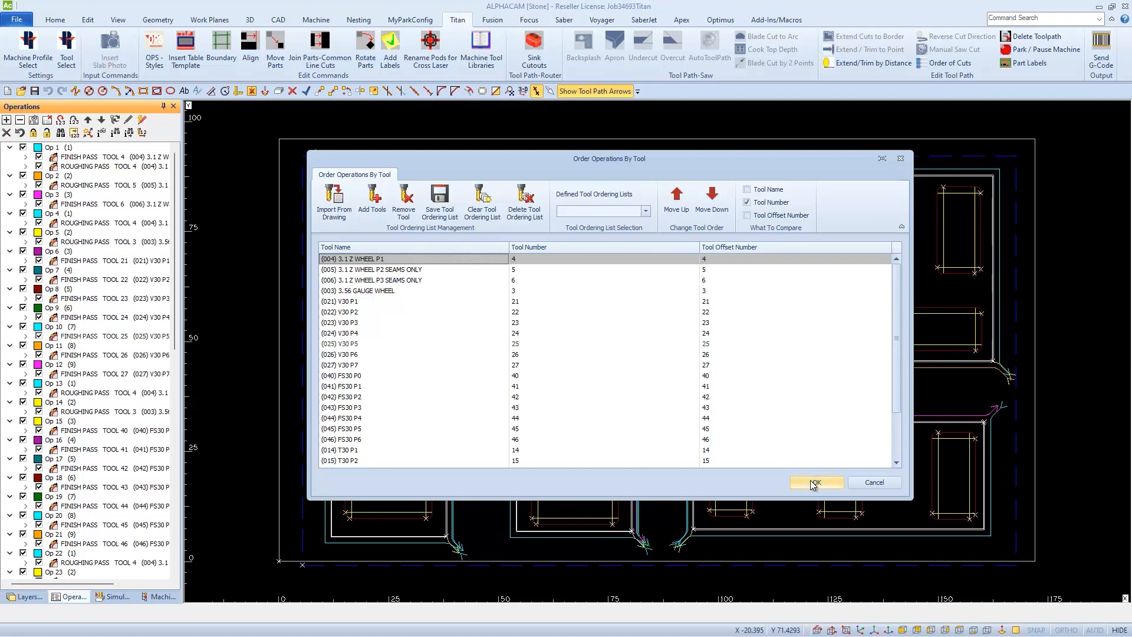
pyautogui.click(815, 483)
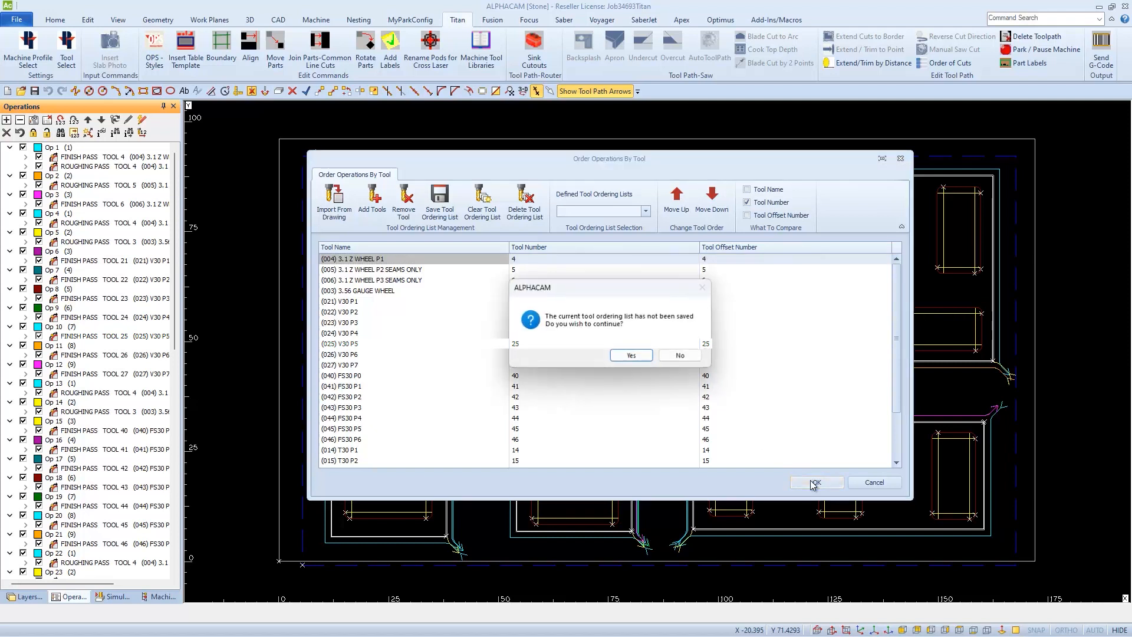
pyautogui.moveTo(686, 340)
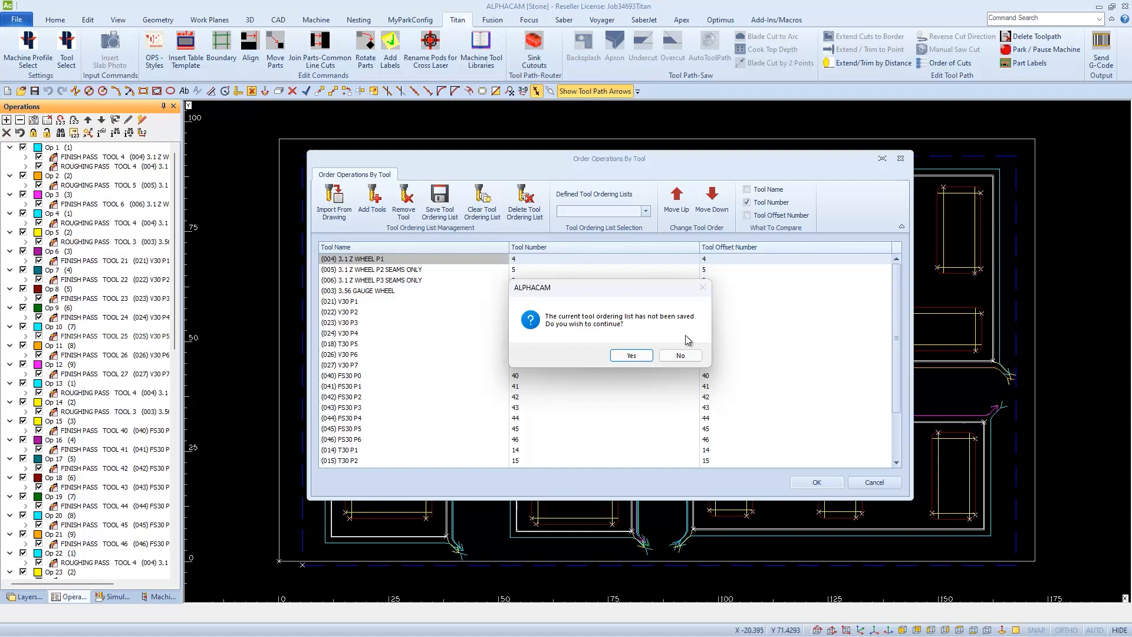
pyautogui.moveTo(564, 320)
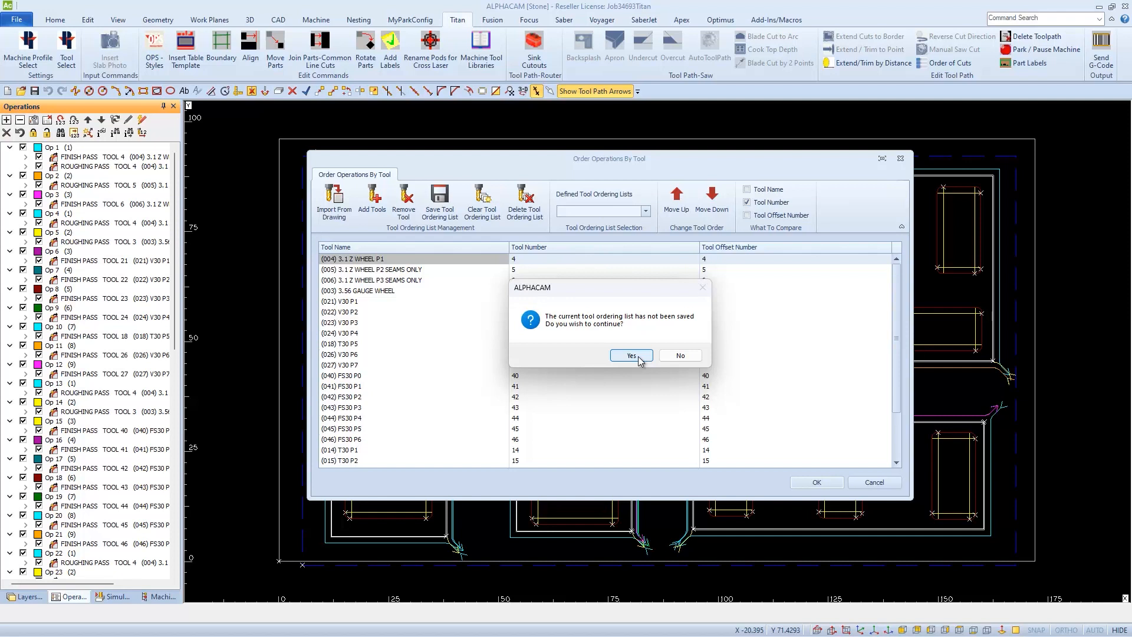
pyautogui.click(629, 355)
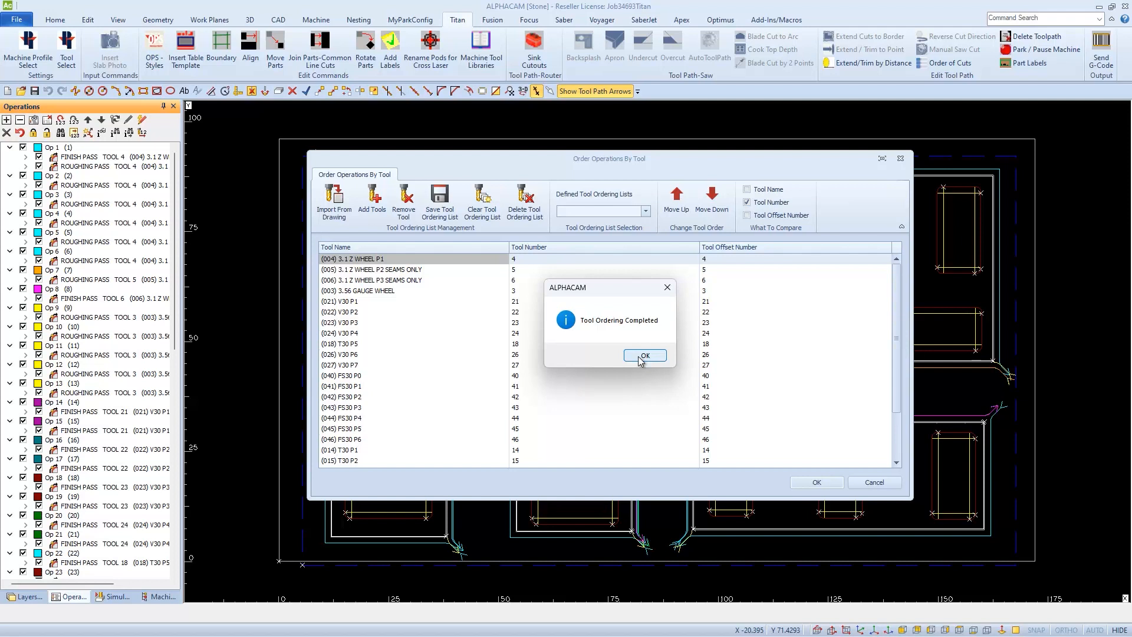
pyautogui.click(644, 355)
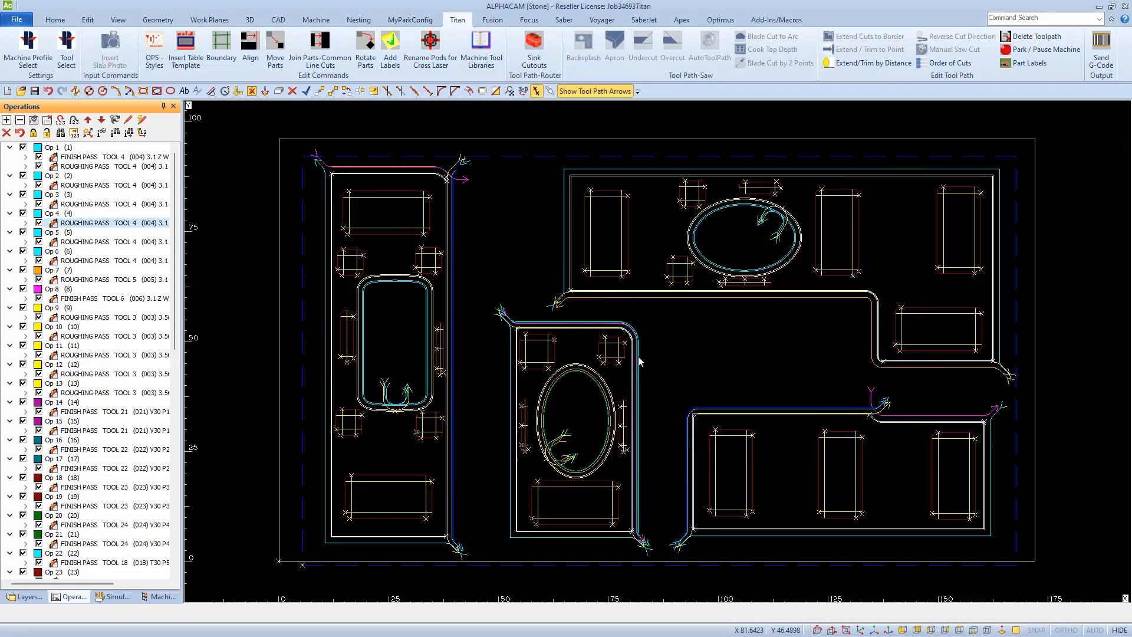
pyautogui.moveTo(244, 194)
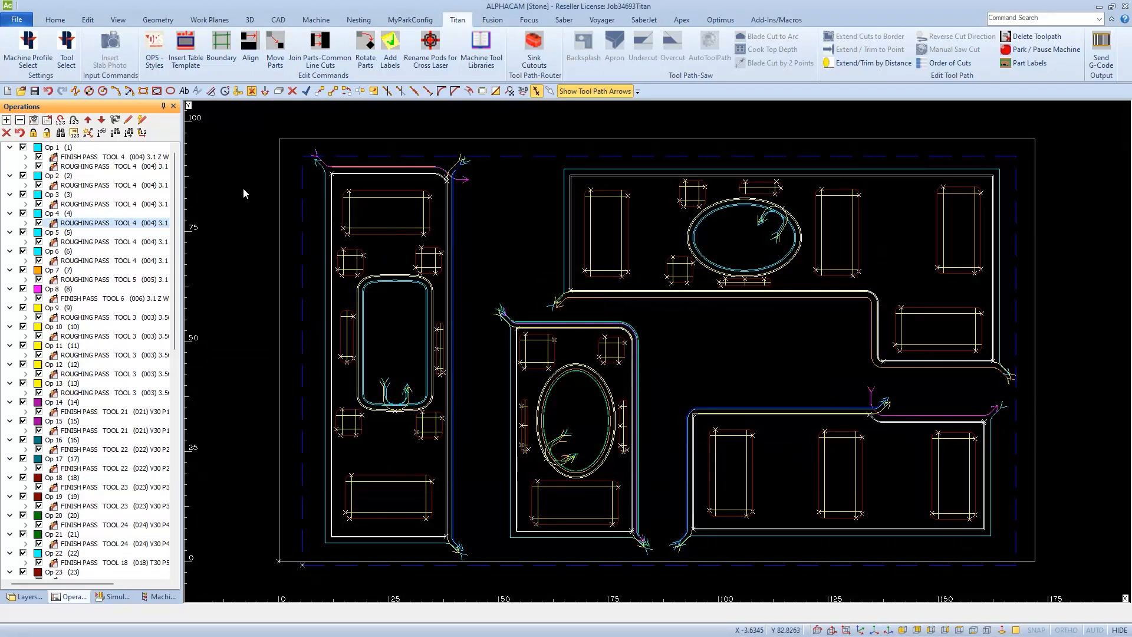
pyautogui.moveTo(79, 157)
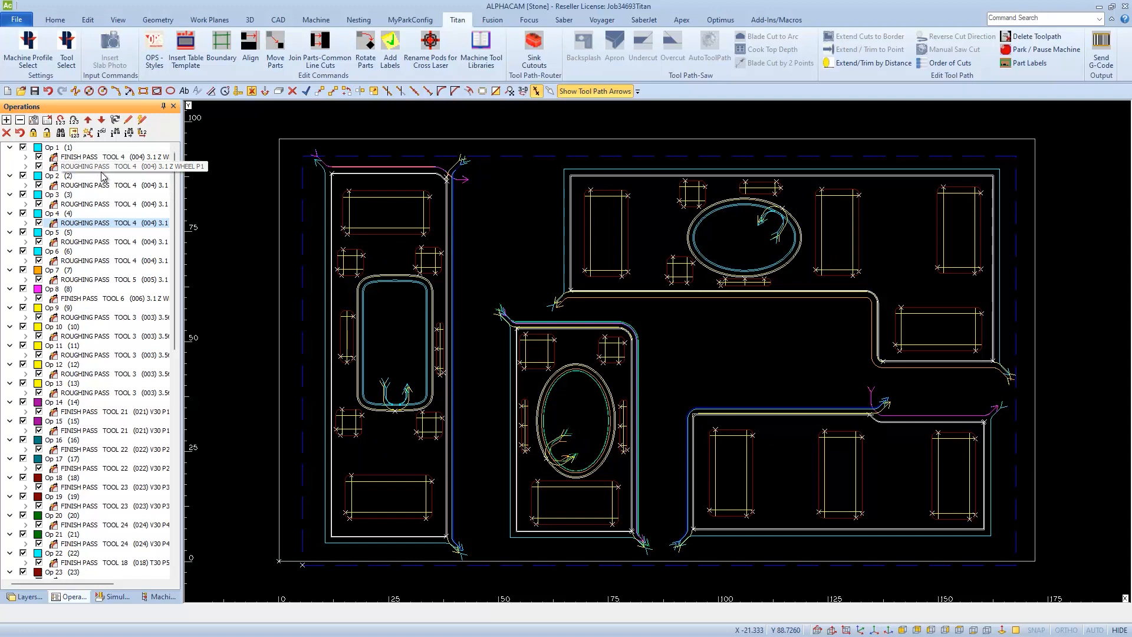
pyautogui.moveTo(114, 210)
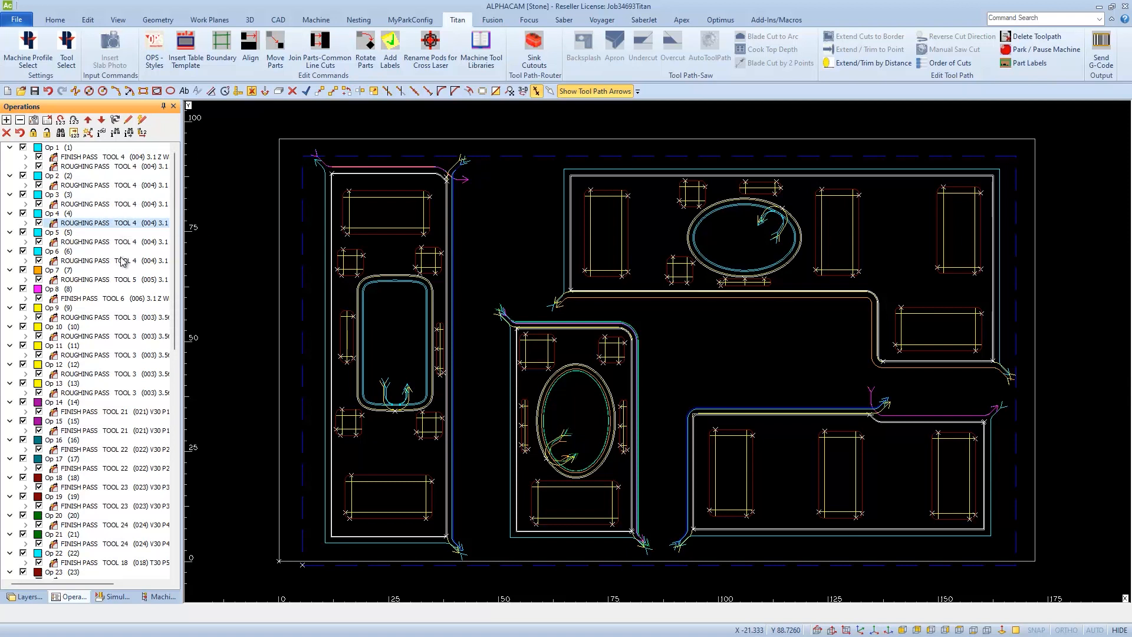
pyautogui.moveTo(123, 279)
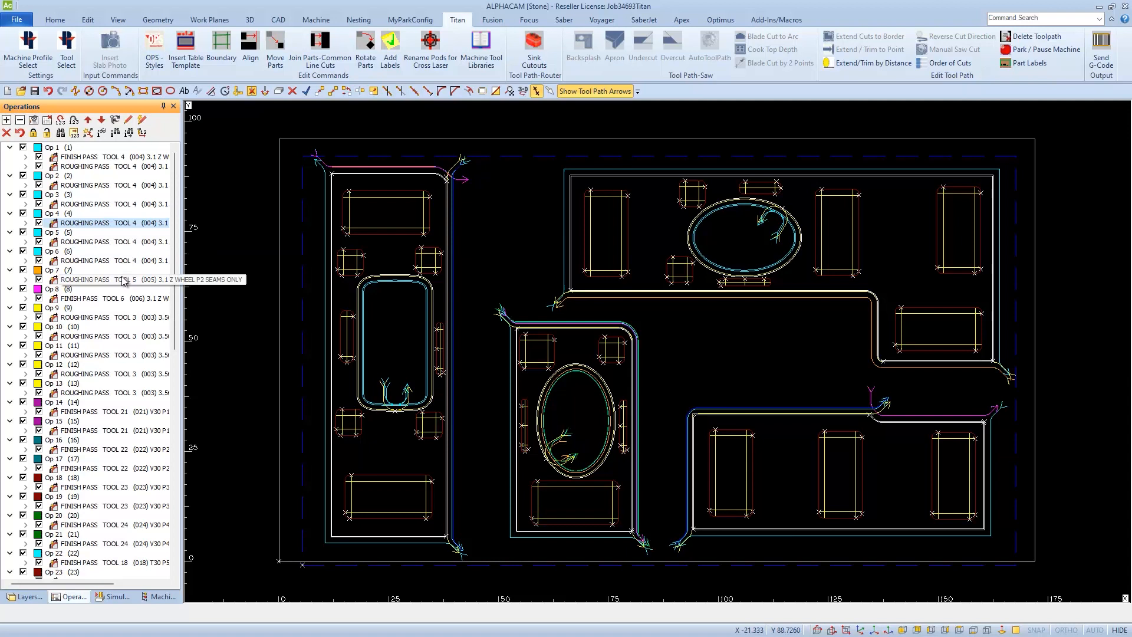
pyautogui.moveTo(122, 295)
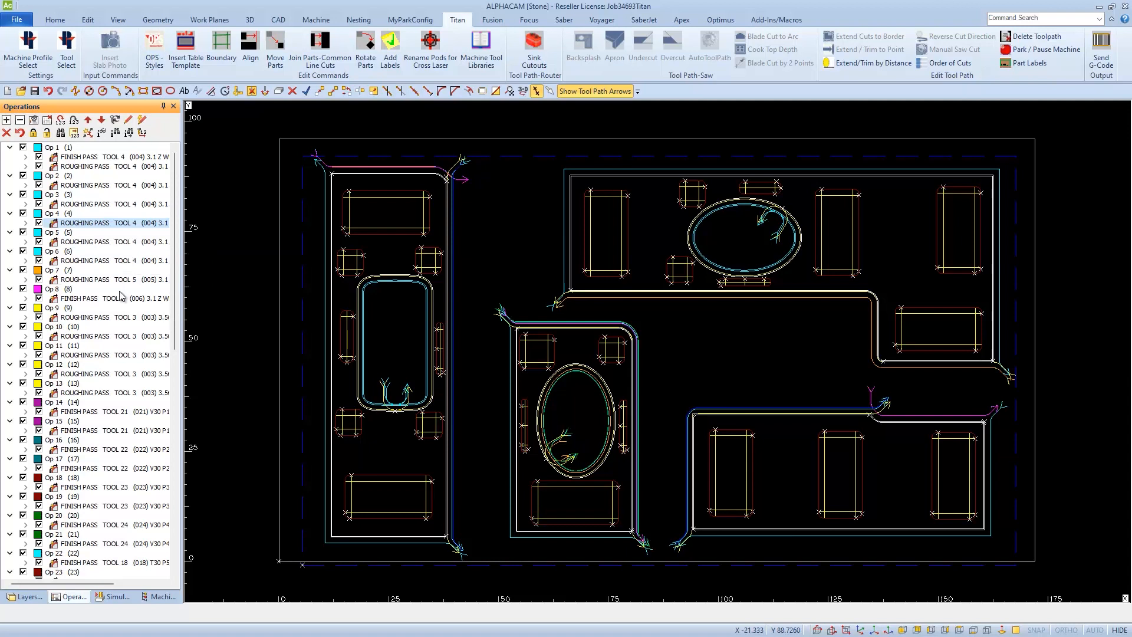
pyautogui.moveTo(116, 299)
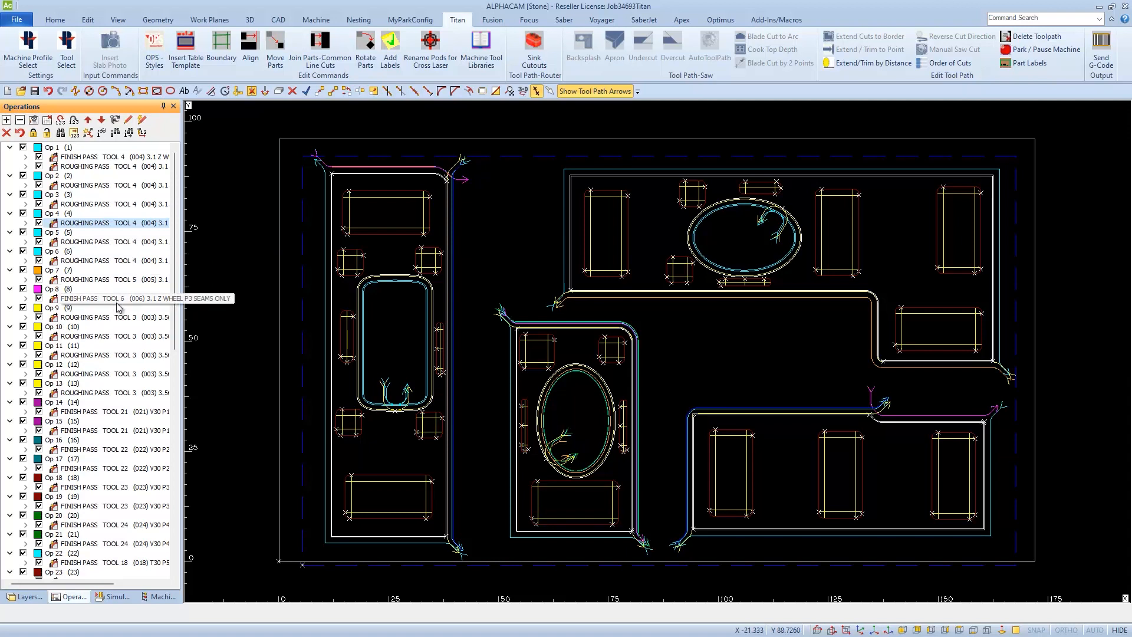
pyautogui.moveTo(122, 338)
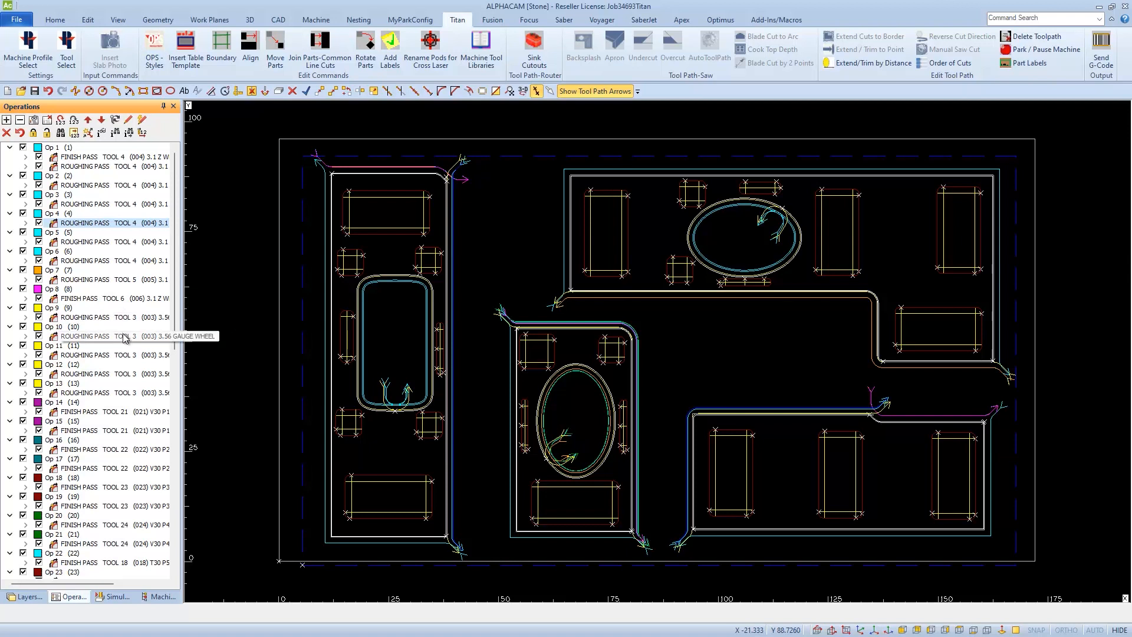
pyautogui.moveTo(131, 371)
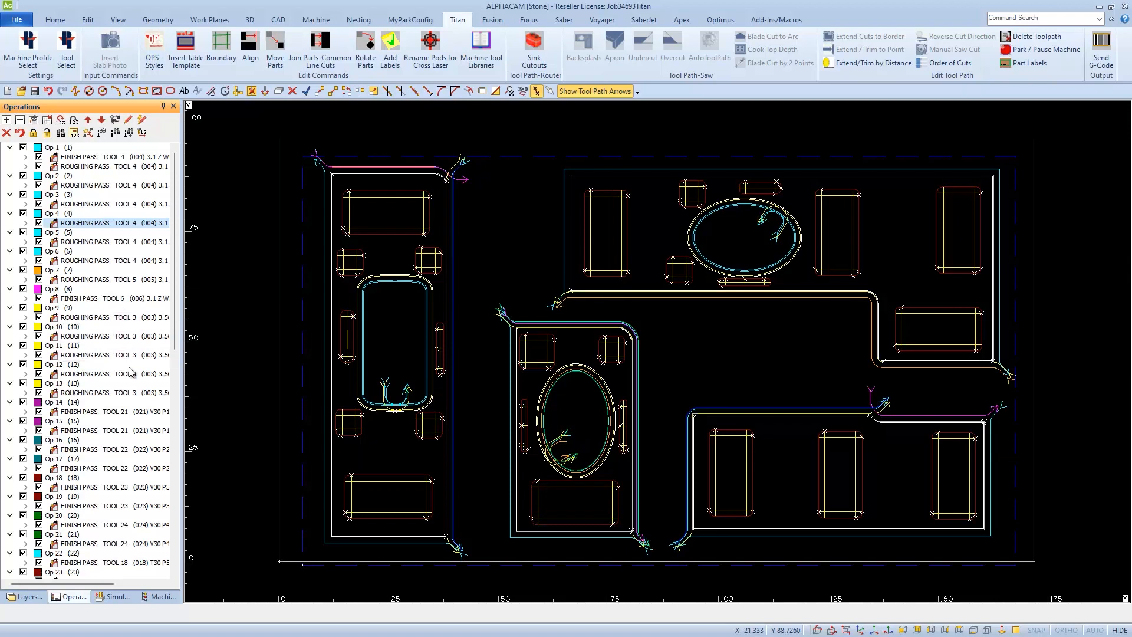
pyautogui.moveTo(129, 392)
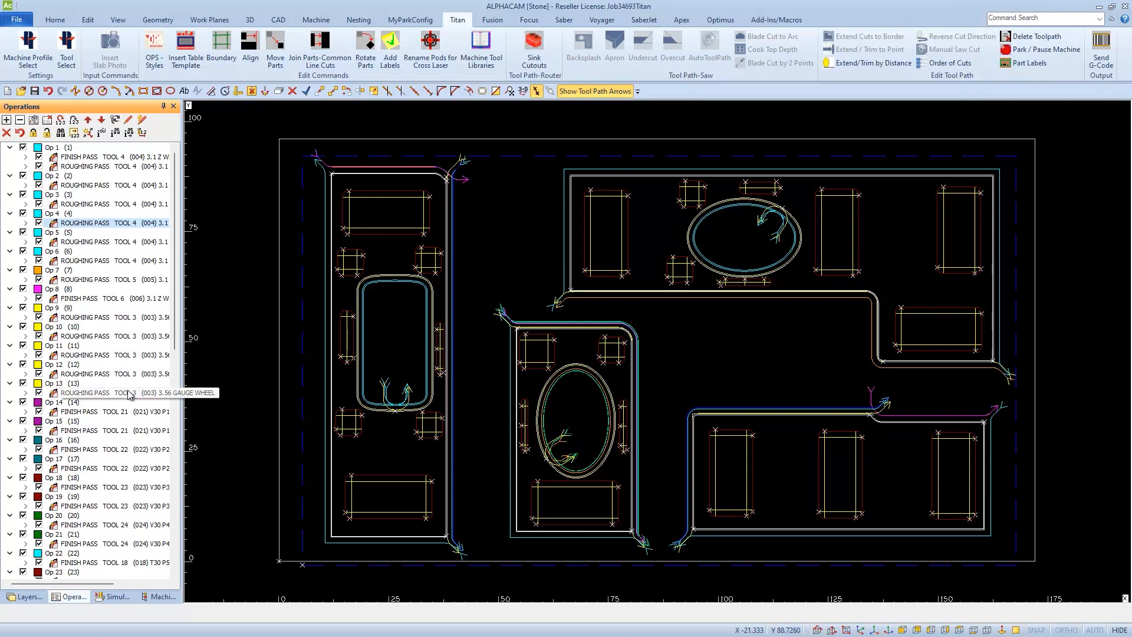
pyautogui.moveTo(122, 423)
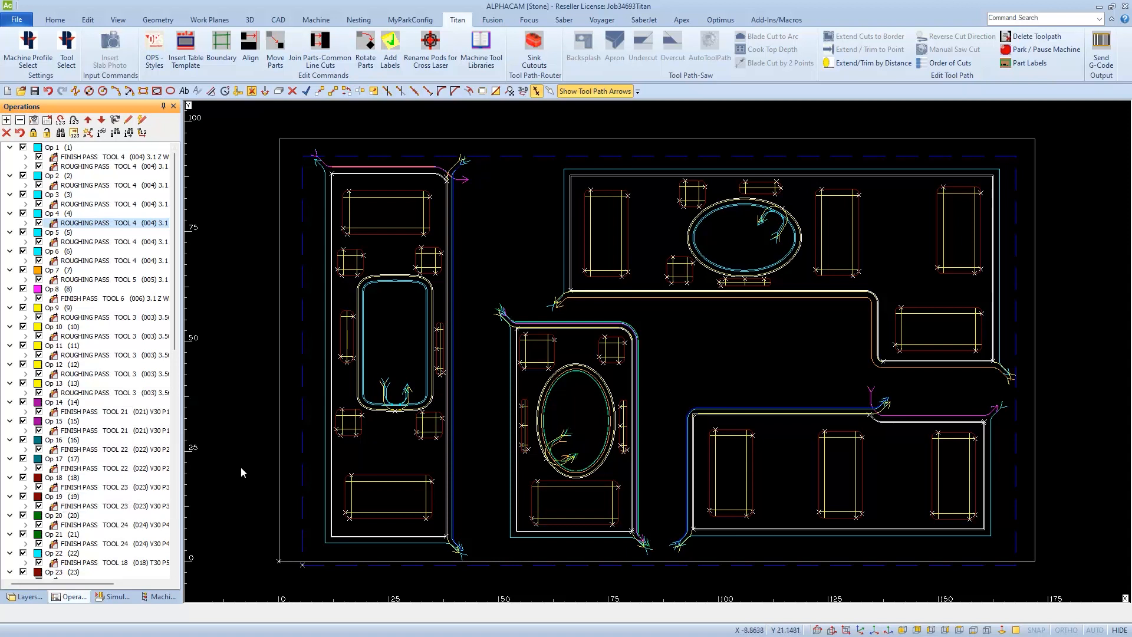
pyautogui.click(109, 185)
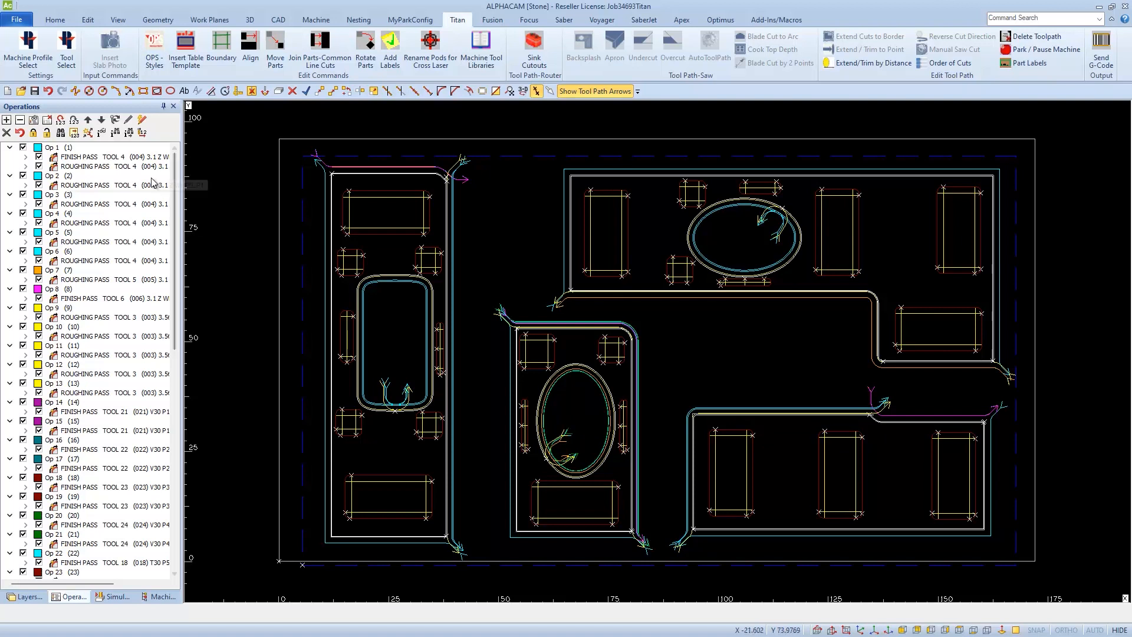
pyautogui.moveTo(143, 132)
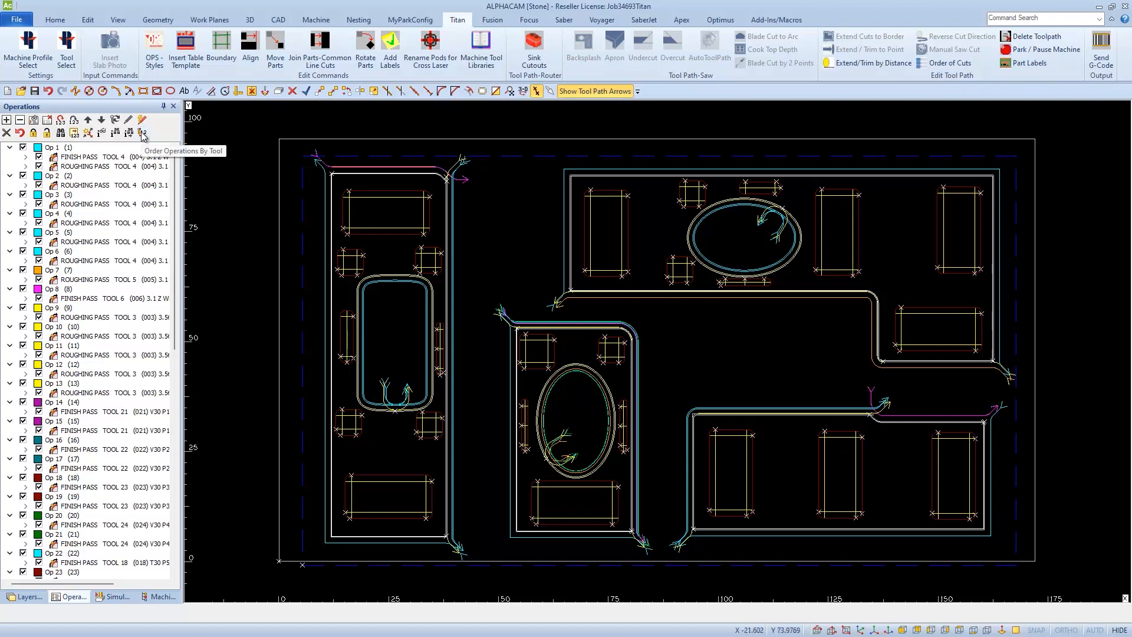
# Step: Reopen tool ordering, import the drawing's tools and compare by Tool Number
pyautogui.click(143, 132)
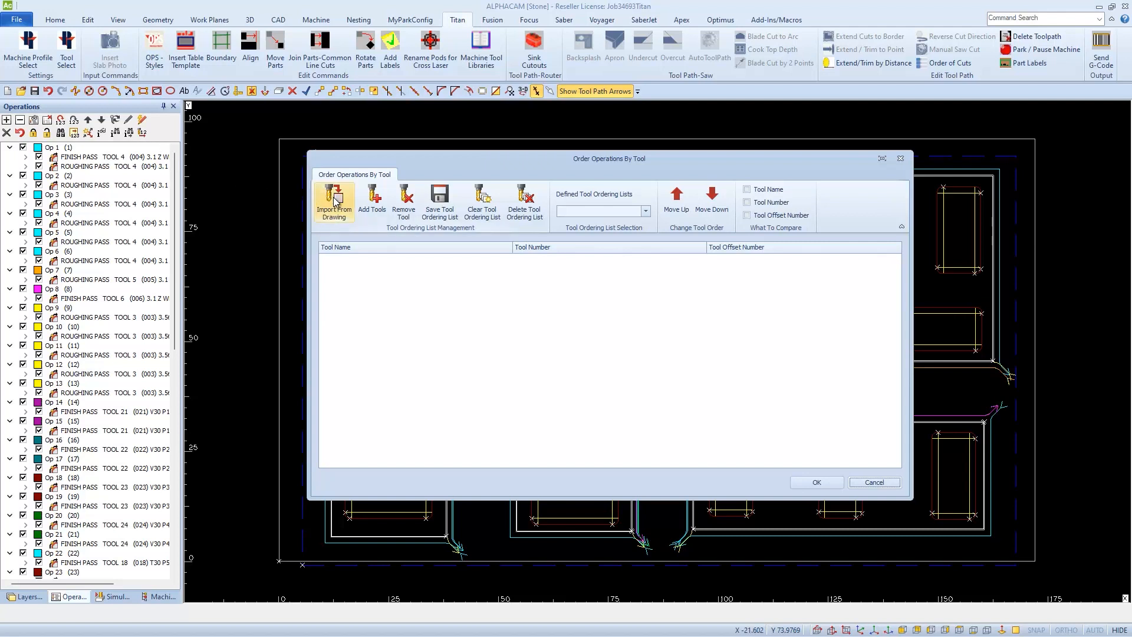
pyautogui.click(334, 202)
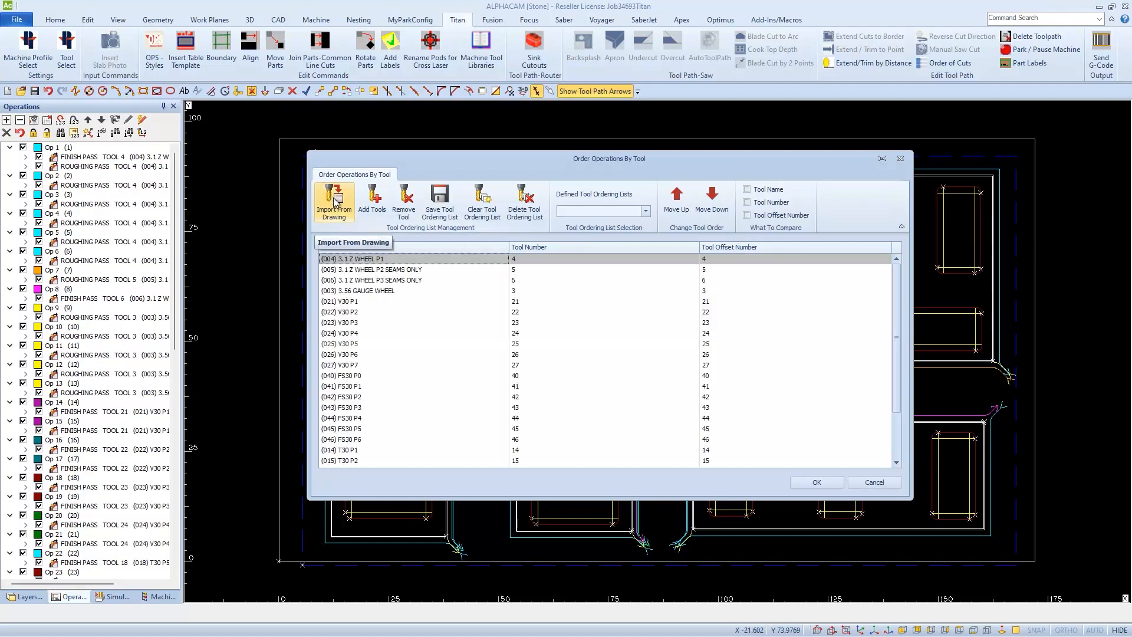
pyautogui.click(748, 189)
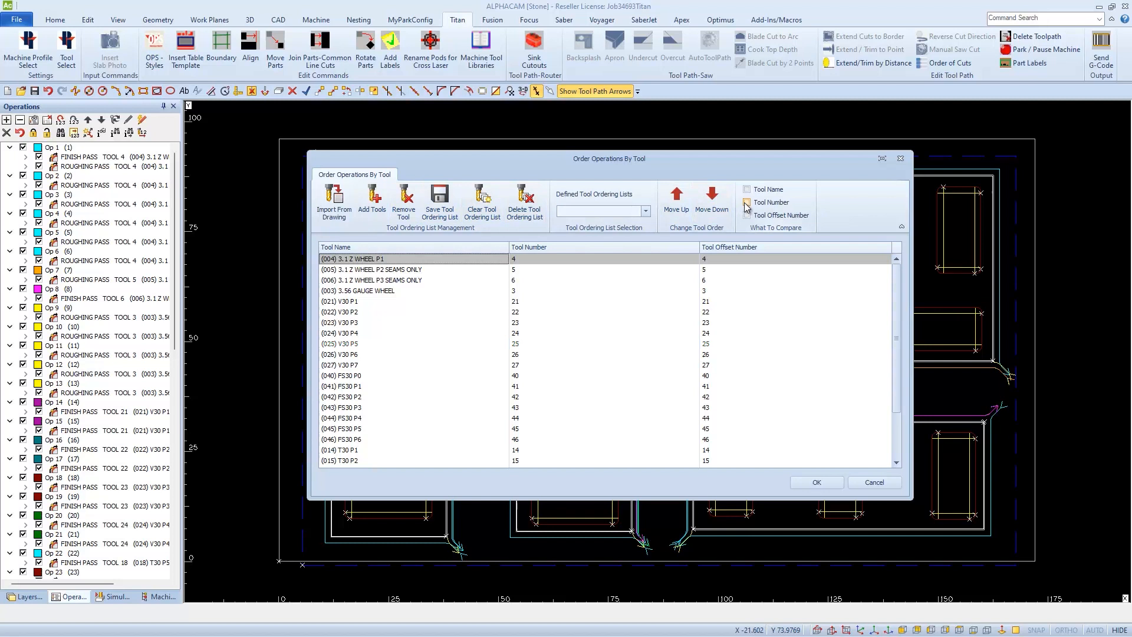
pyautogui.moveTo(746, 202)
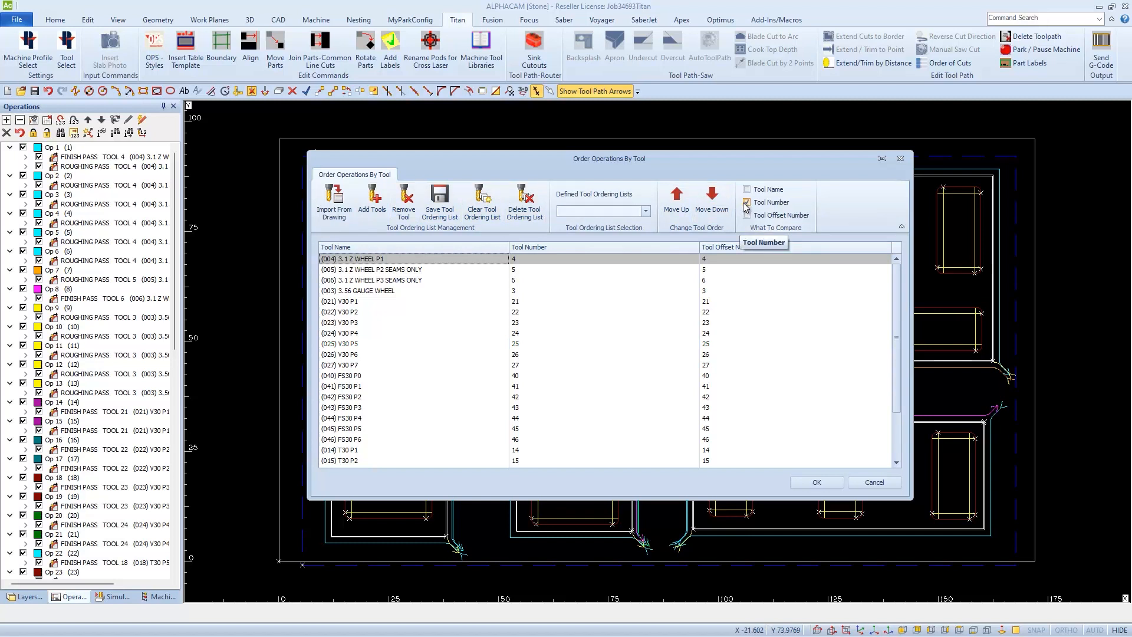
# Step: Save the ordering as a list named 'Order By Tool Number' and show the defined lists
pyautogui.click(440, 198)
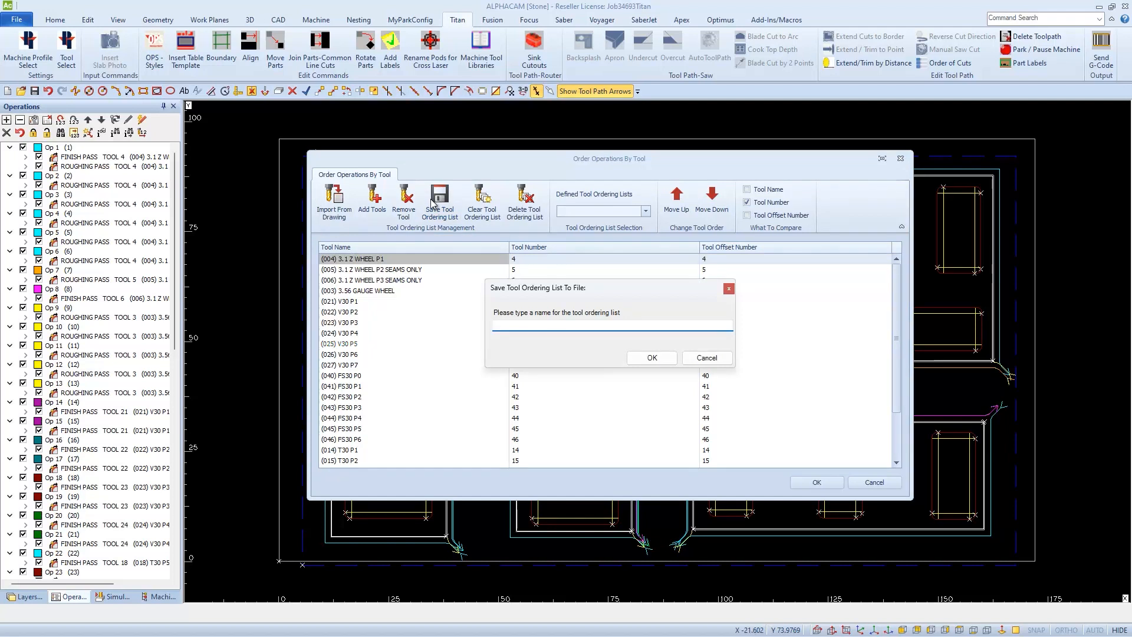
pyautogui.write('Order By Tool')
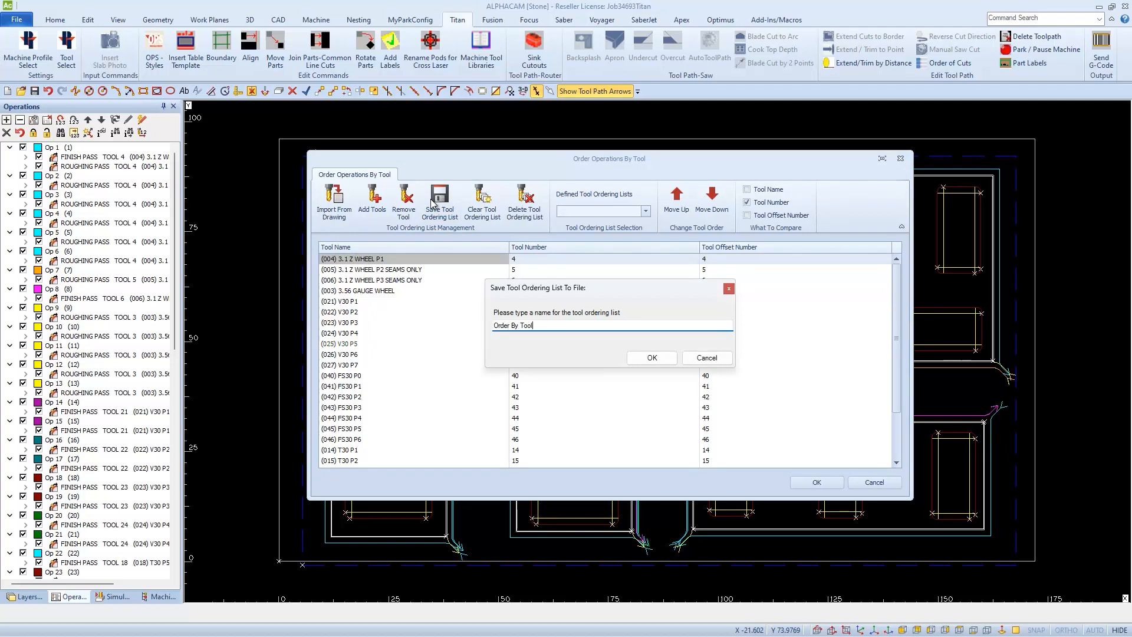
pyautogui.write('Number')
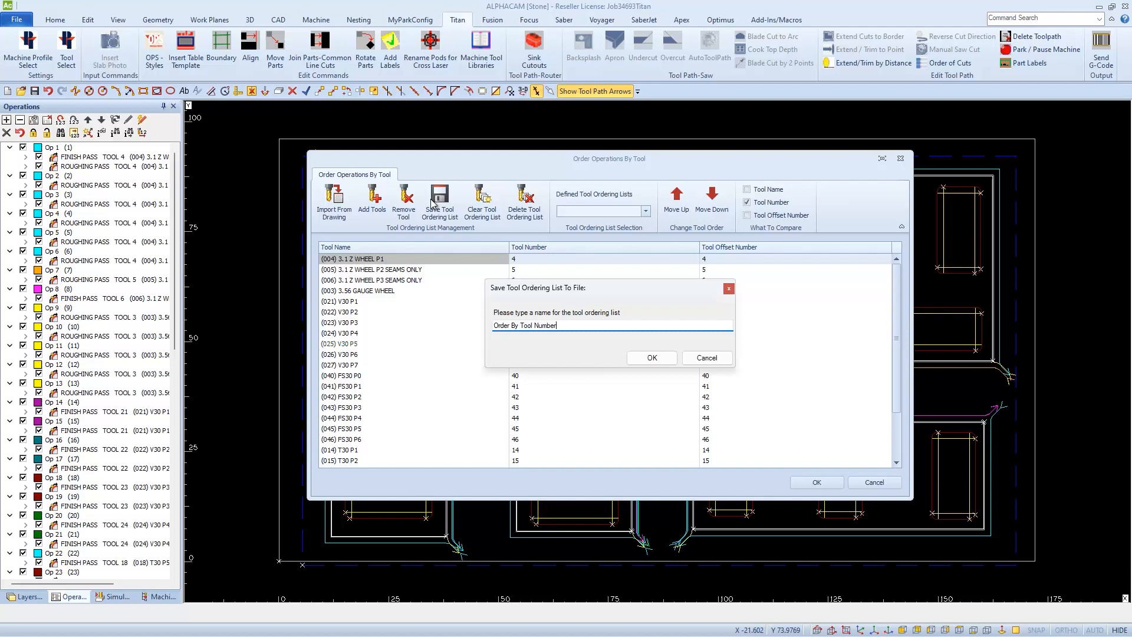
pyautogui.click(651, 357)
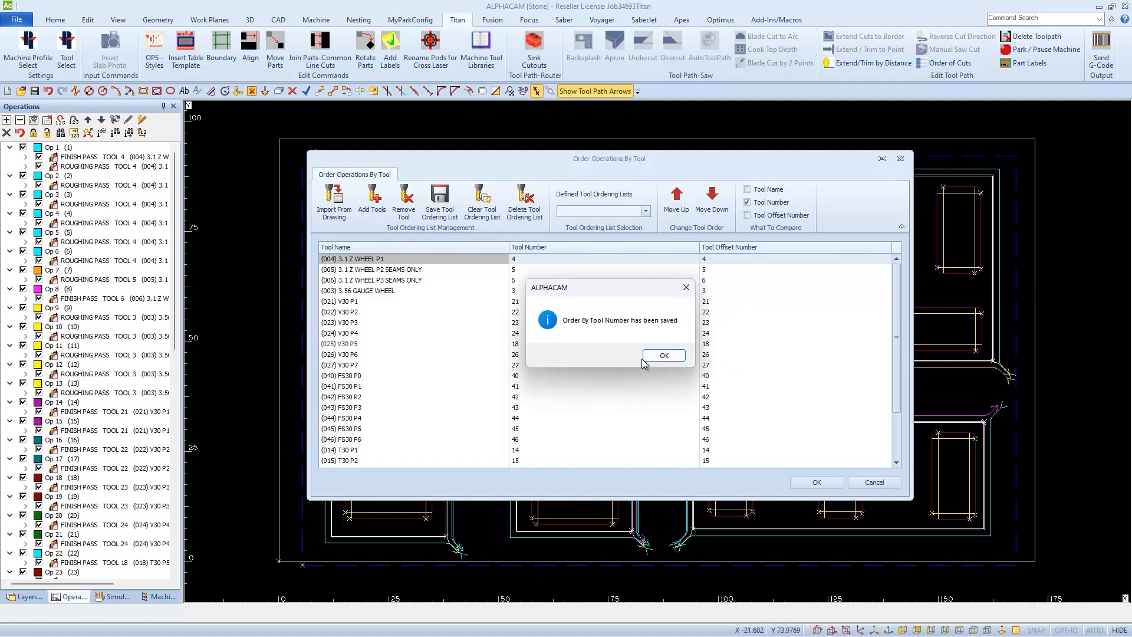
pyautogui.click(662, 355)
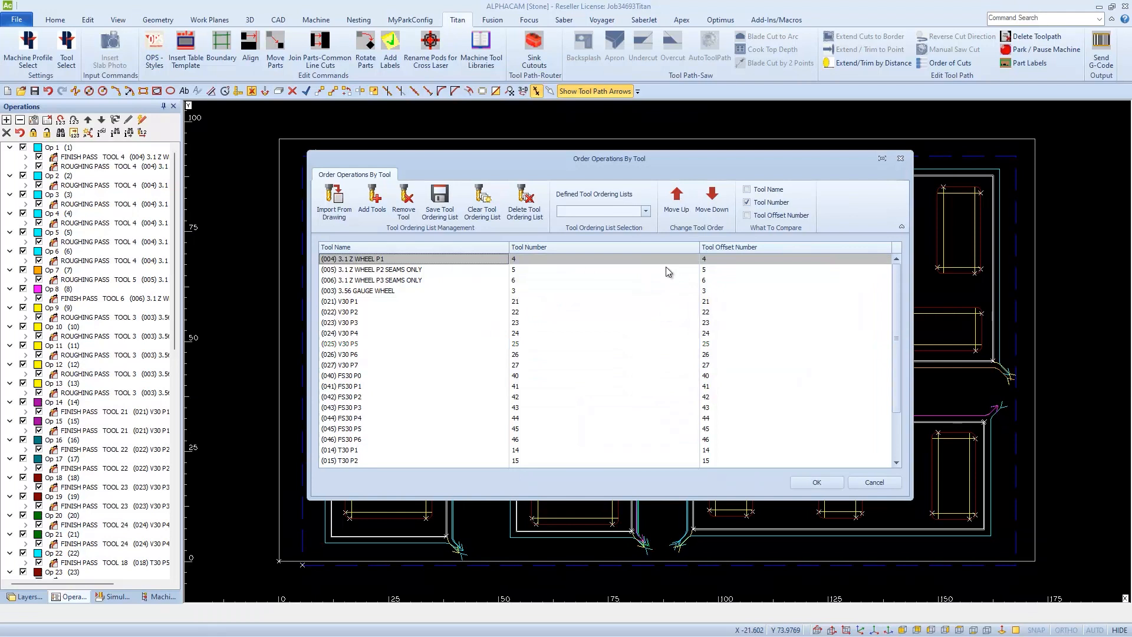
pyautogui.click(644, 211)
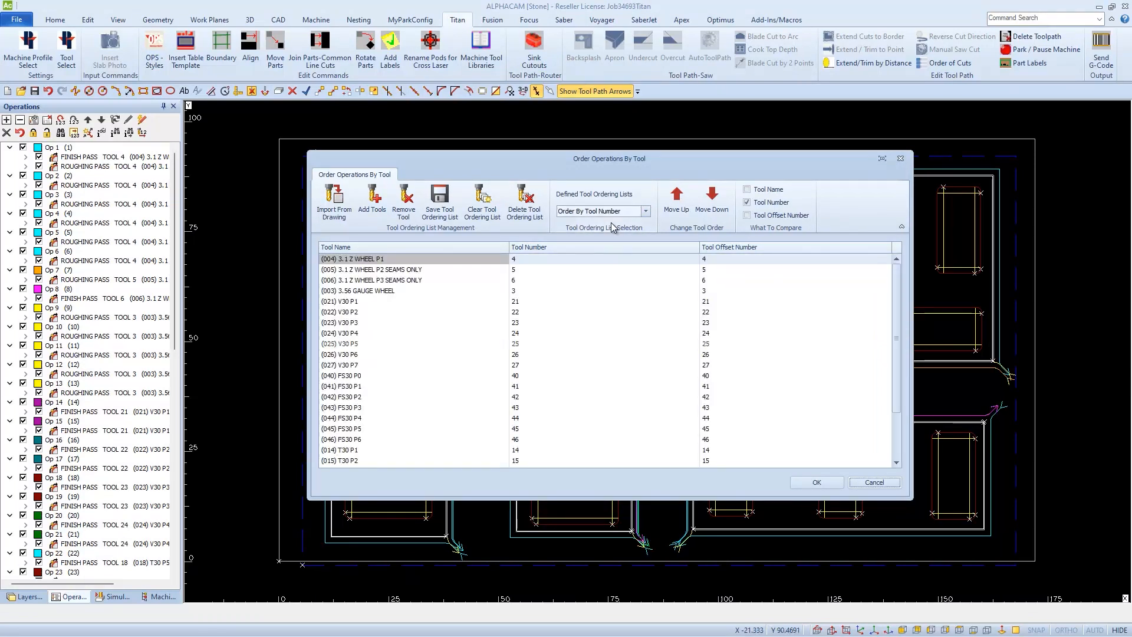
pyautogui.moveTo(816, 463)
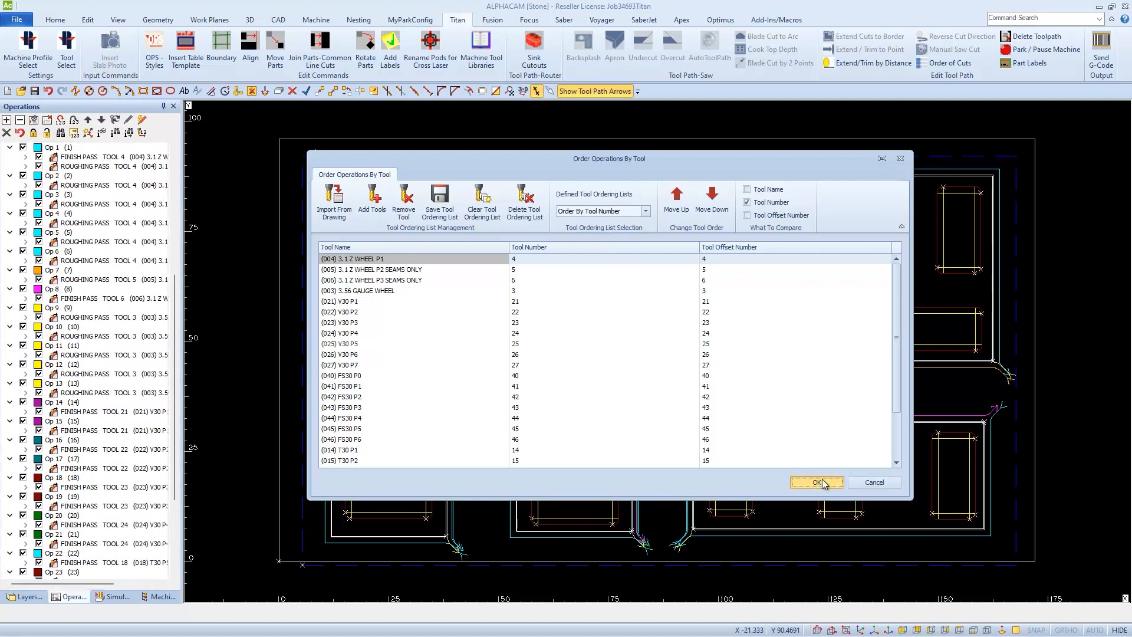
# Step: Apply the saved Order By Tool Number list to the operations and acknowledge completion
pyautogui.click(816, 483)
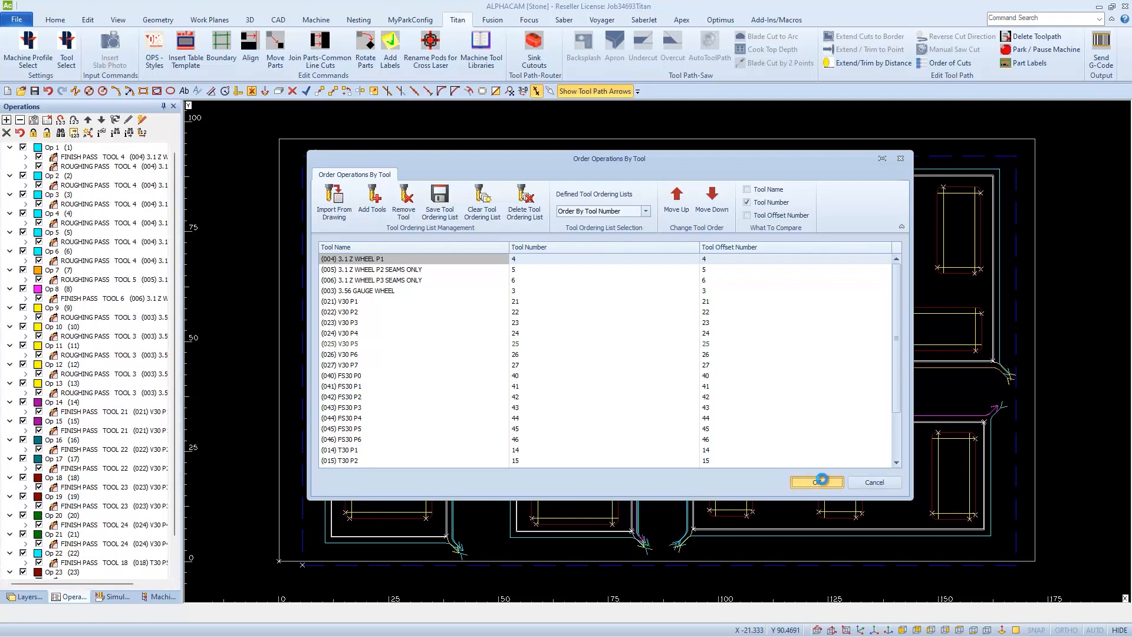
pyautogui.click(816, 481)
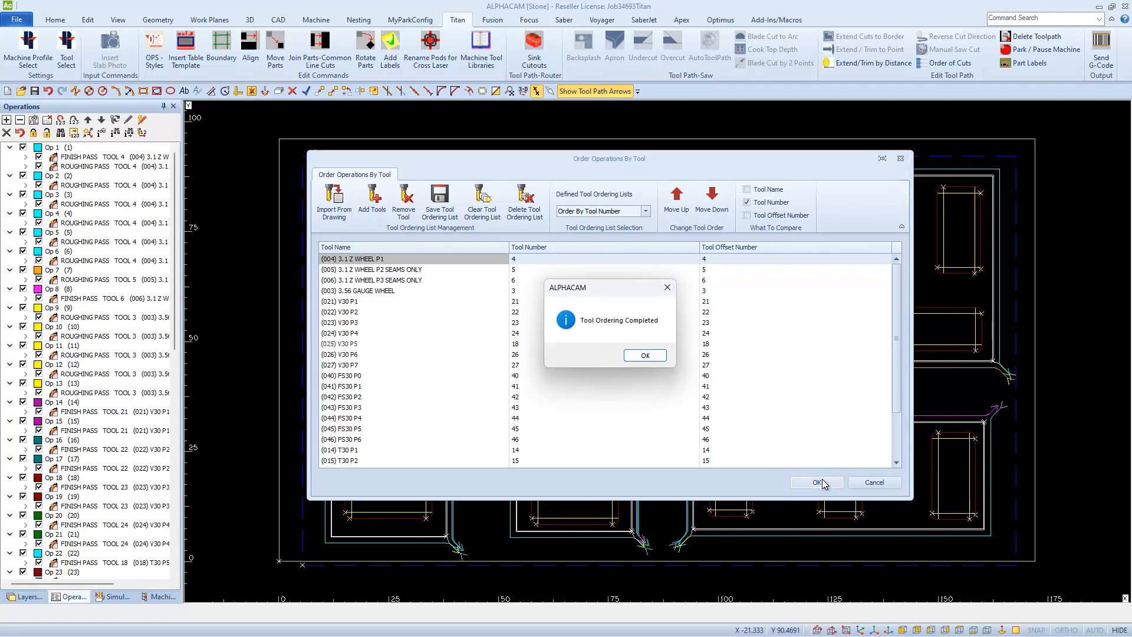
pyautogui.click(644, 355)
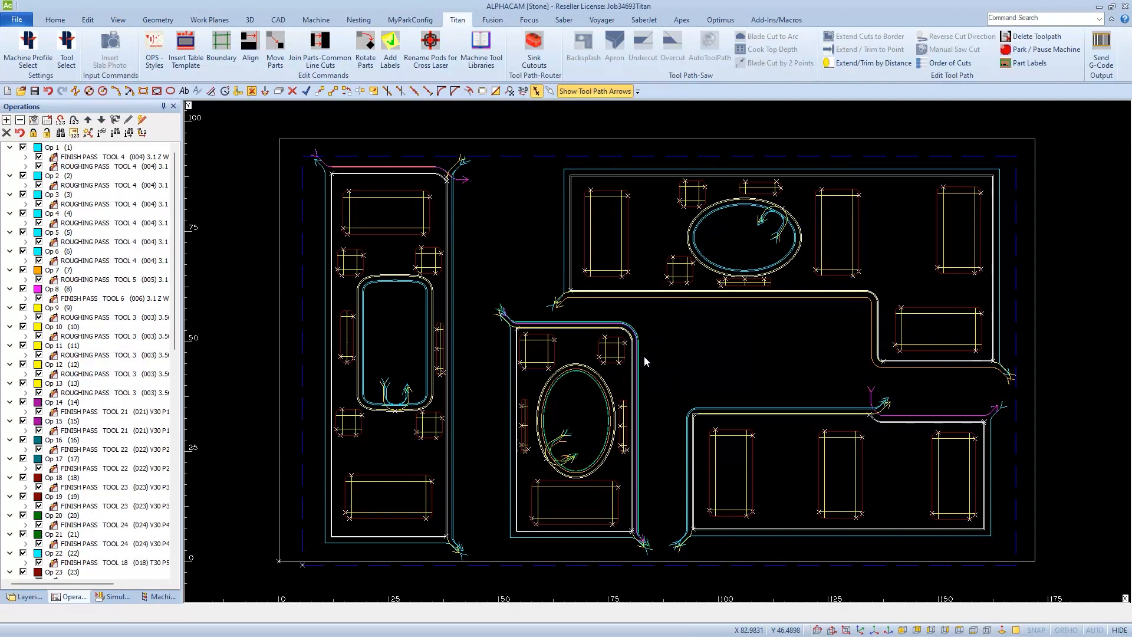
pyautogui.moveTo(301, 306)
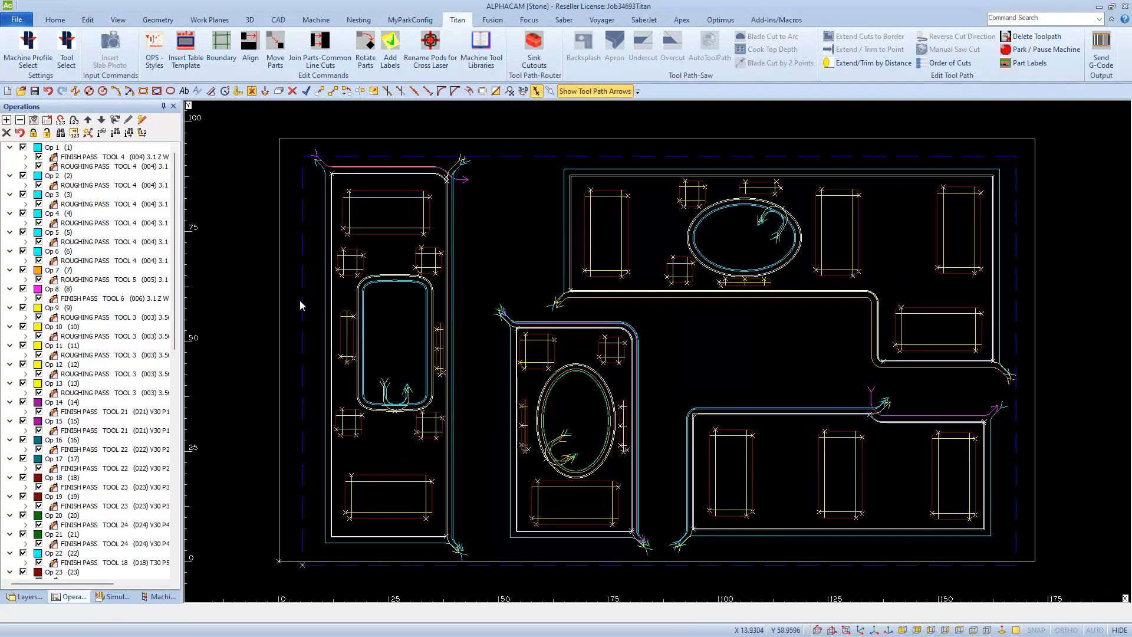
pyautogui.moveTo(112, 310)
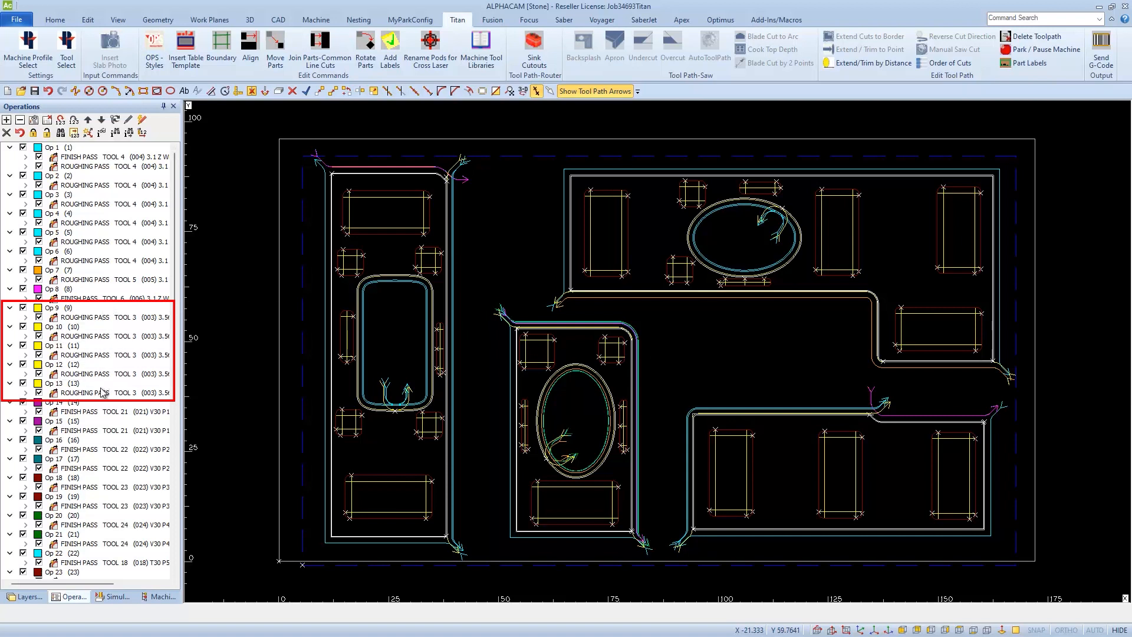
pyautogui.moveTo(102, 355)
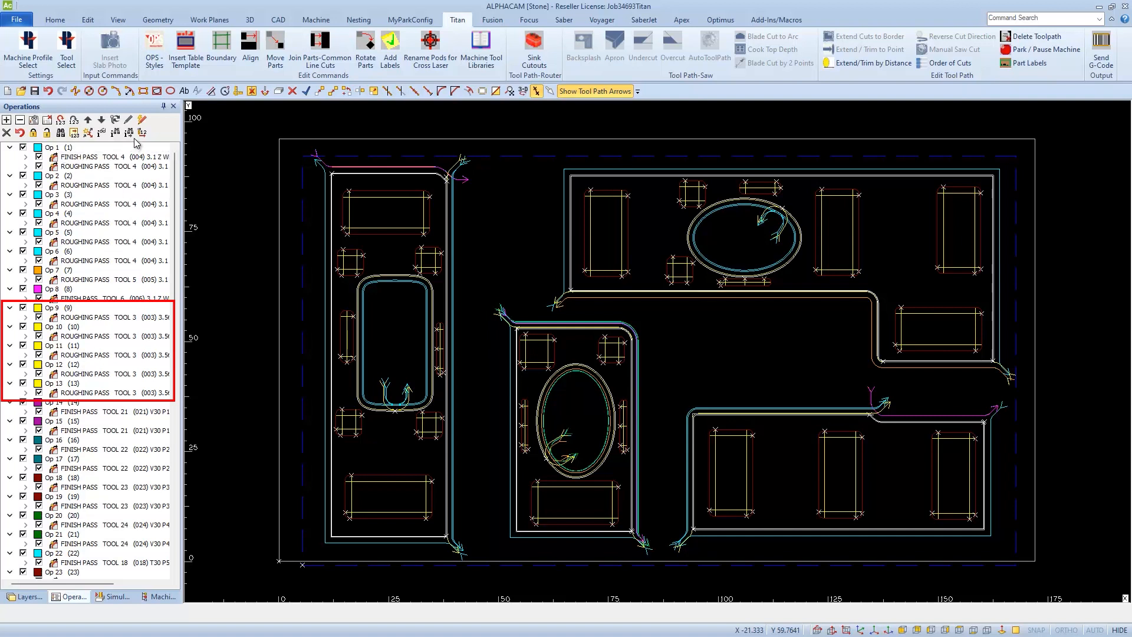
pyautogui.moveTo(143, 134)
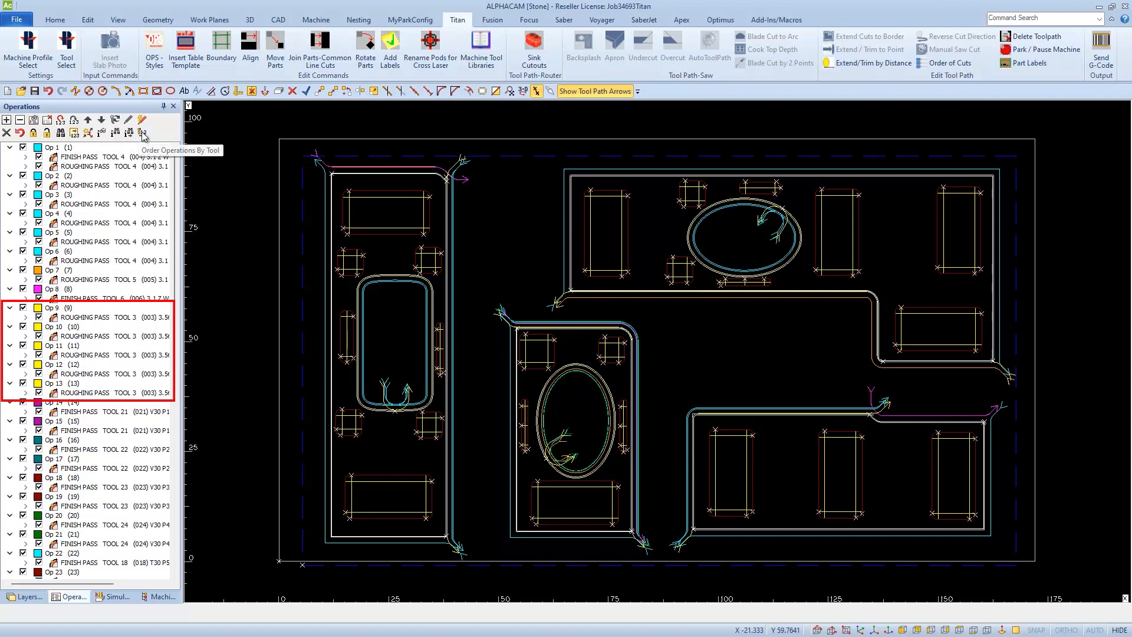
# Step: Reopen Order Operations By Tool with the saved Order By Tool Number list loaded
pyautogui.click(143, 133)
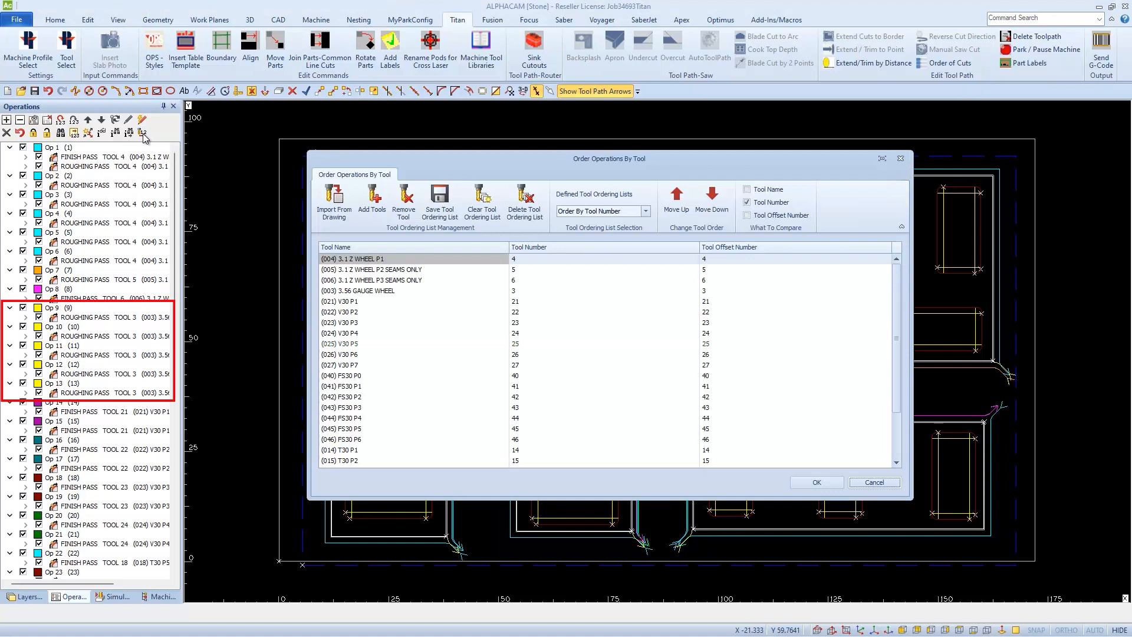
pyautogui.moveTo(397, 288)
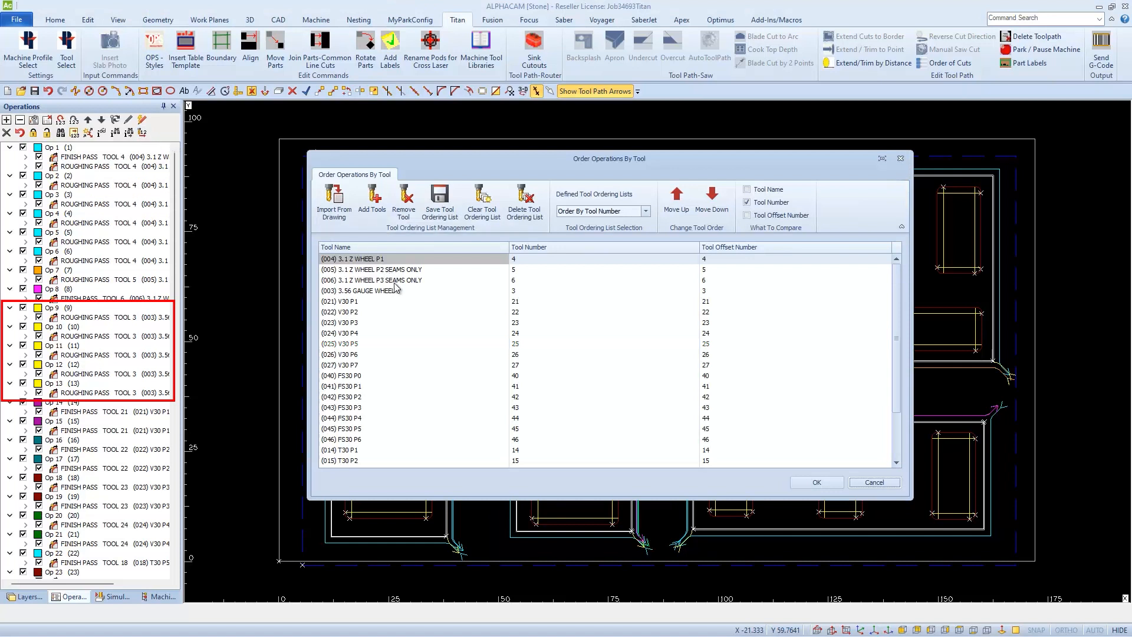
pyautogui.moveTo(390, 296)
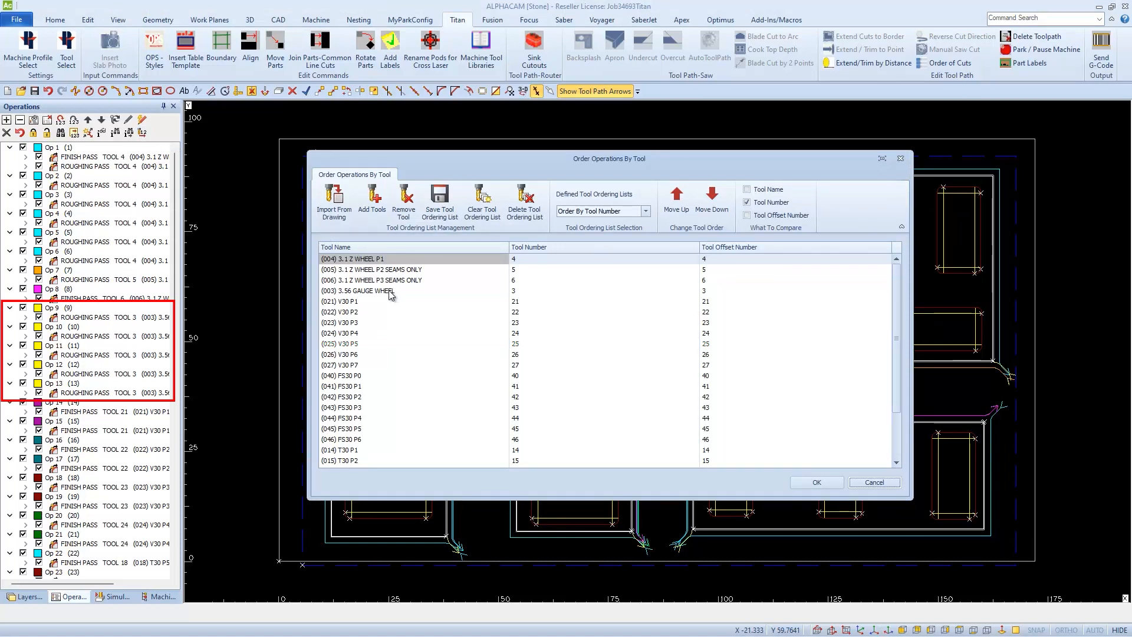
# Step: Move the (003) 3.56 GAUGE WHEEL to the top of the tool order
pyautogui.click(391, 290)
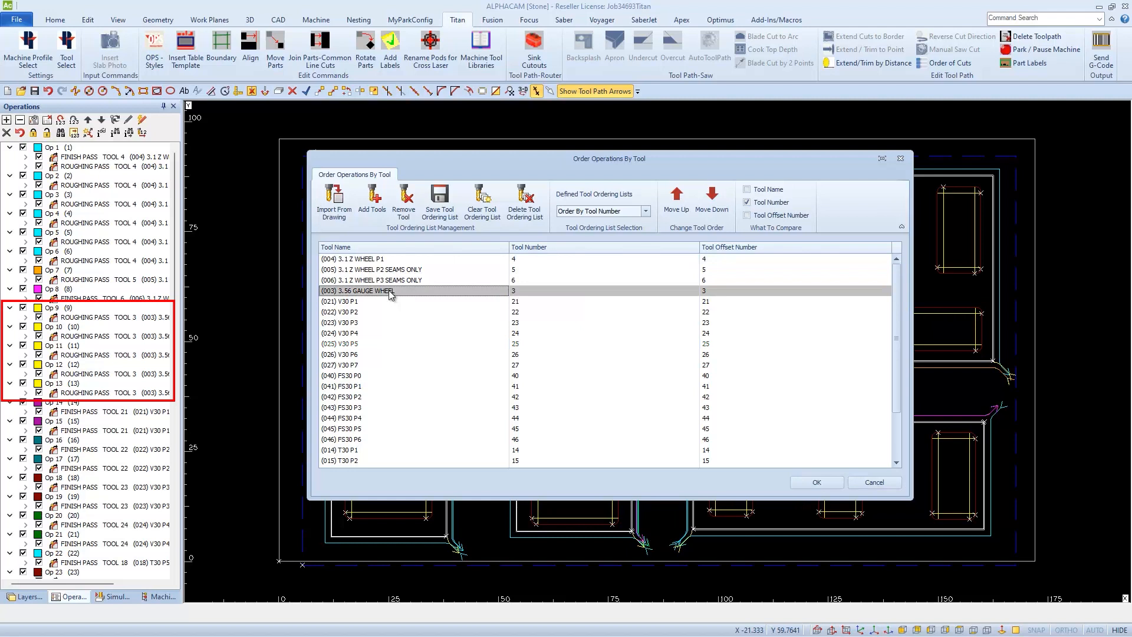
pyautogui.click(674, 200)
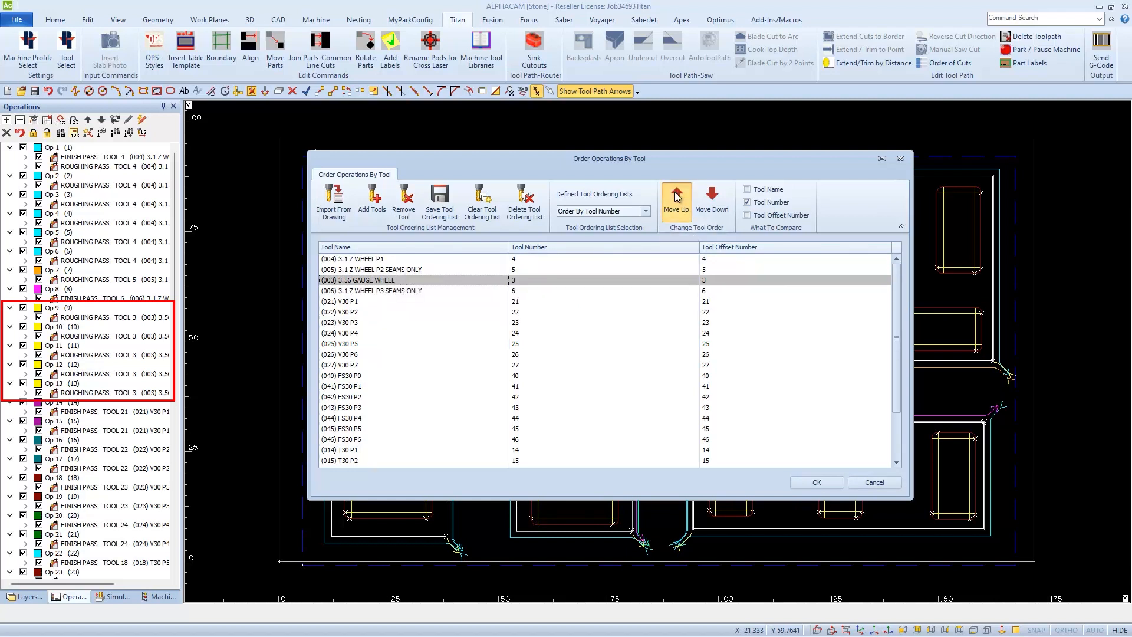
pyautogui.click(676, 200)
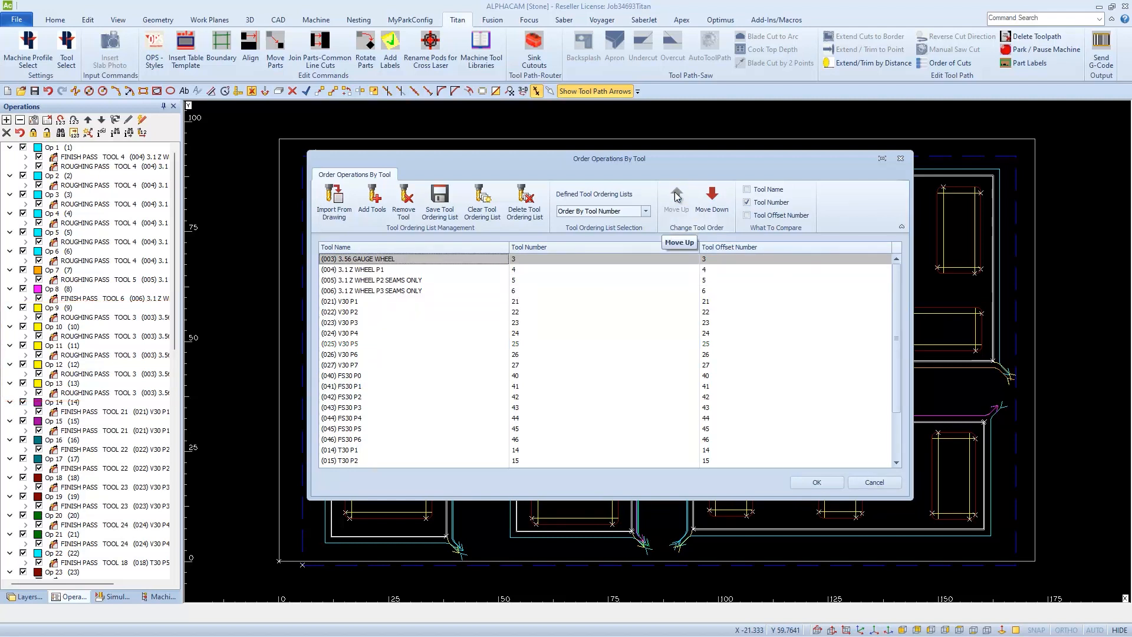
pyautogui.moveTo(816, 482)
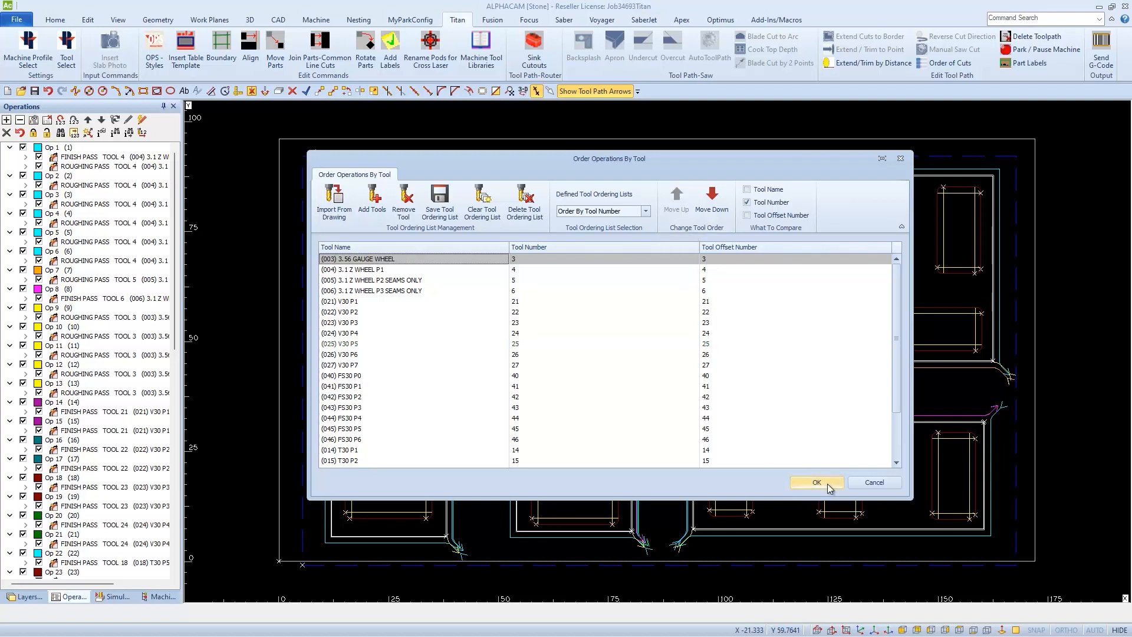
# Step: Reorder the operations so the gauge wheel roughing passes lead, and acknowledge completion
pyautogui.click(816, 482)
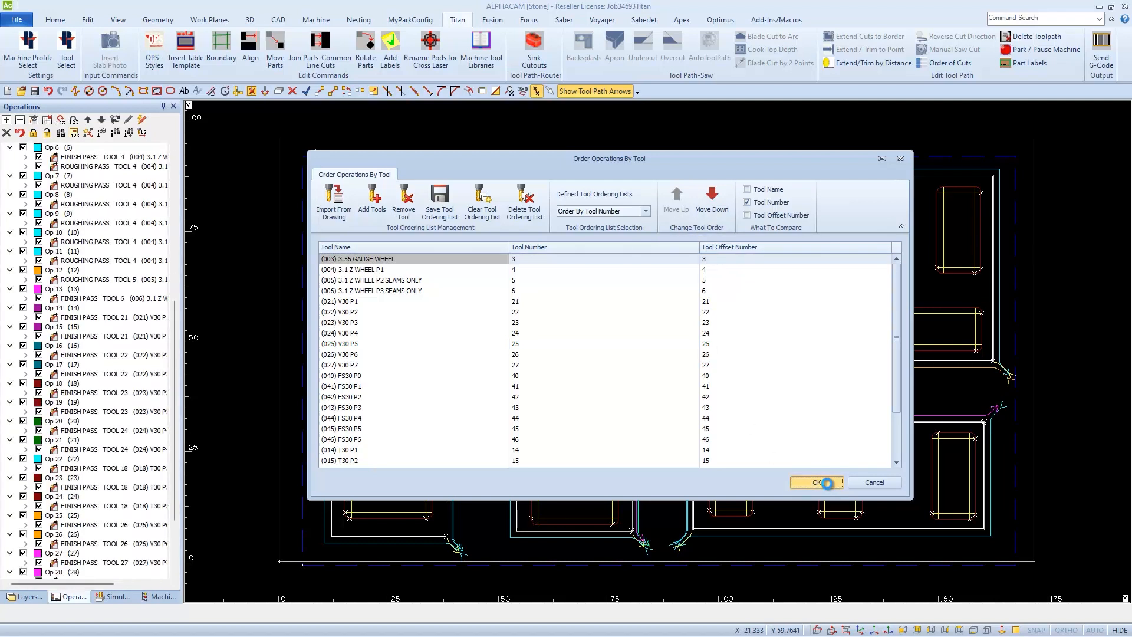
pyautogui.click(816, 483)
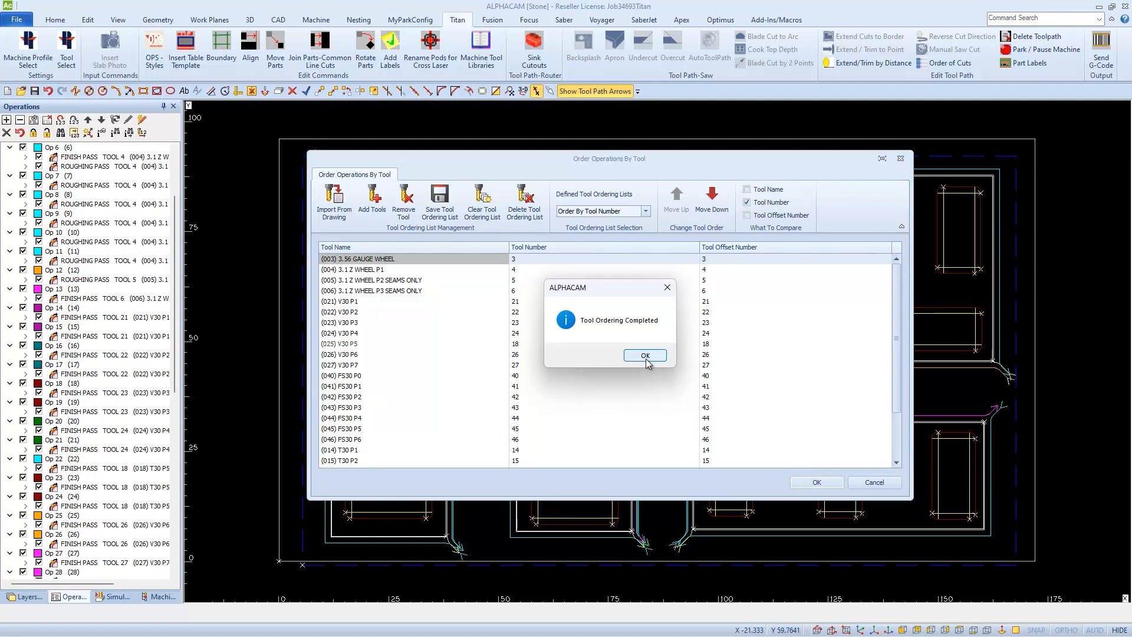
pyautogui.click(644, 355)
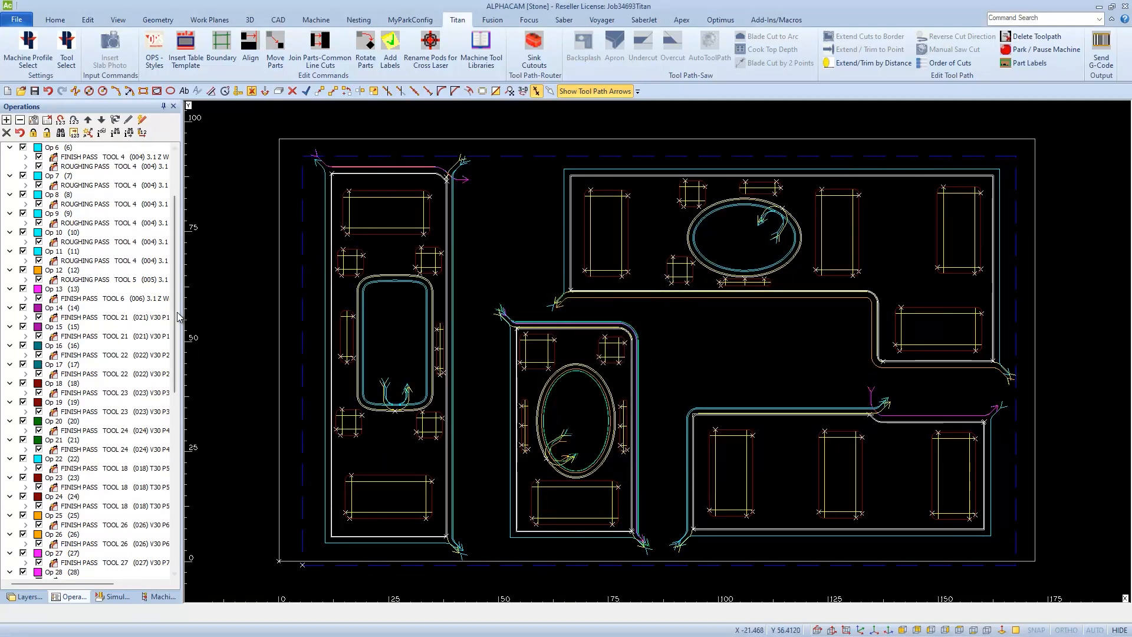
pyautogui.scroll(3)
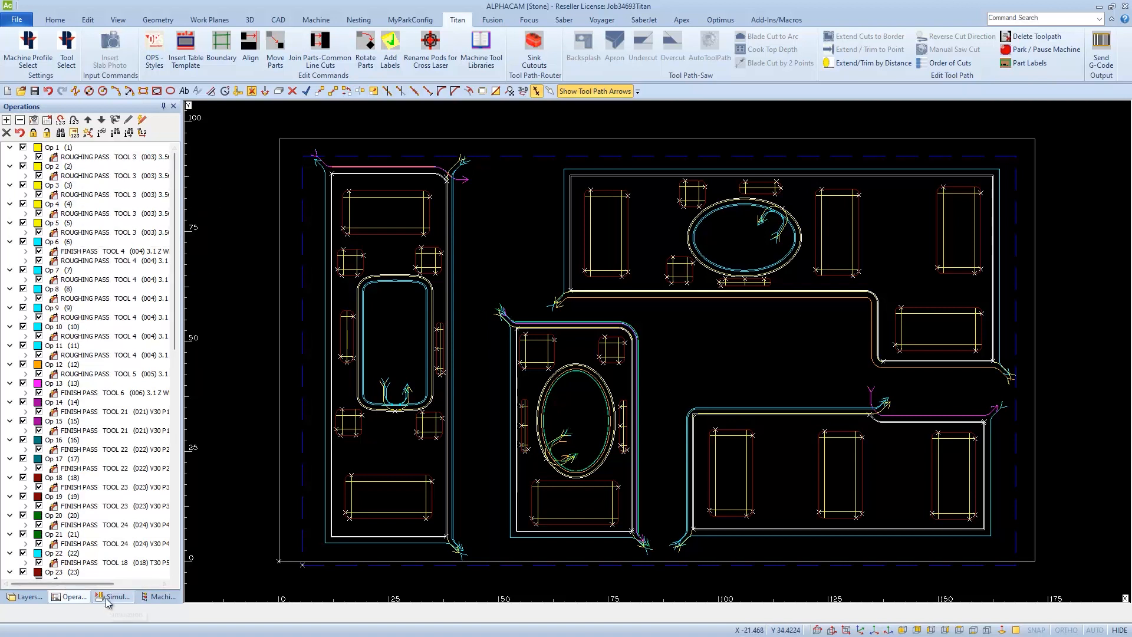
# Step: Run the solid simulation of the reordered cutout program, then return to Operations
pyautogui.click(116, 597)
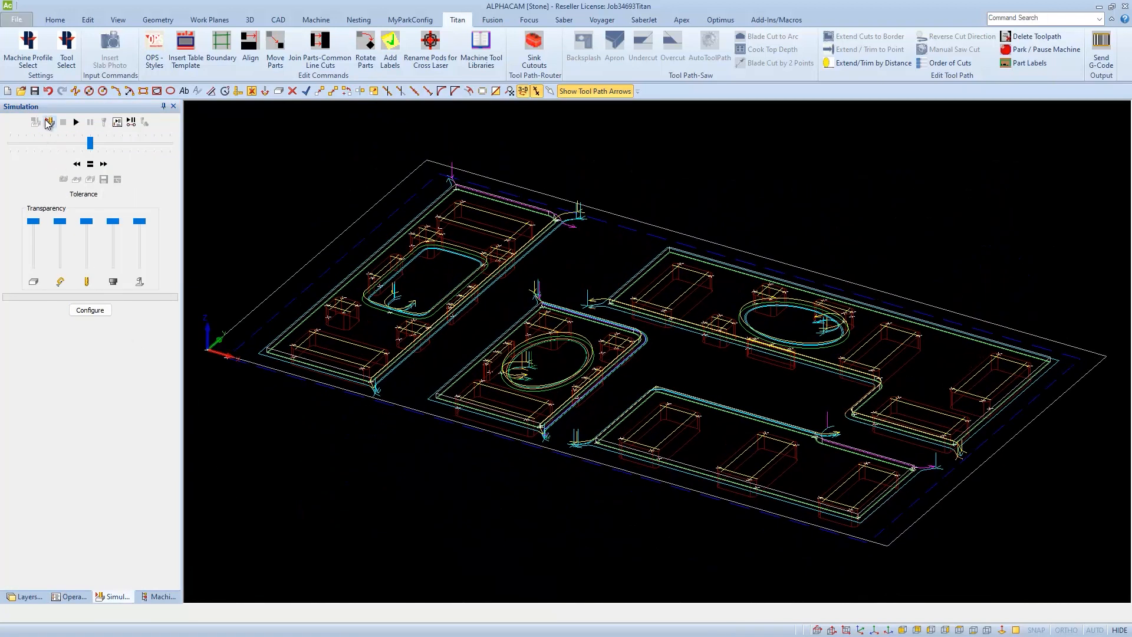
pyautogui.click(50, 122)
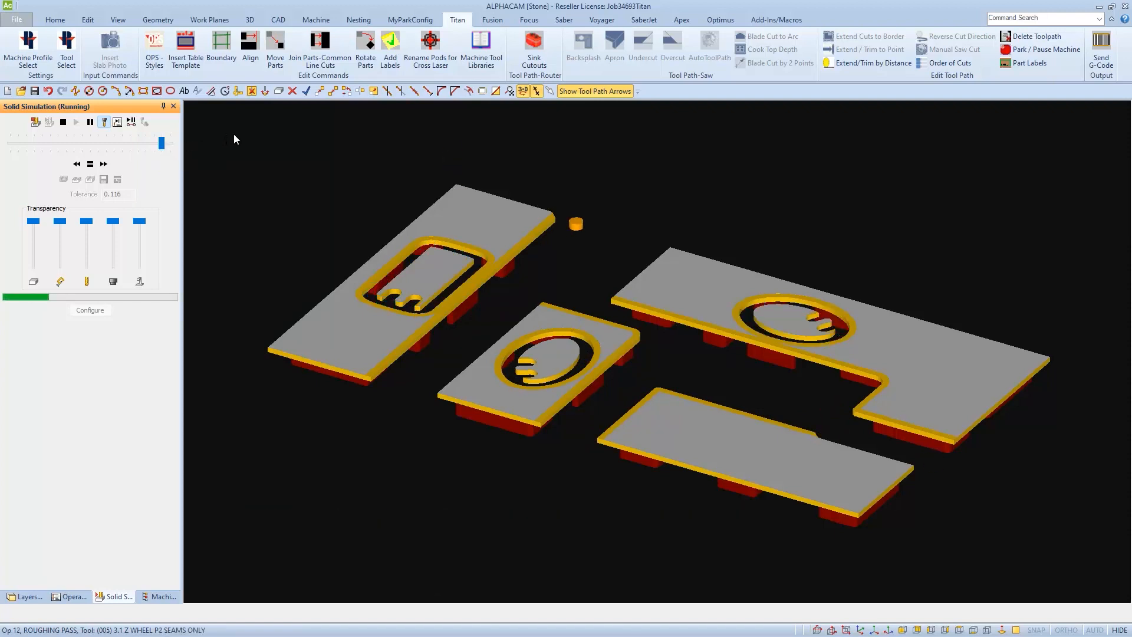
pyautogui.click(69, 596)
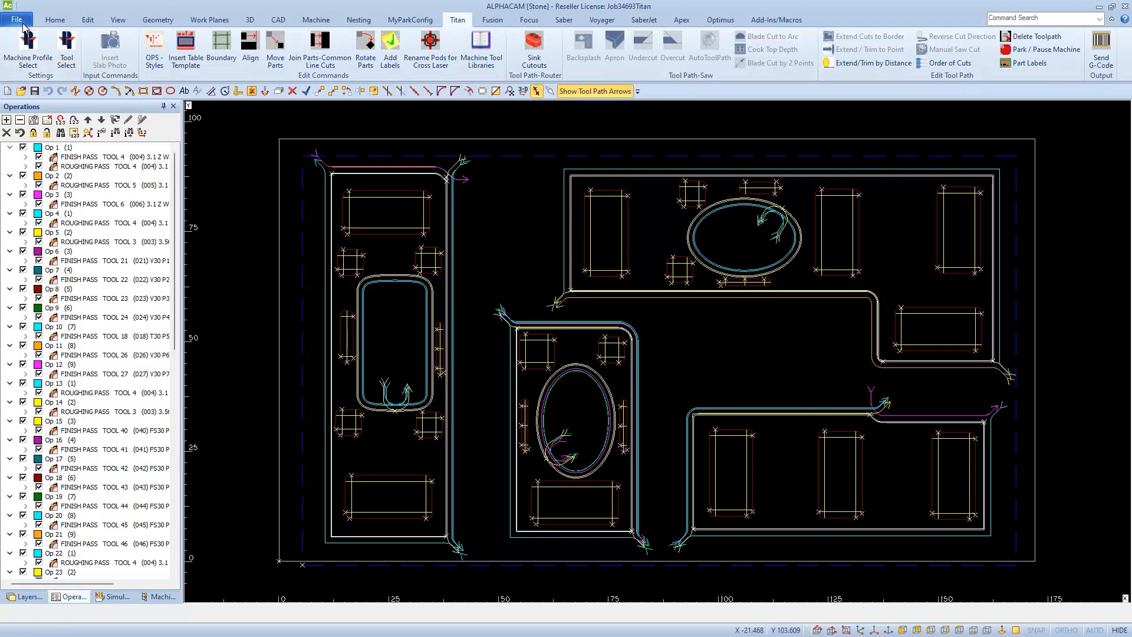
# Step: Load the next sink cutout job and zoom in on a sink corner's finger-bit toolpath
pyautogui.click(16, 20)
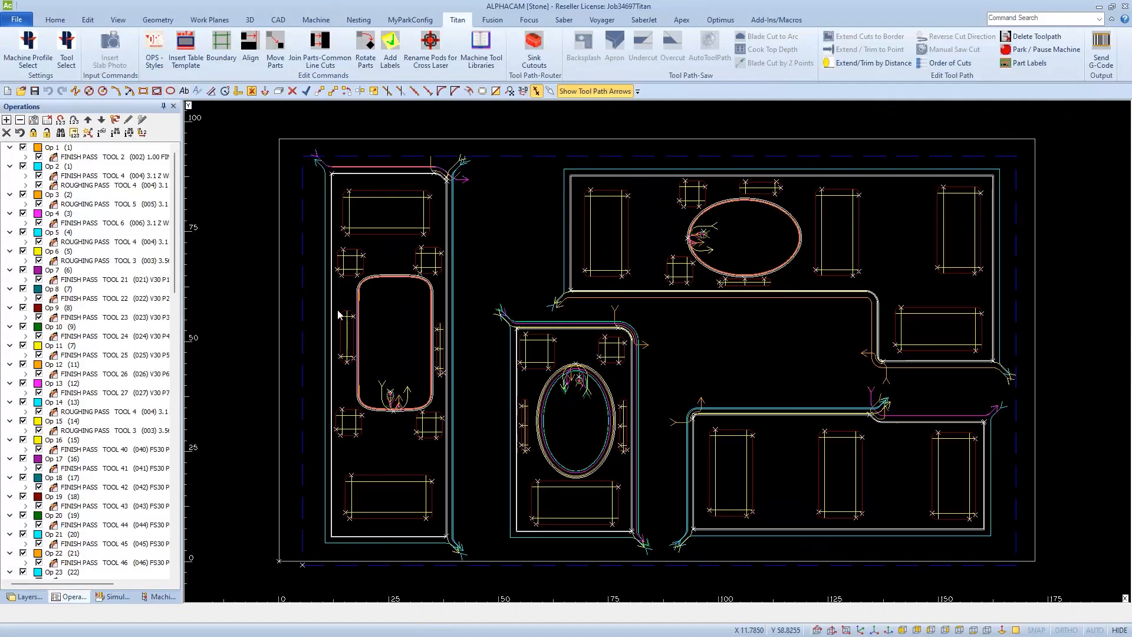
pyautogui.scroll(3)
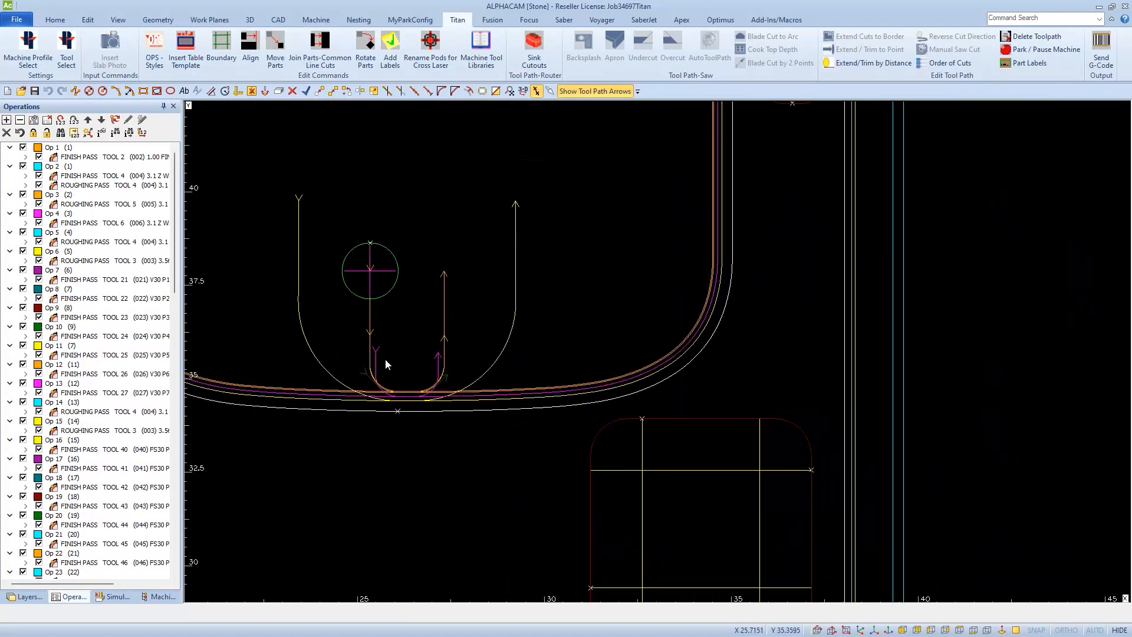
pyautogui.moveTo(378, 275)
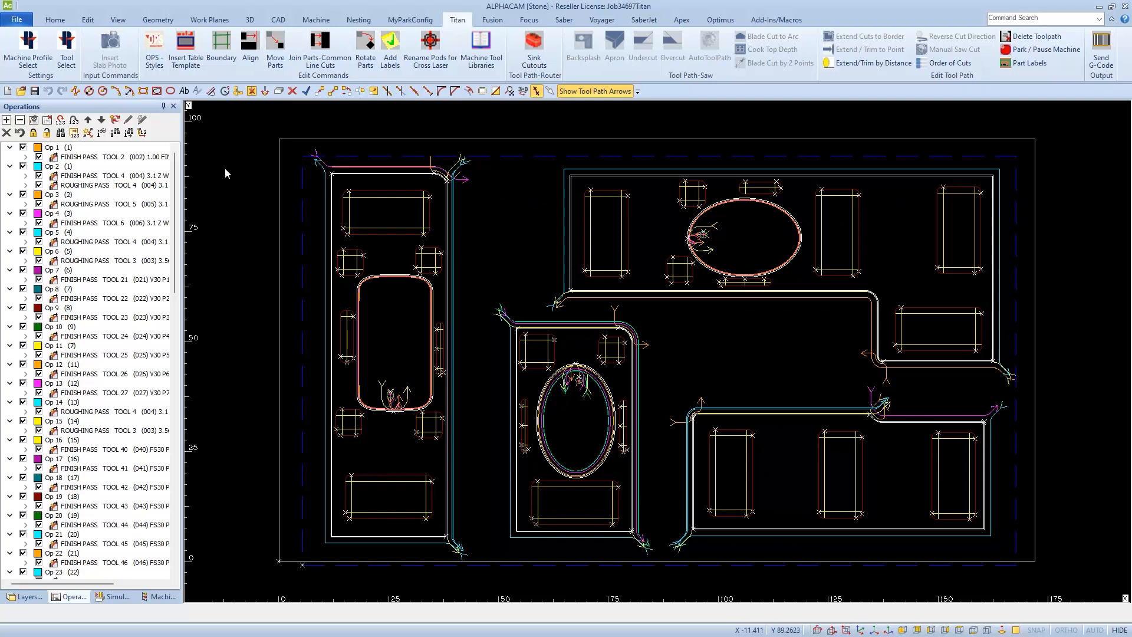
pyautogui.moveTo(127, 160)
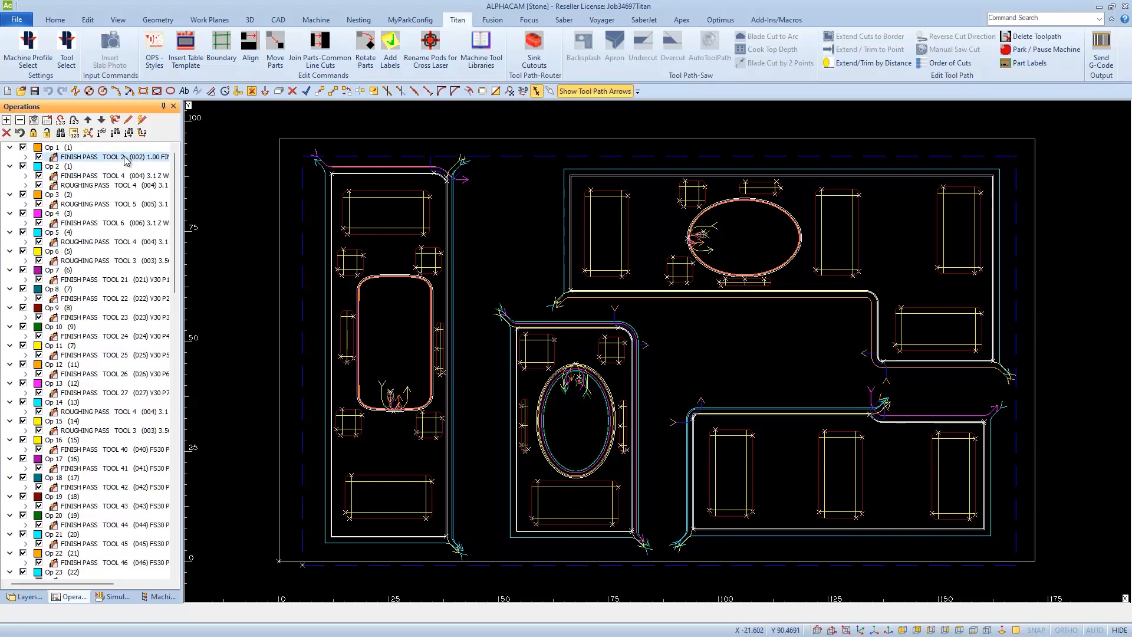
pyautogui.scroll(-3)
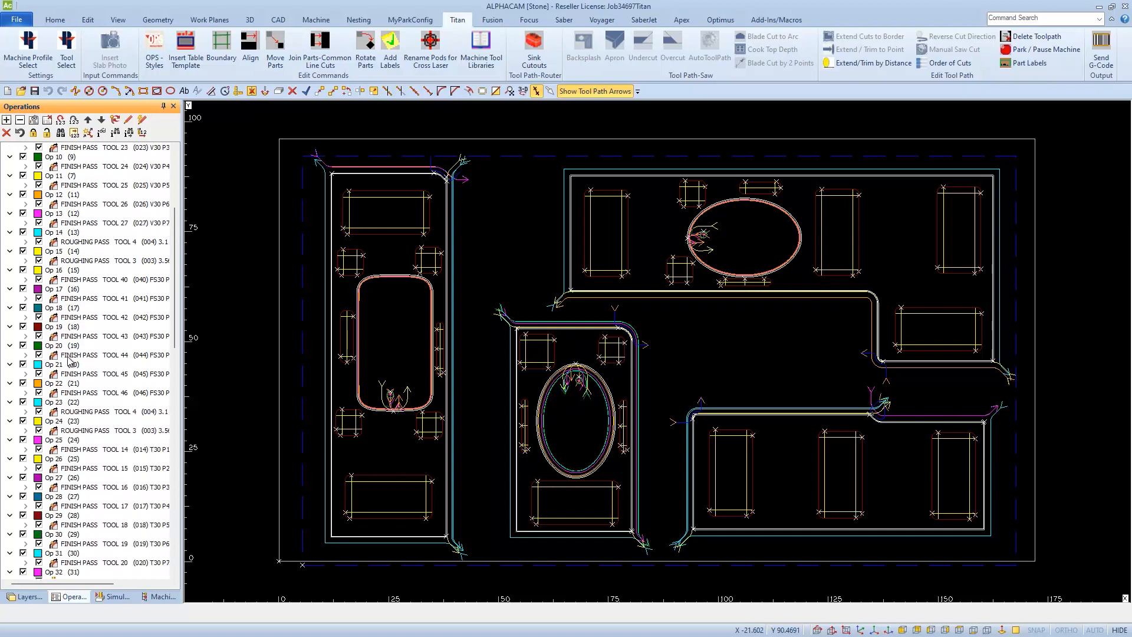
pyautogui.scroll(-3)
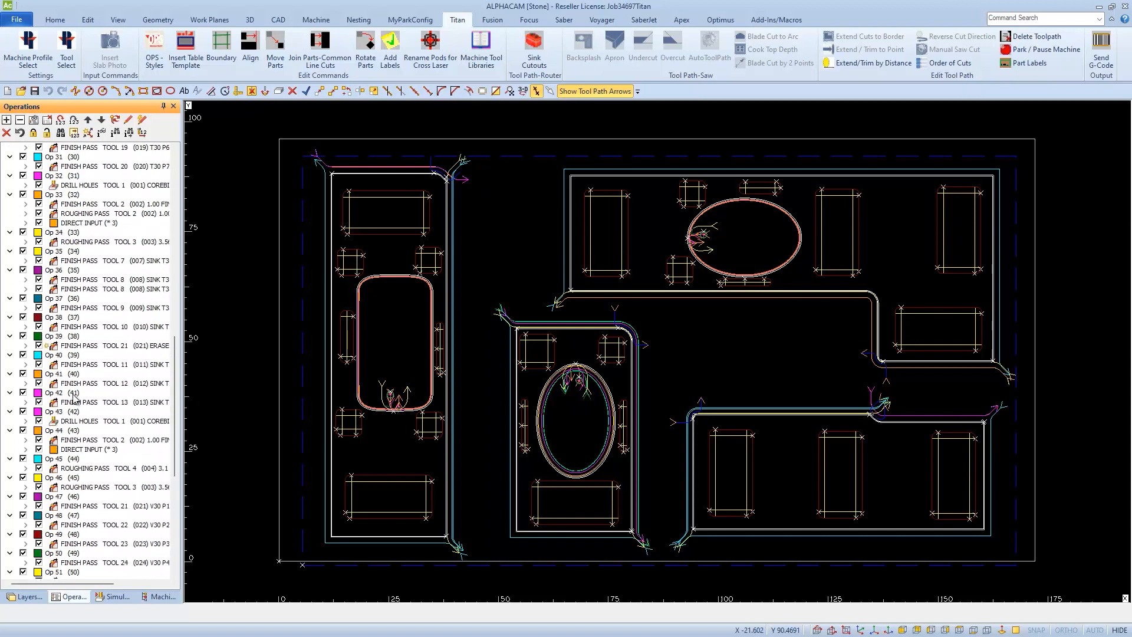
pyautogui.scroll(-3)
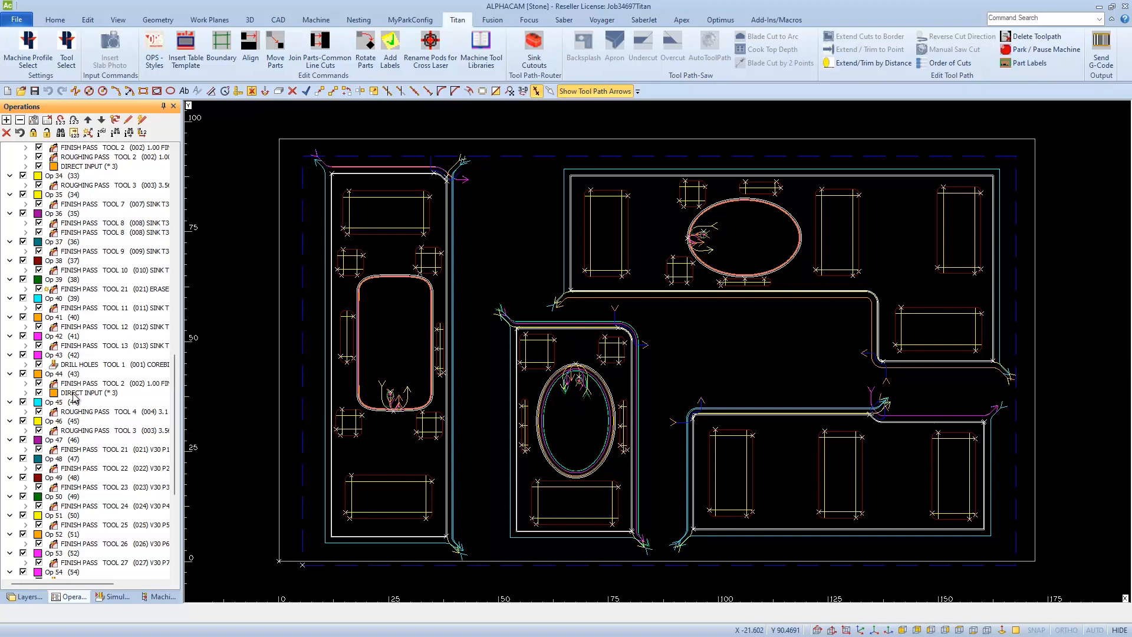
pyautogui.moveTo(82, 365)
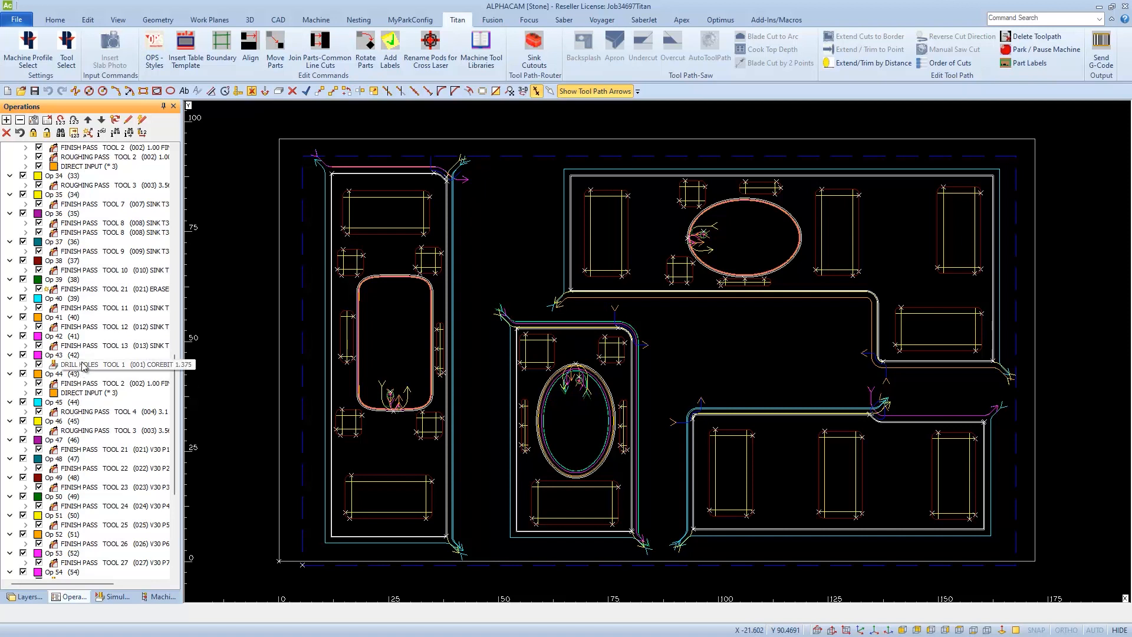
pyautogui.scroll(-3)
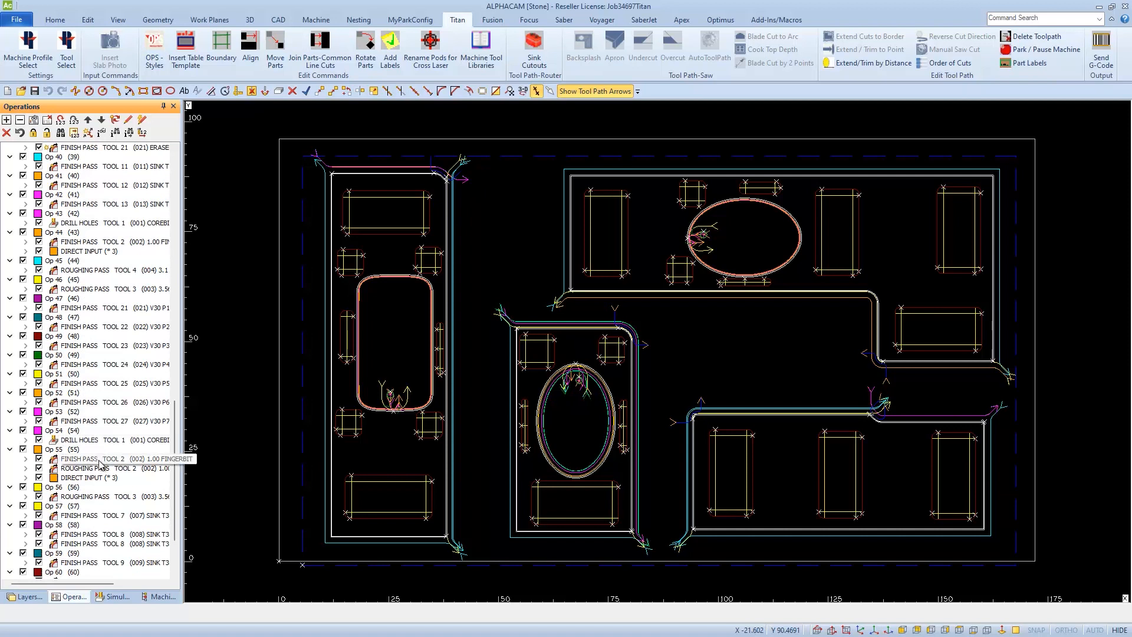
pyautogui.scroll(-3)
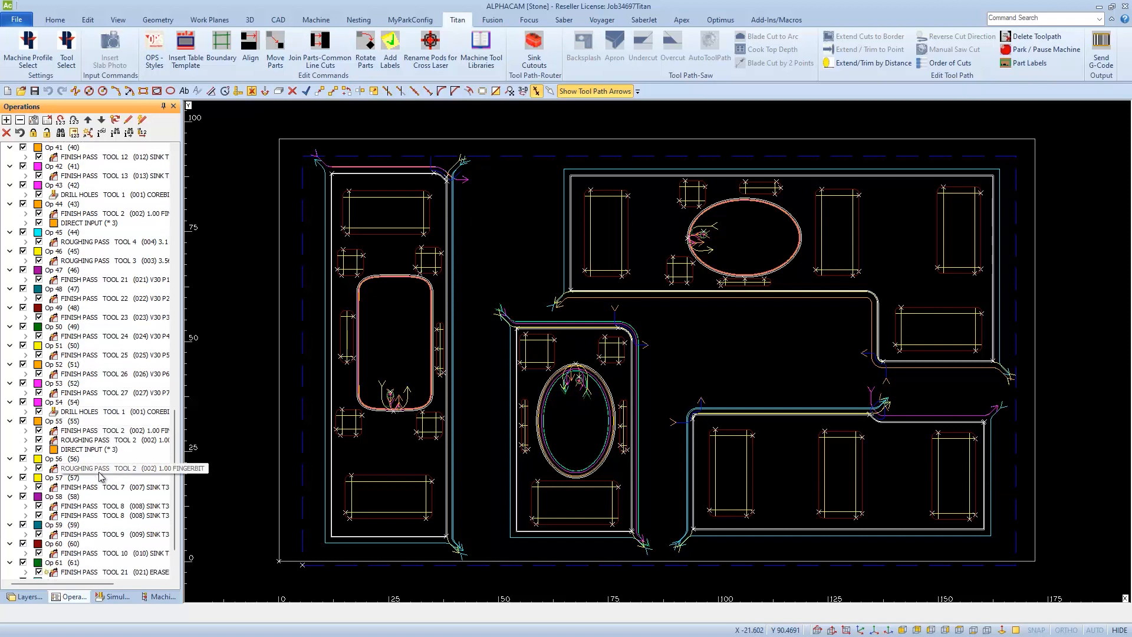
pyautogui.scroll(-3)
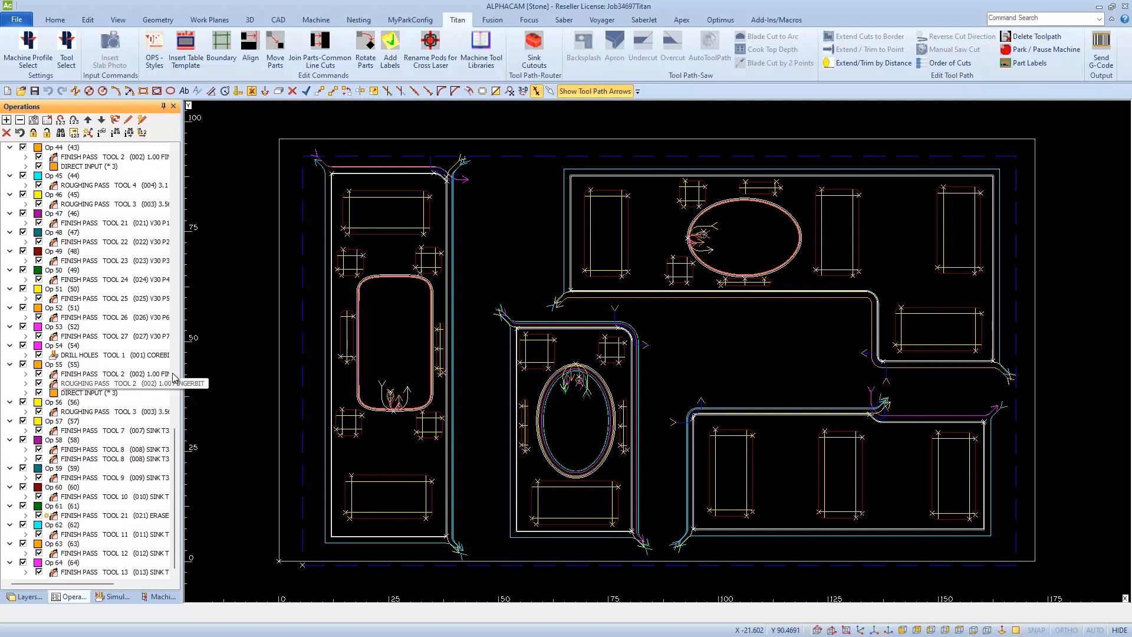
pyautogui.moveTo(214, 237)
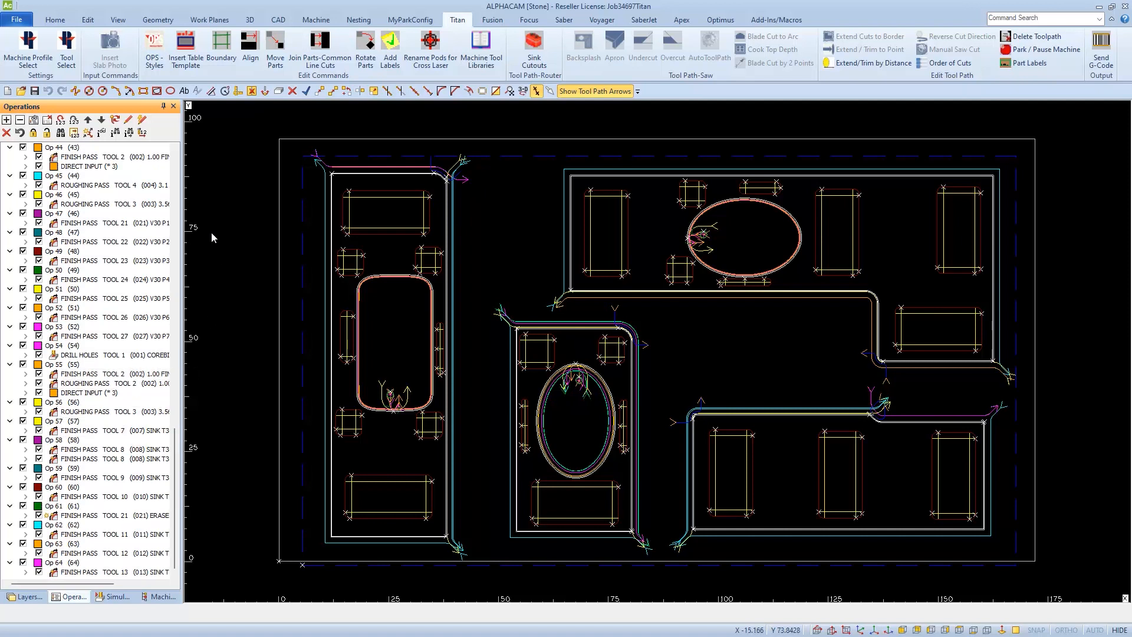
pyautogui.moveTo(143, 132)
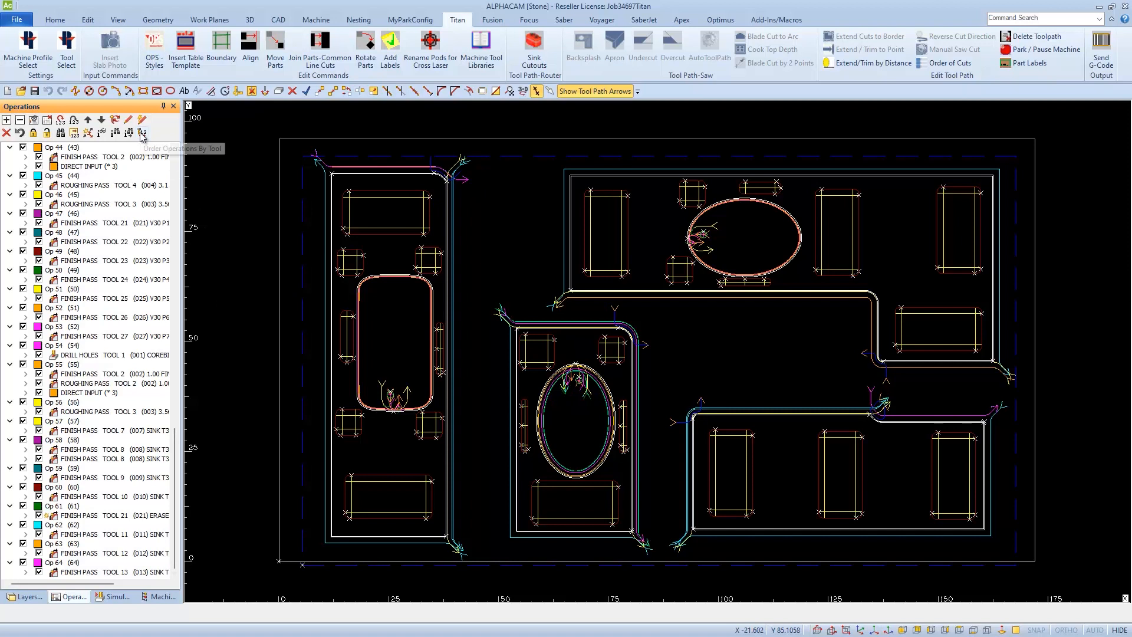
# Step: Reopen tool ordering for this job and scroll through the Z wheels, gauge wheel and remaining tools
pyautogui.click(142, 132)
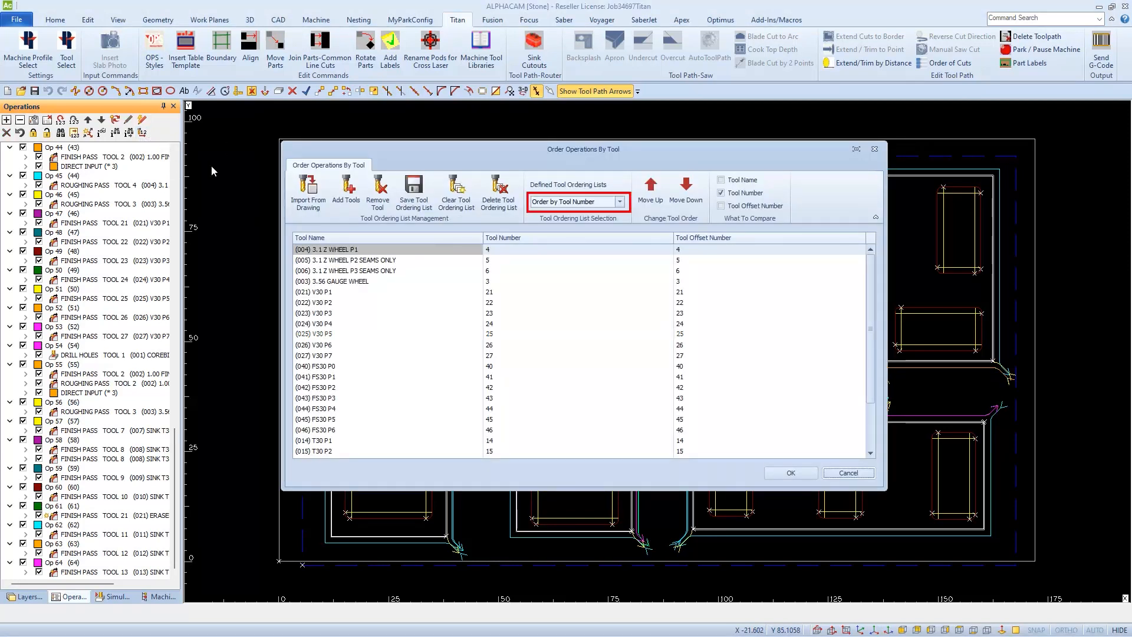
pyautogui.moveTo(321, 303)
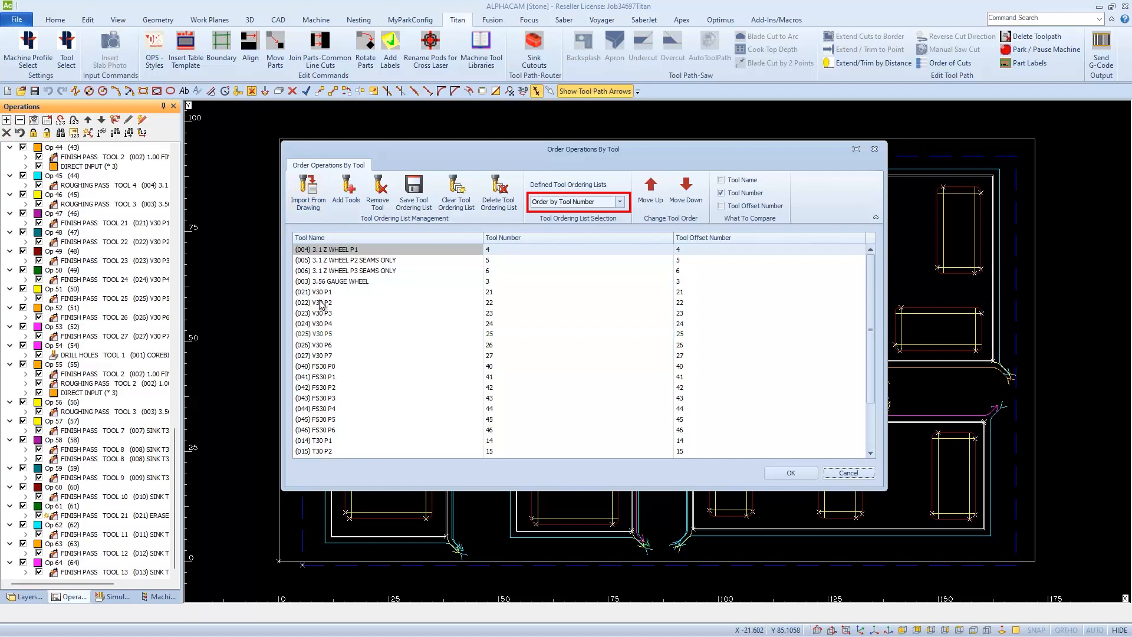
pyautogui.moveTo(318, 324)
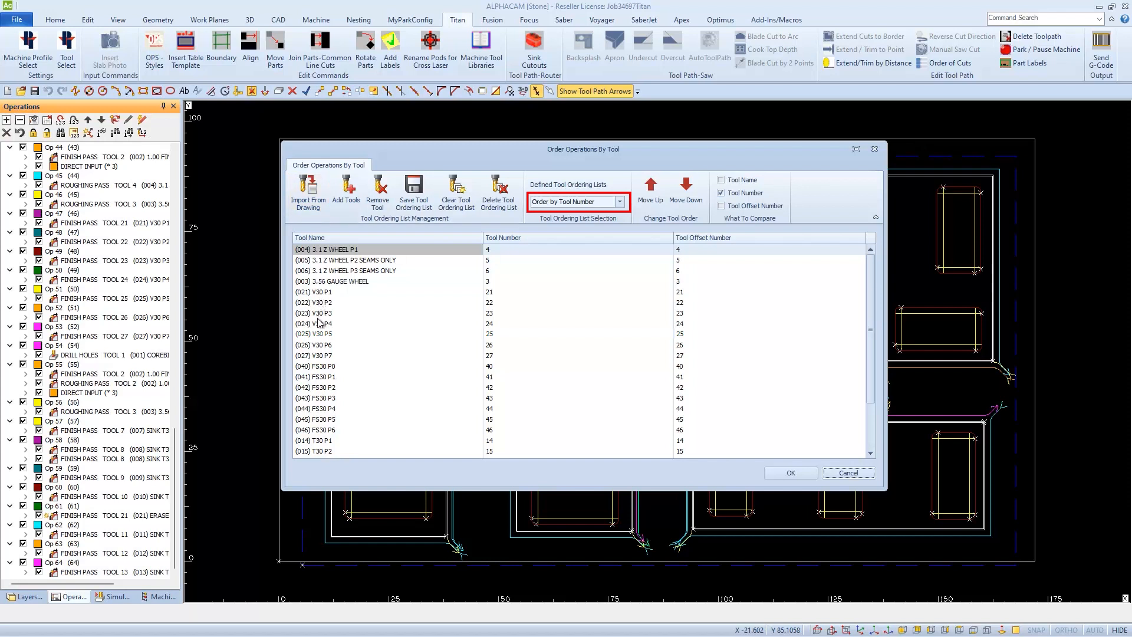
pyautogui.scroll(-3)
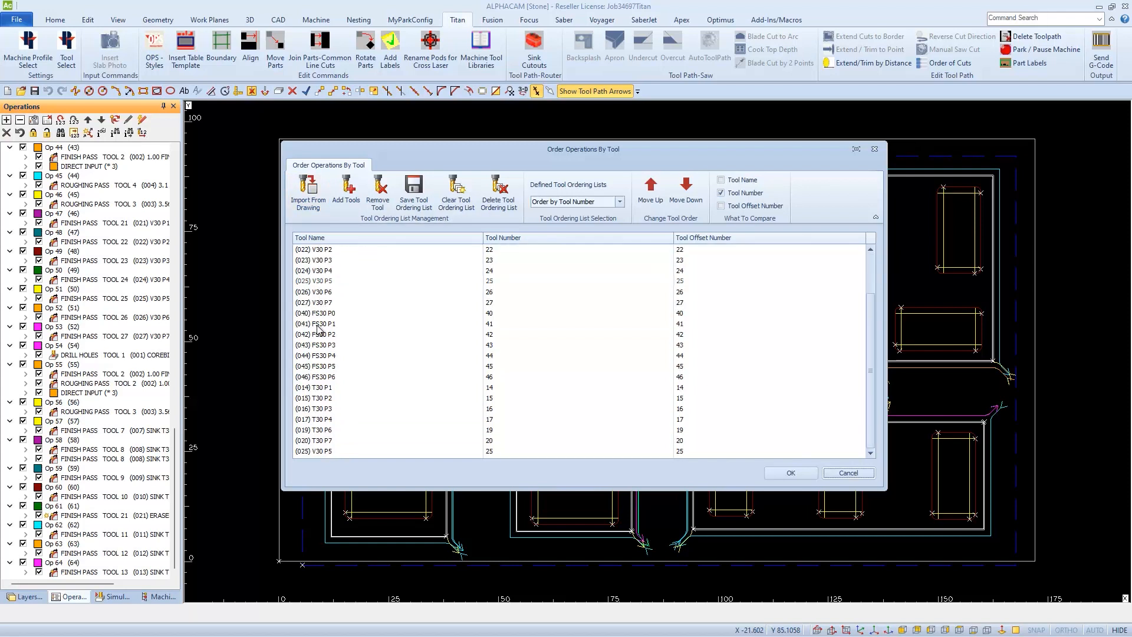
pyautogui.moveTo(318, 442)
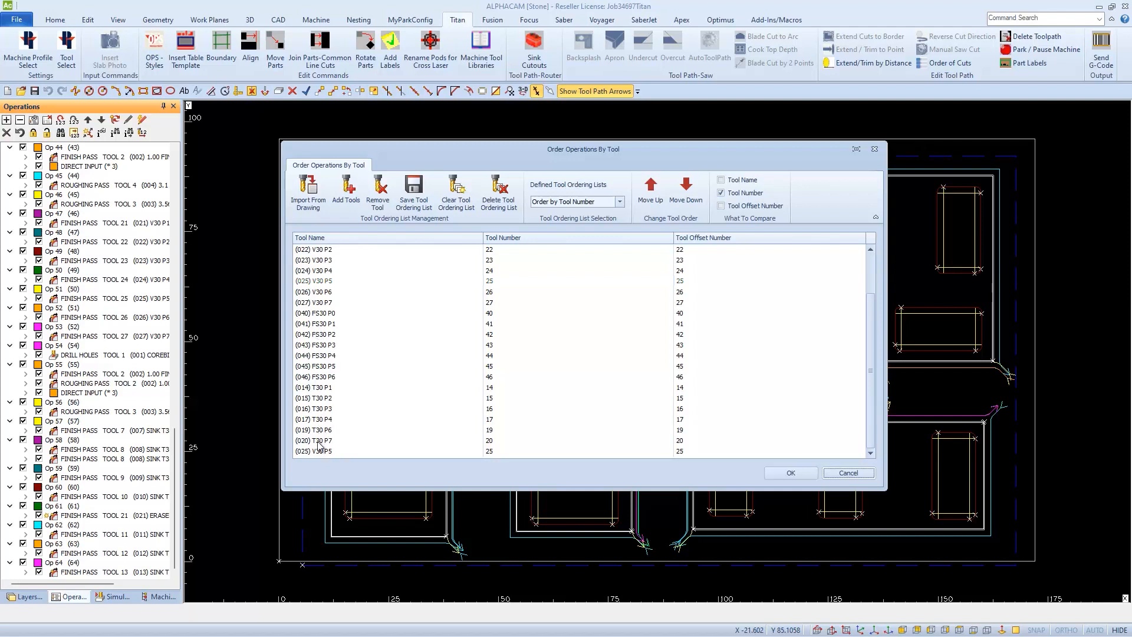
pyautogui.scroll(3)
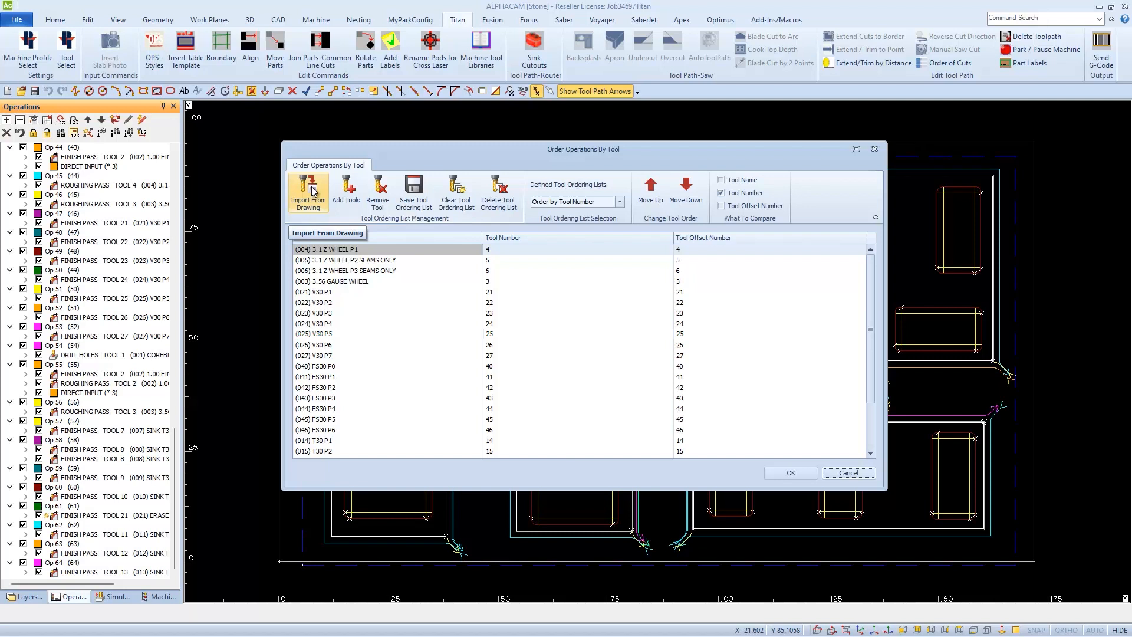
pyautogui.click(307, 194)
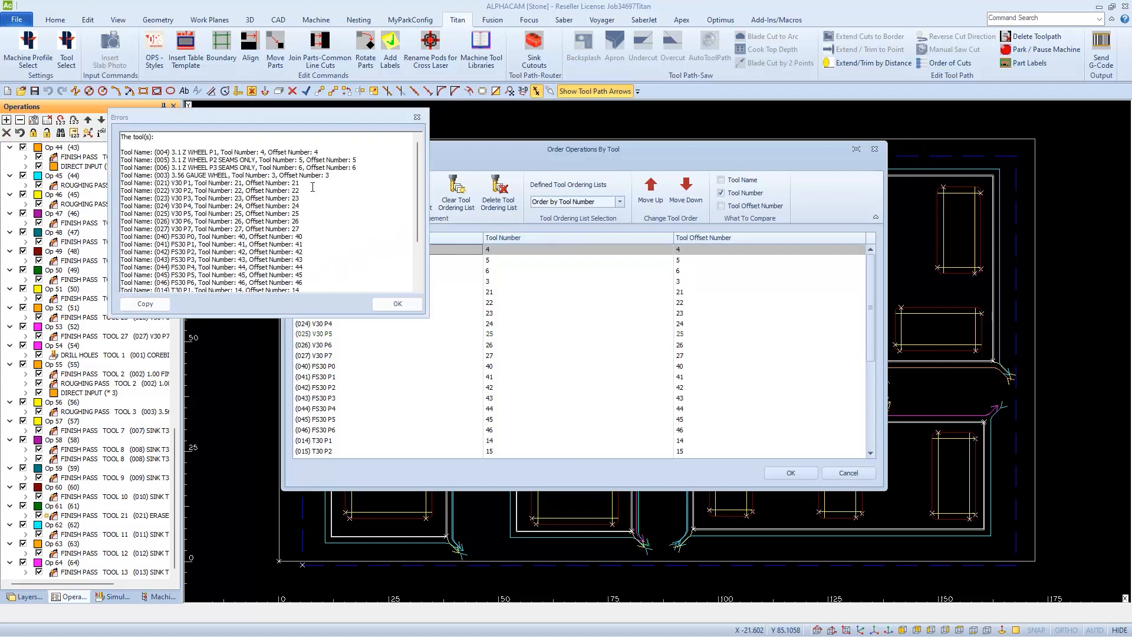
pyautogui.moveTo(366, 280)
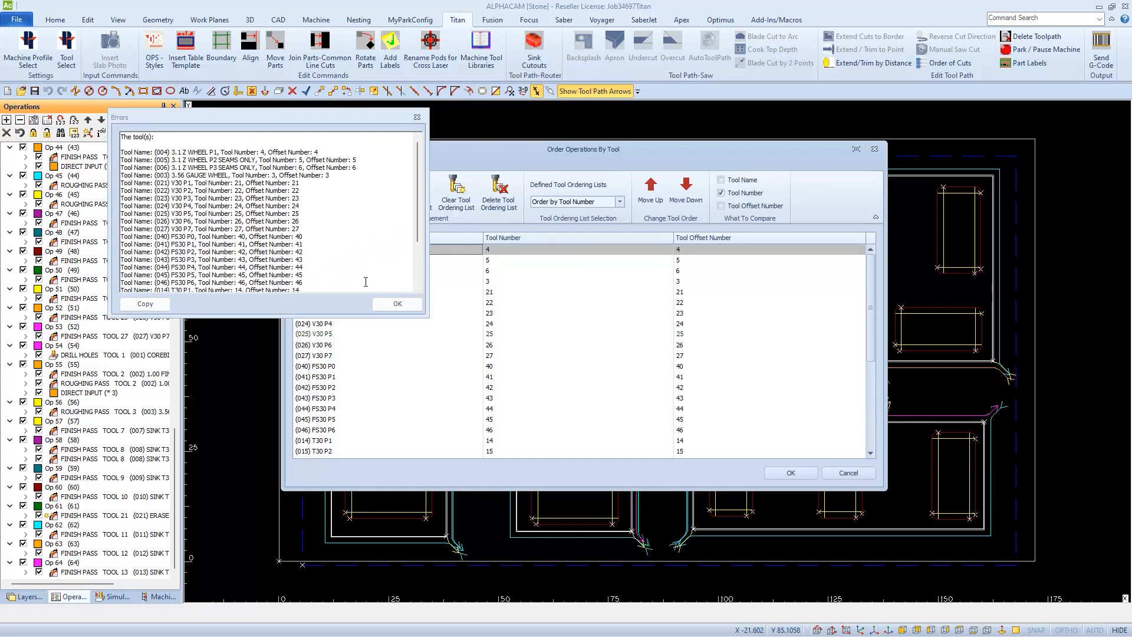
pyautogui.click(396, 303)
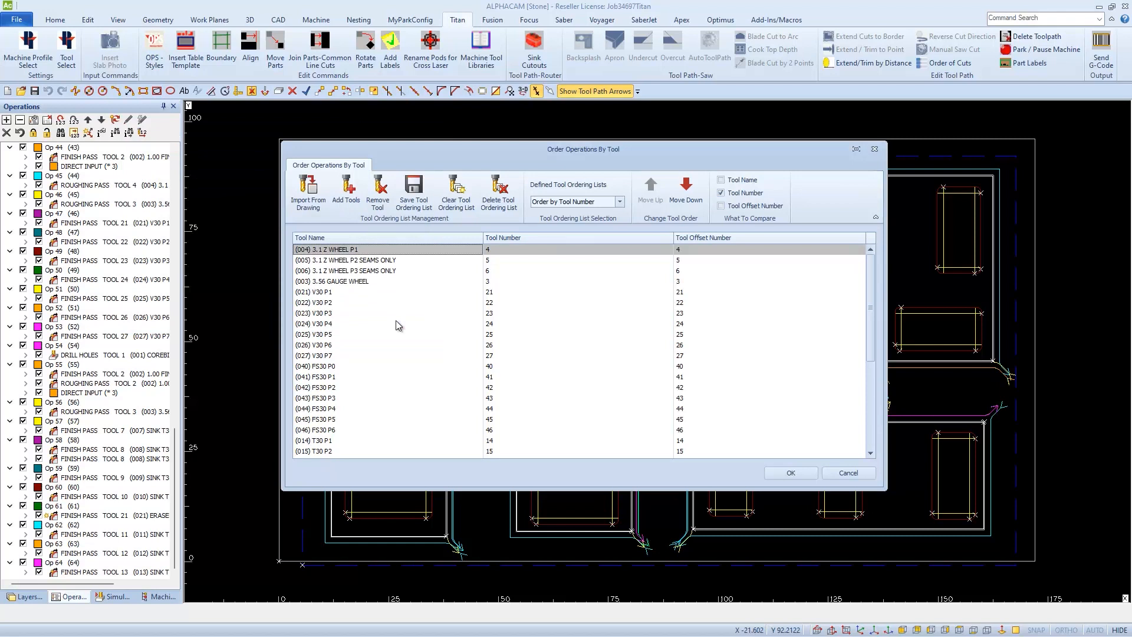
pyautogui.moveTo(394, 290)
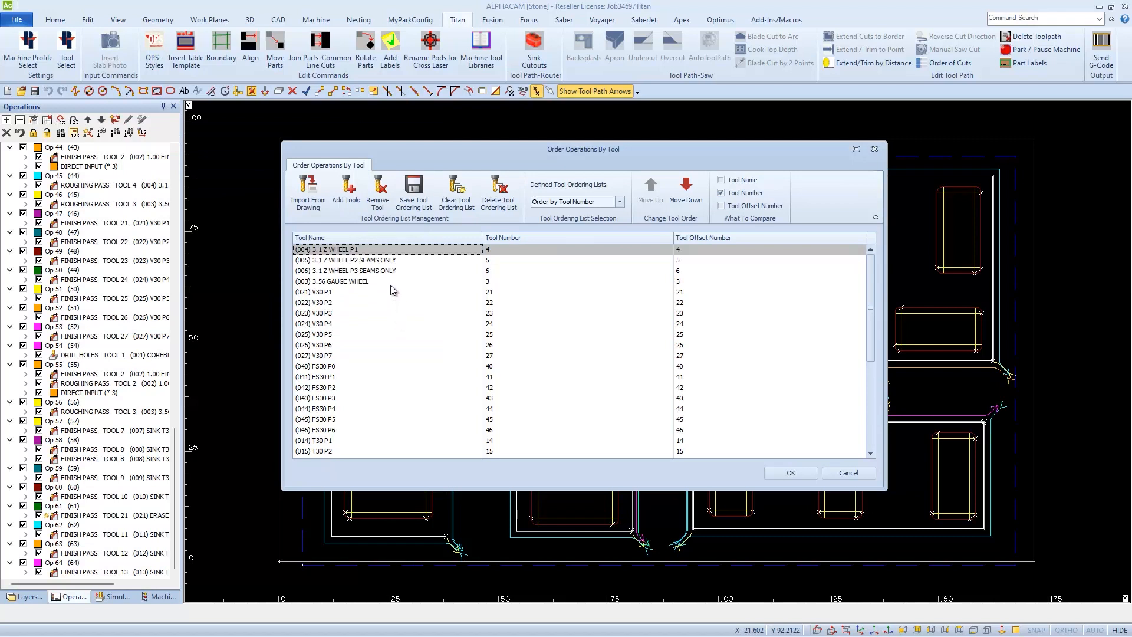
pyautogui.scroll(-3)
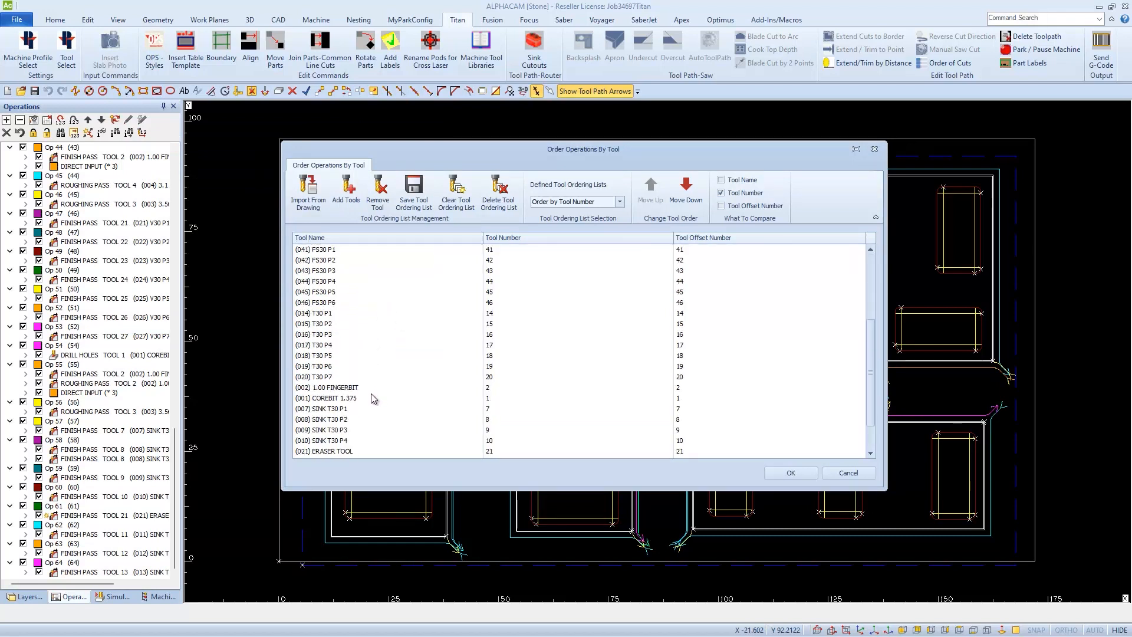
pyautogui.click(327, 387)
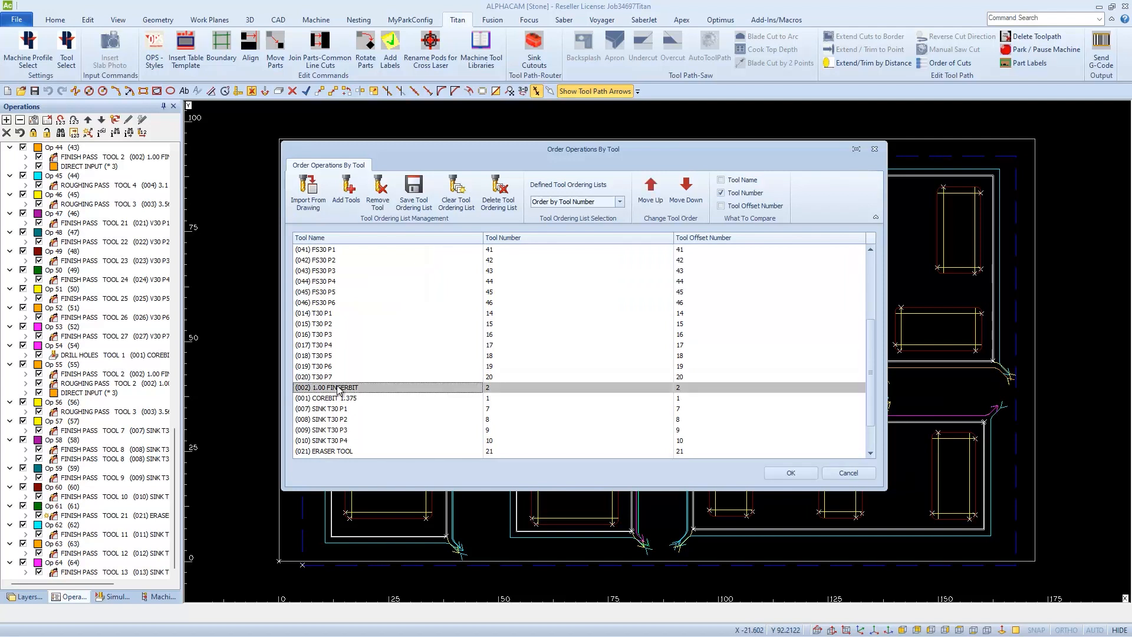
pyautogui.click(340, 397)
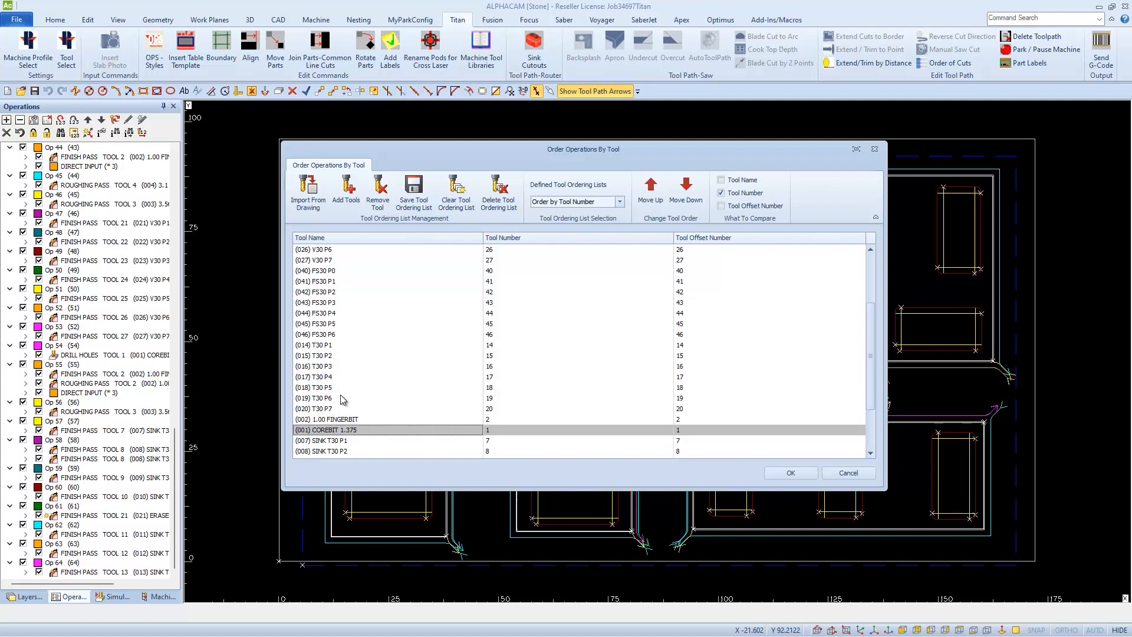
pyautogui.scroll(3)
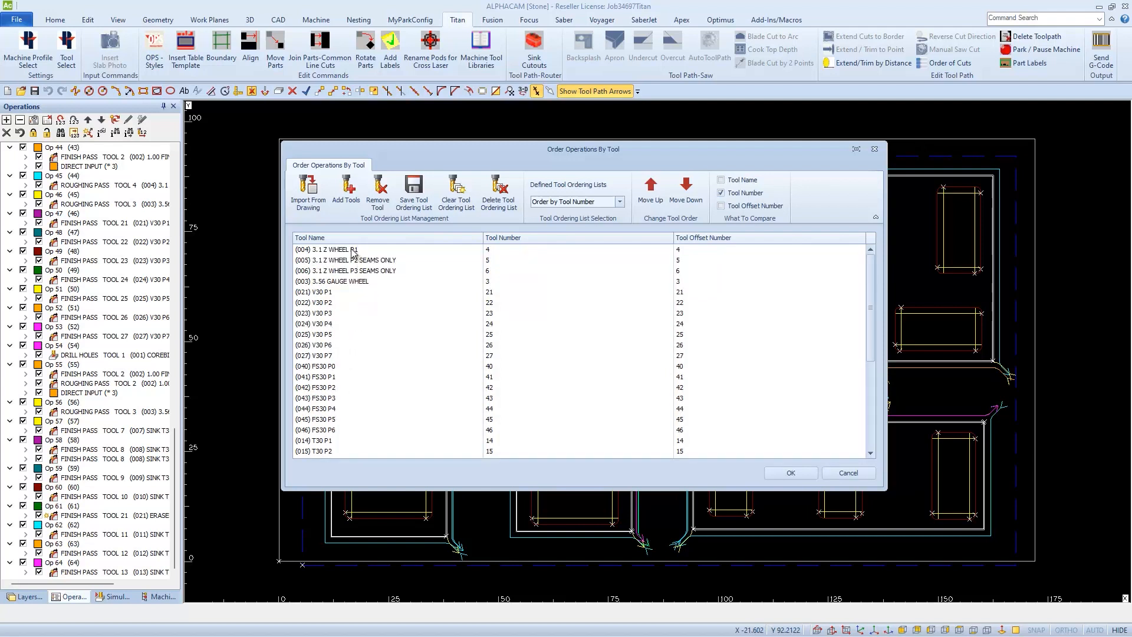
pyautogui.click(325, 249)
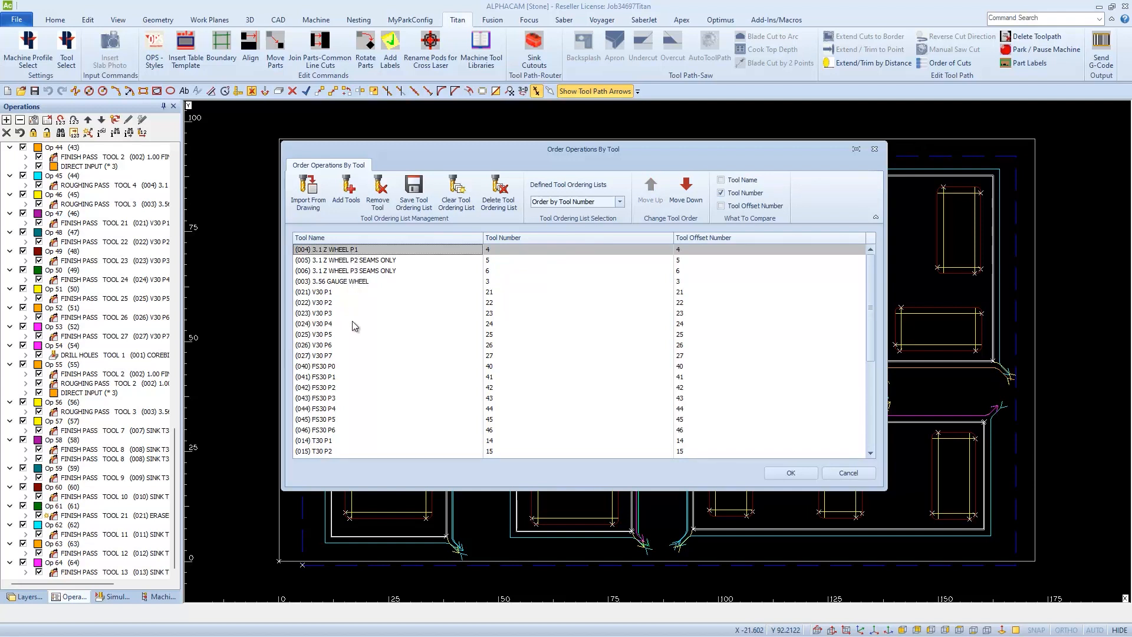
pyautogui.scroll(-3)
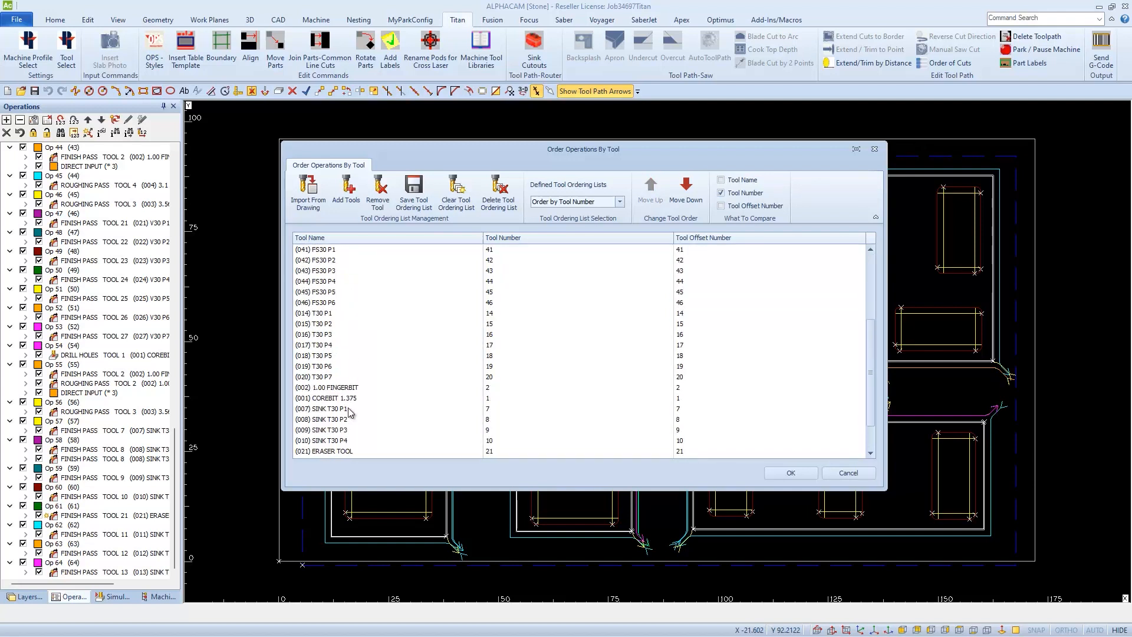
pyautogui.click(326, 387)
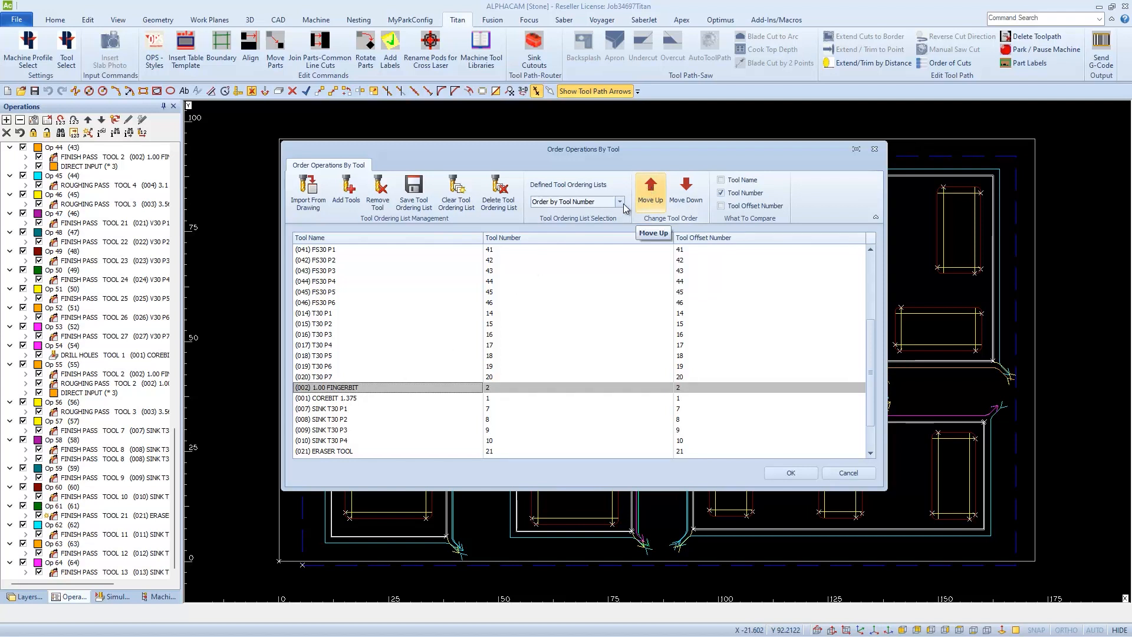
pyautogui.moveTo(368, 394)
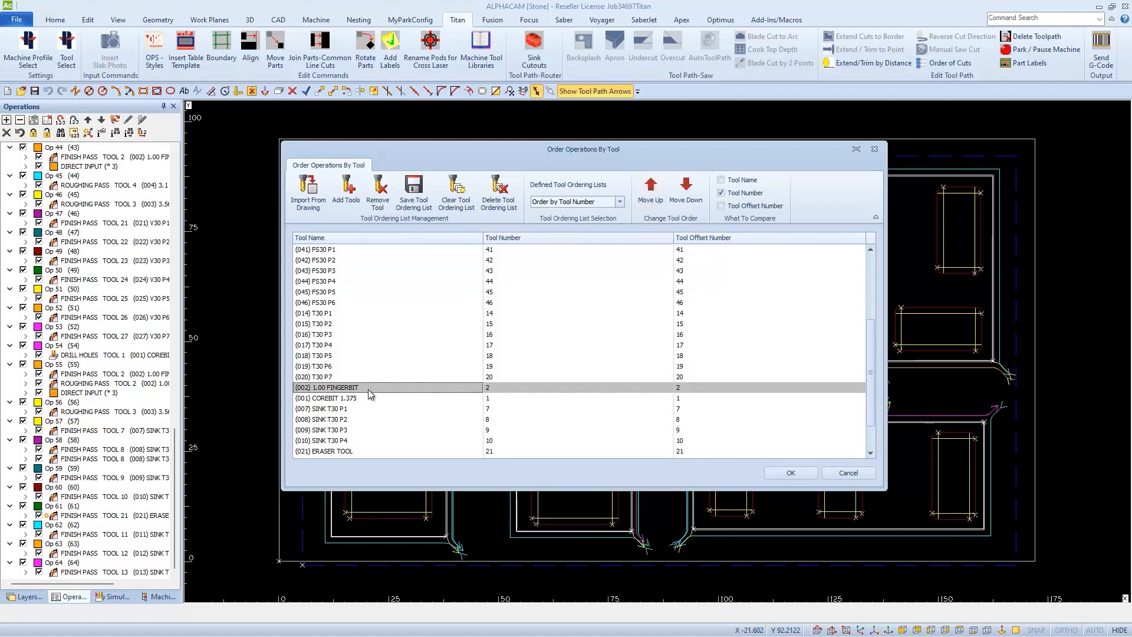
pyautogui.moveTo(368, 339)
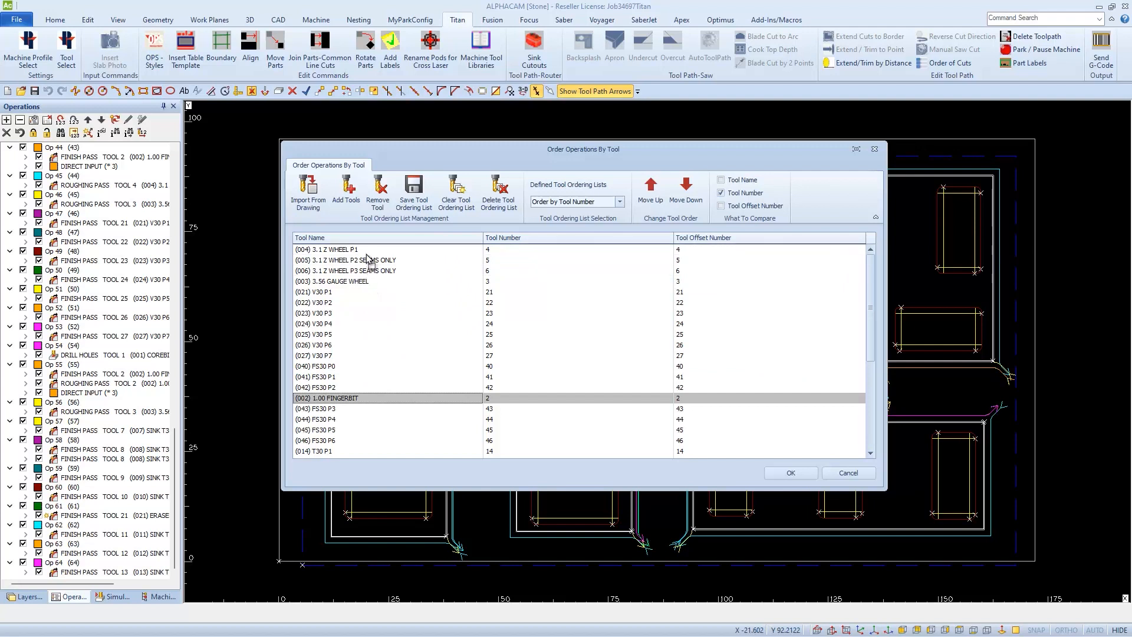
# Step: Move the 1.00 FINGERBIT to first, then the COREBIT 1.375 above it, ahead of the Z wheels
pyautogui.click(648, 187)
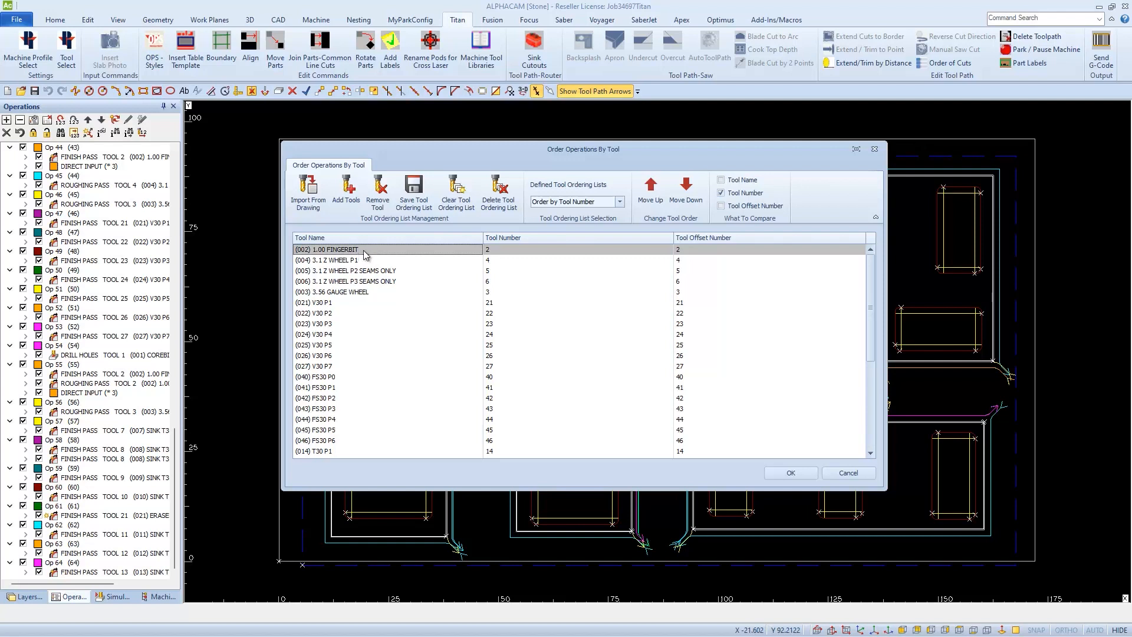
pyautogui.scroll(-3)
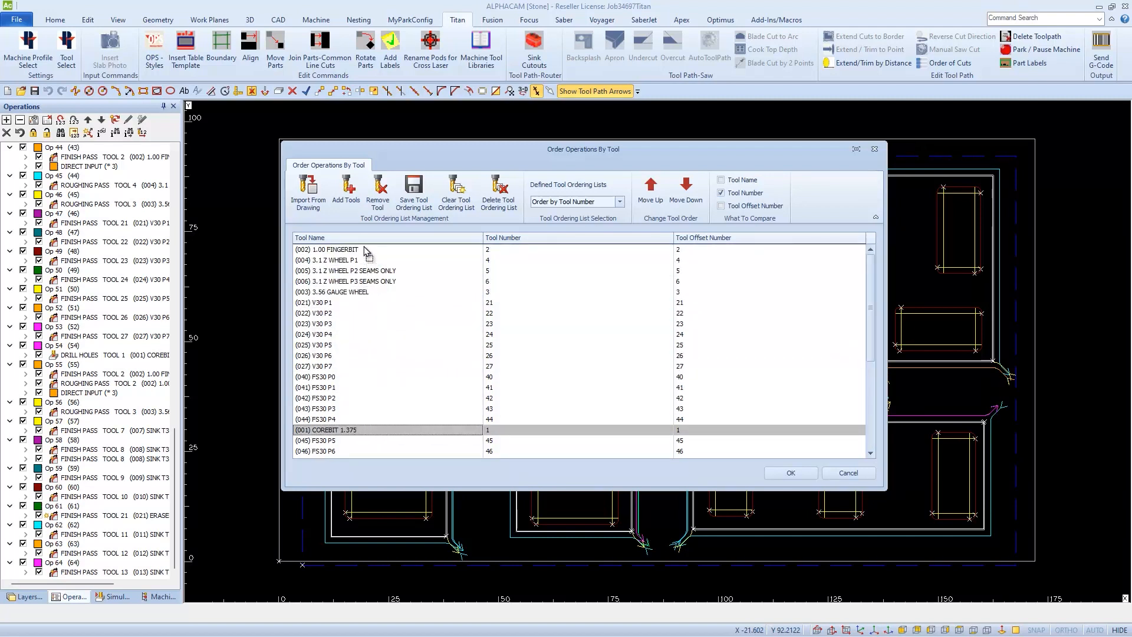
pyautogui.click(648, 188)
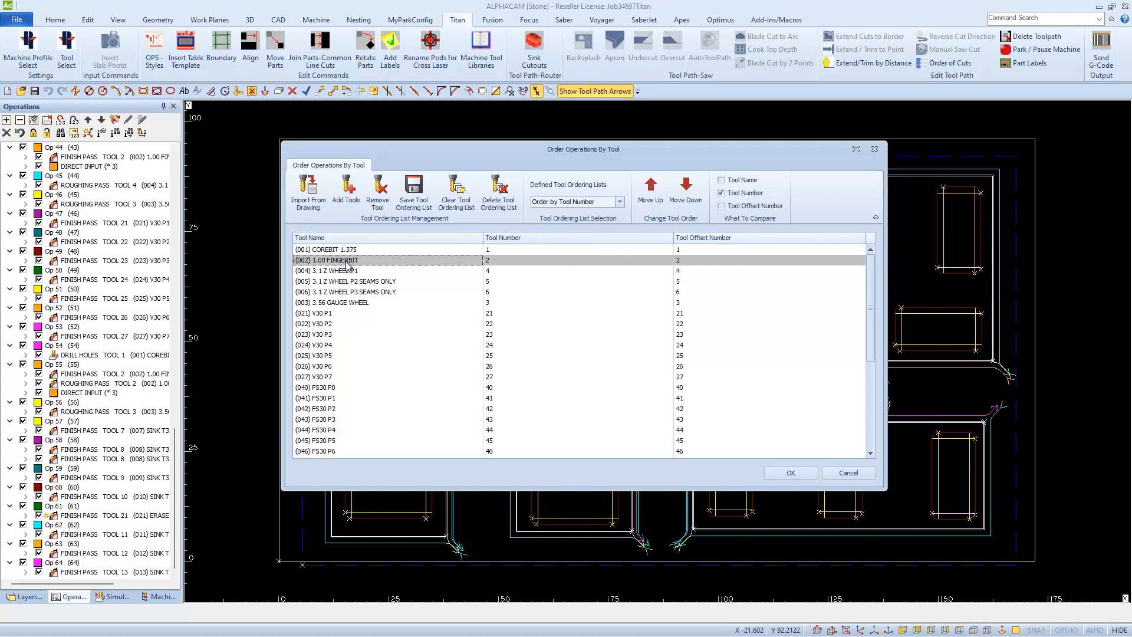
pyautogui.scroll(-3)
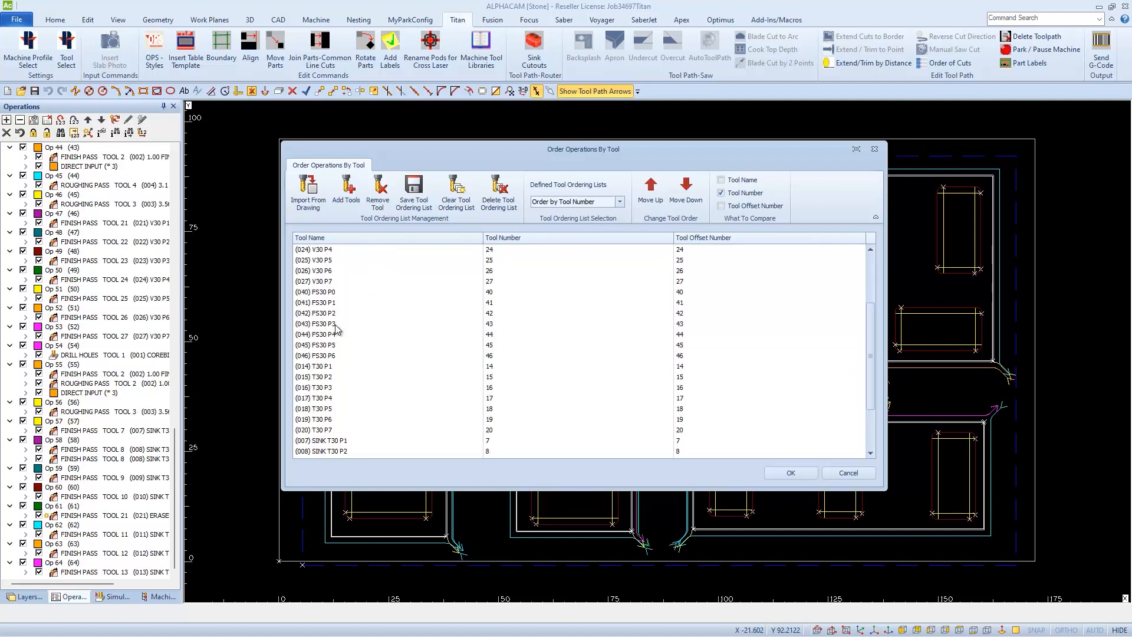
pyautogui.scroll(-3)
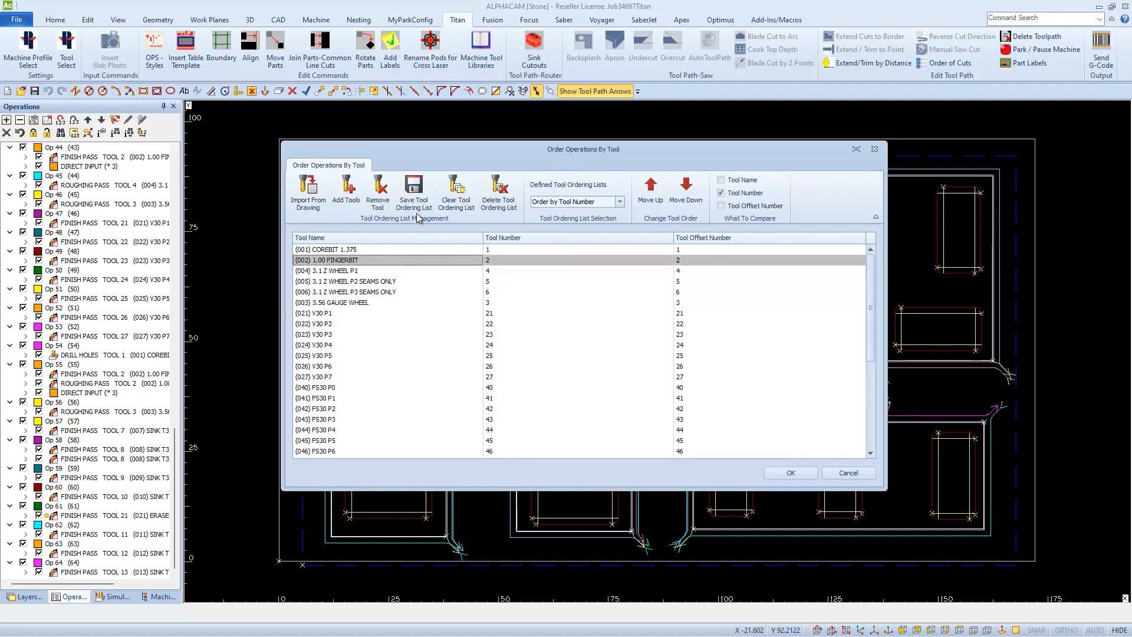
# Step: Save the current order as list 'Order by Core and Fingerbit', replacing the existing one
pyautogui.click(413, 189)
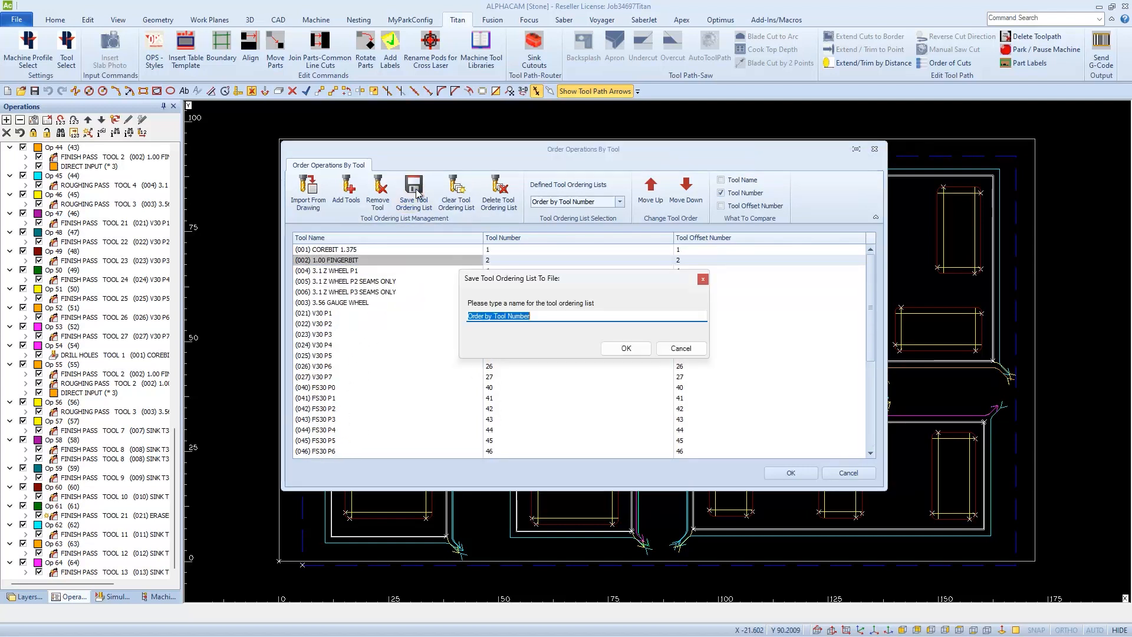
pyautogui.click(495, 316)
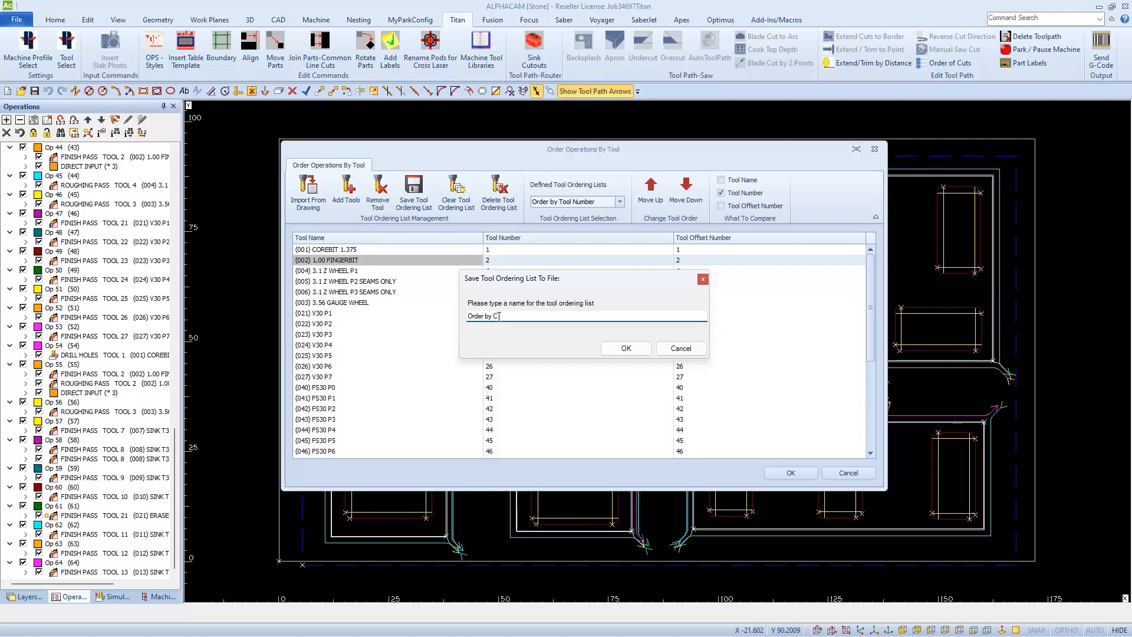
pyautogui.write('ore and F')
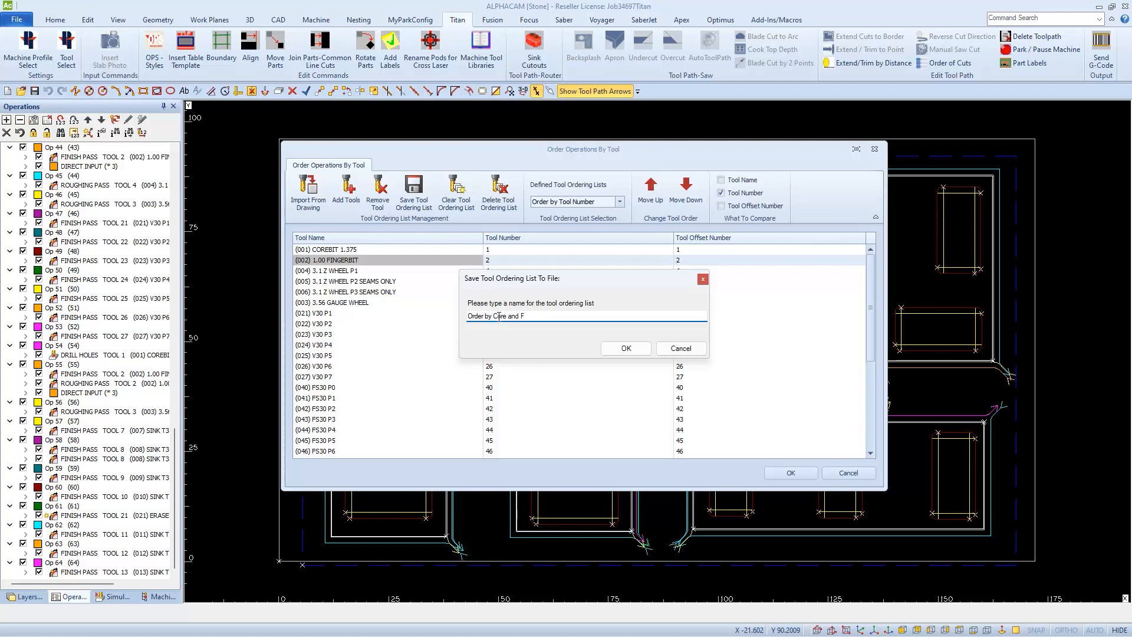
pyautogui.write('ingerbit')
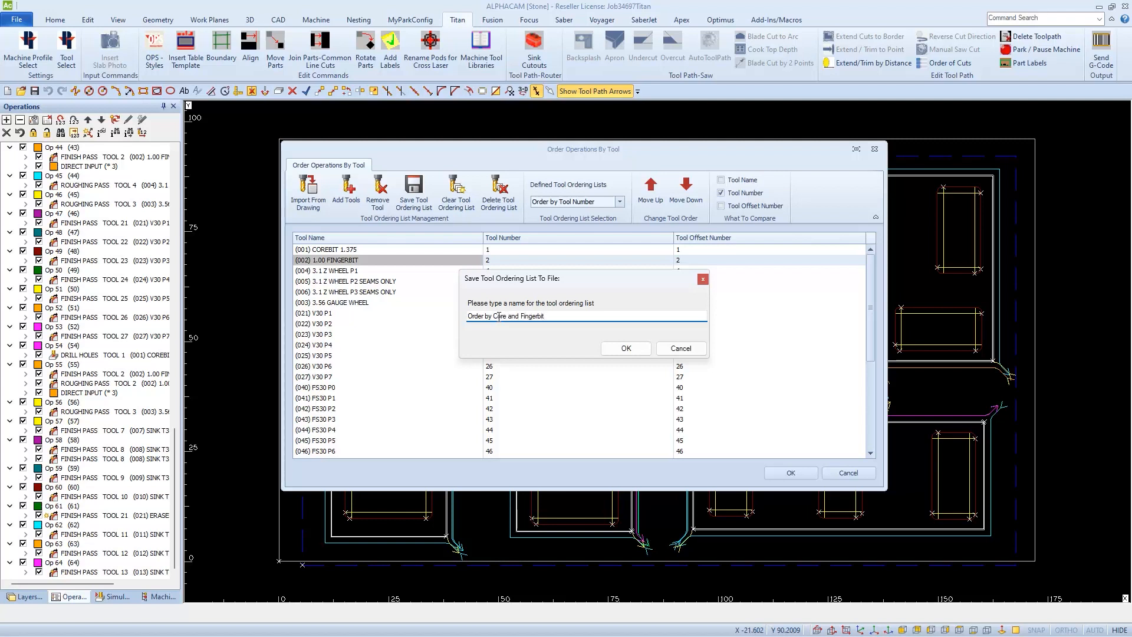
pyautogui.click(624, 348)
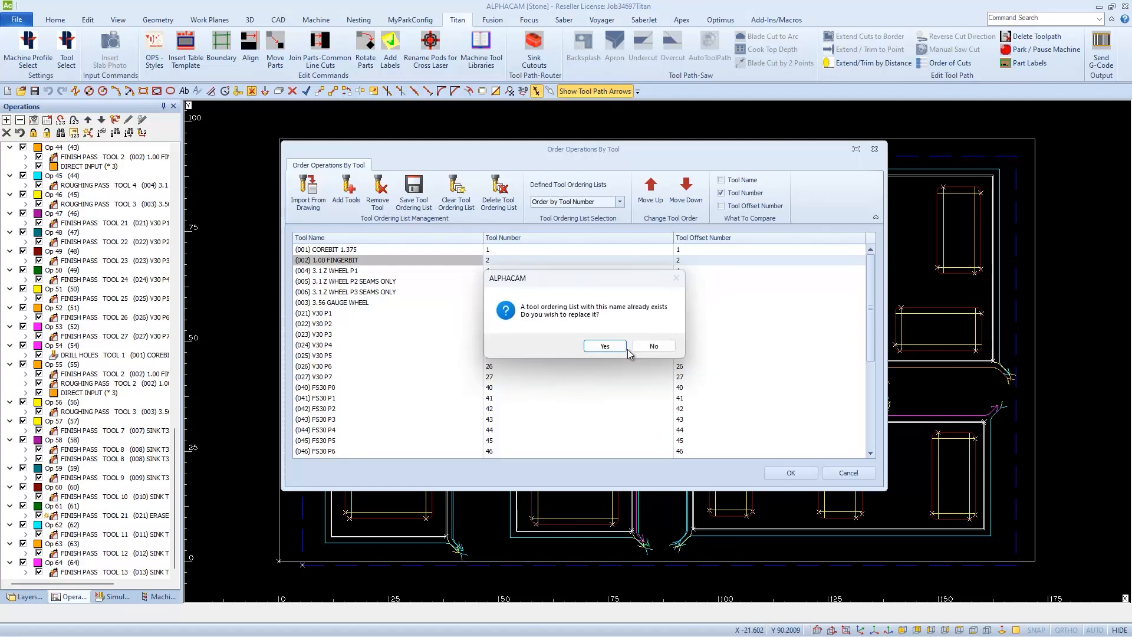
pyautogui.click(604, 345)
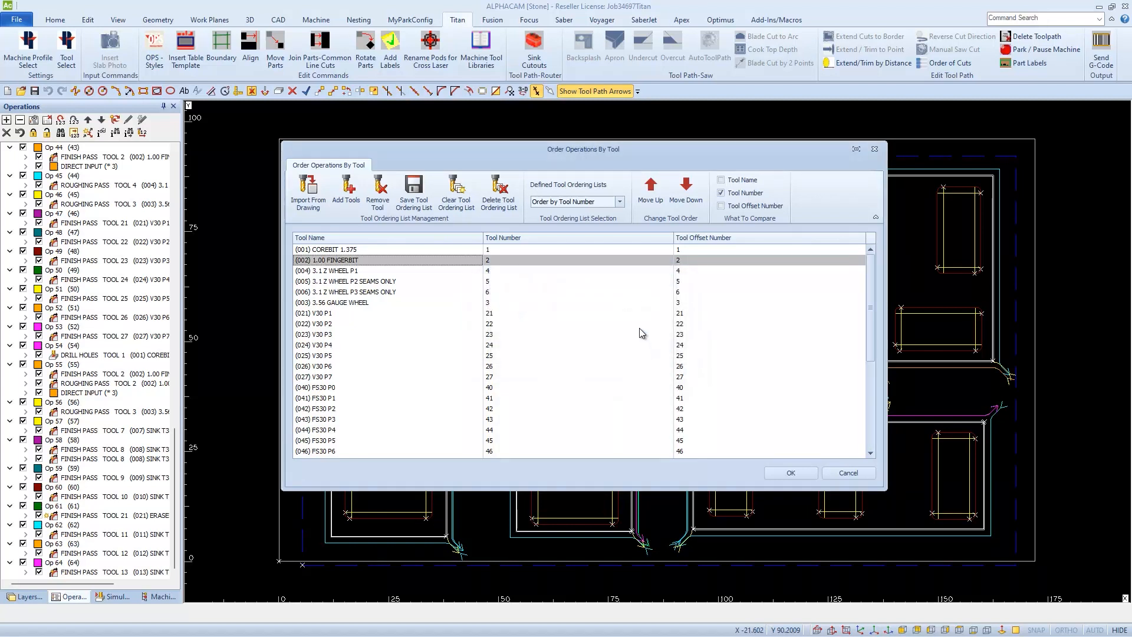
# Step: Select the saved 'Order with Core and Fingerbit' list, clearing the current ordering
pyautogui.click(616, 201)
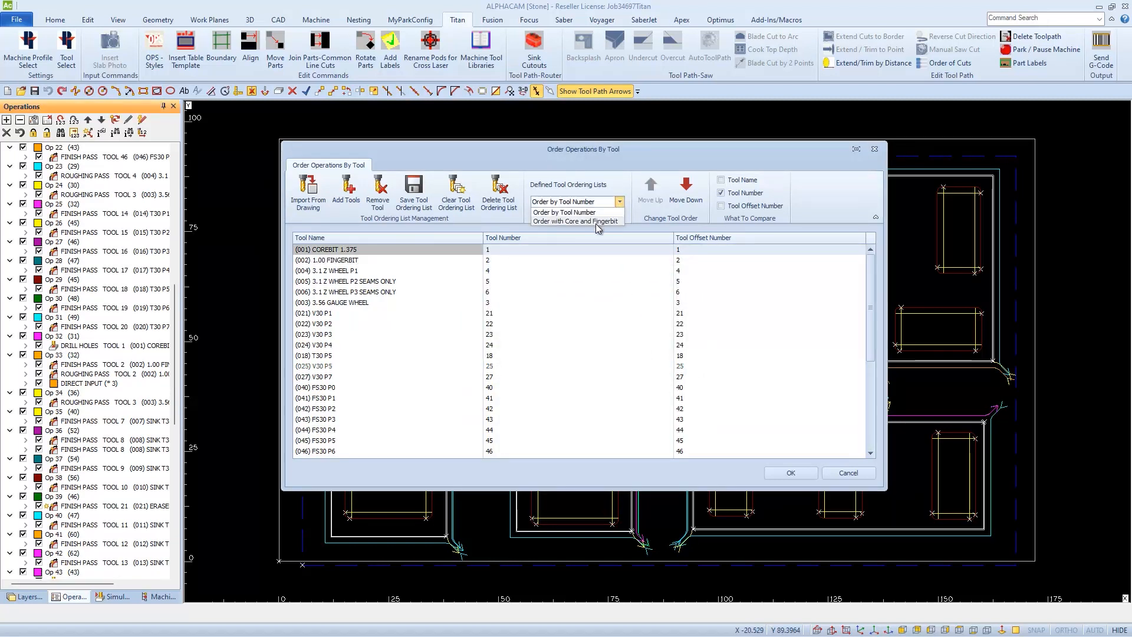
pyautogui.click(593, 220)
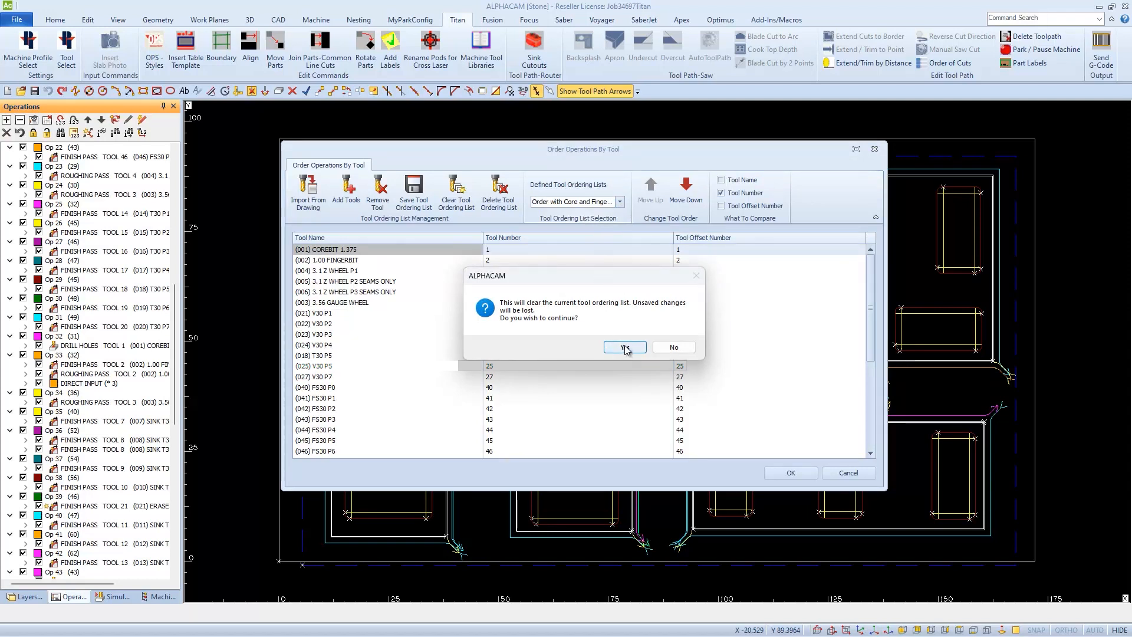
pyautogui.click(623, 347)
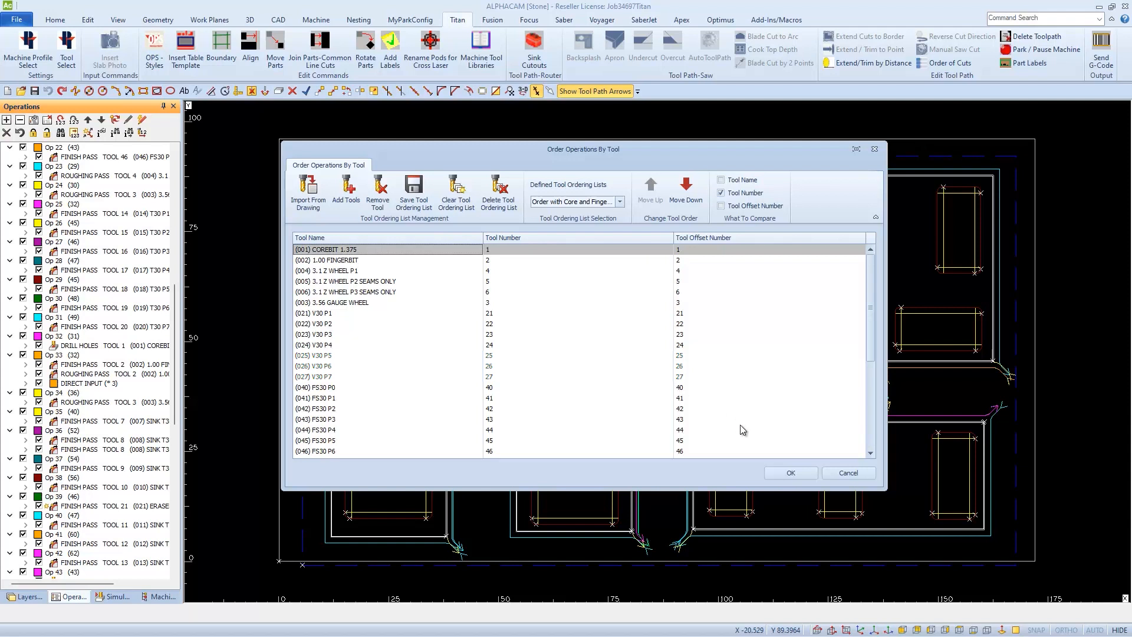
# Step: Apply the chosen tool order to the operations and close the ordering window
pyautogui.click(789, 473)
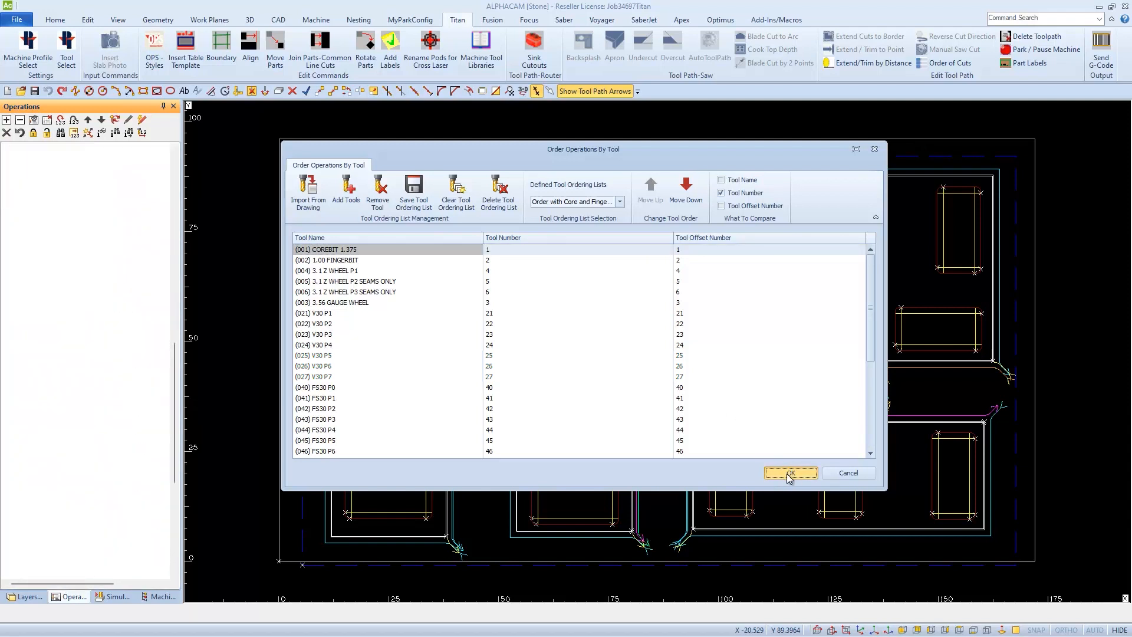
pyautogui.click(789, 473)
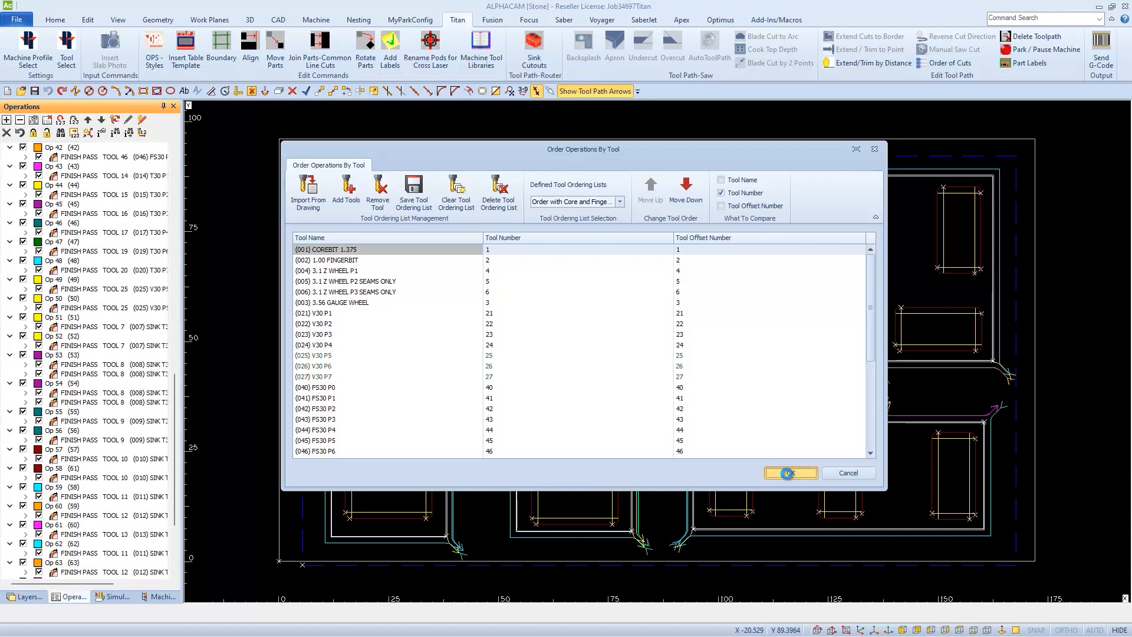
pyautogui.click(790, 473)
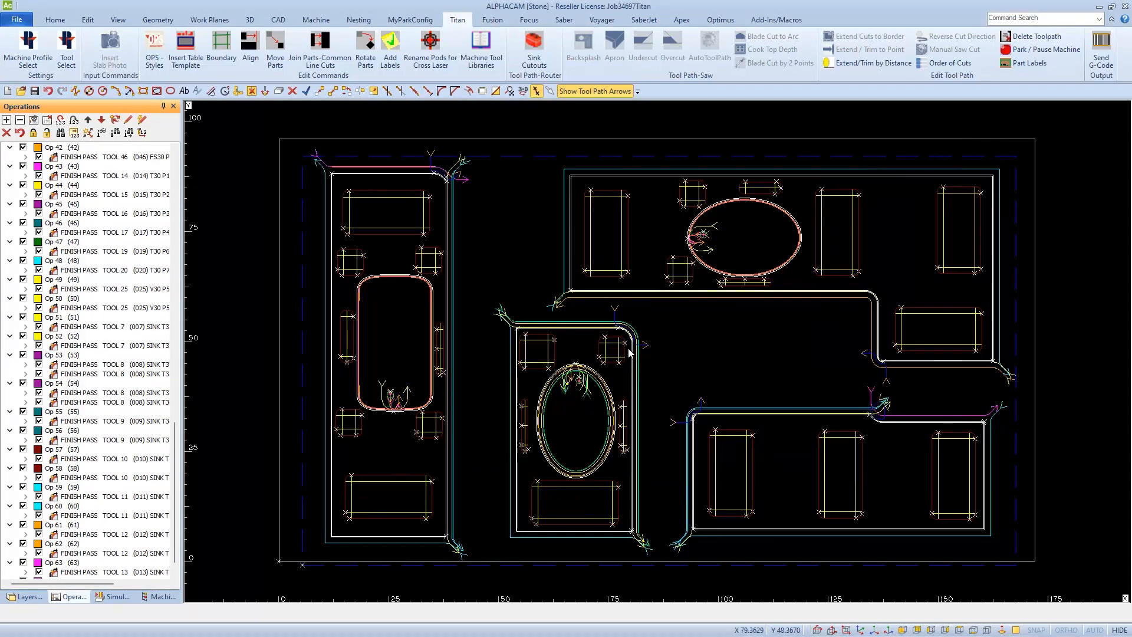
pyautogui.scroll(3)
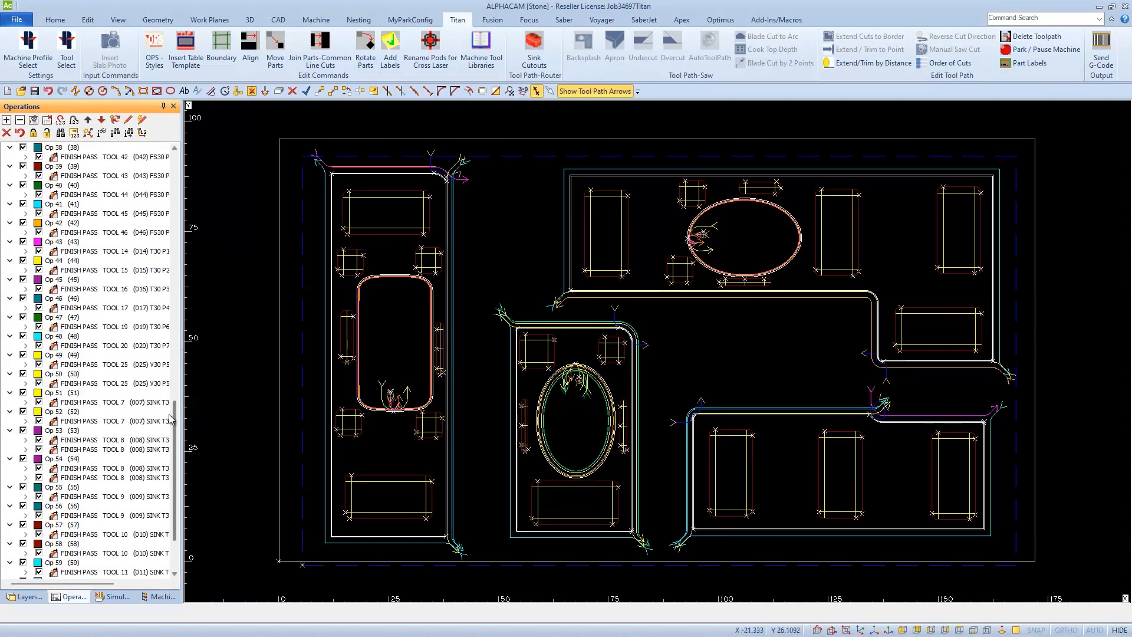
pyautogui.scroll(3)
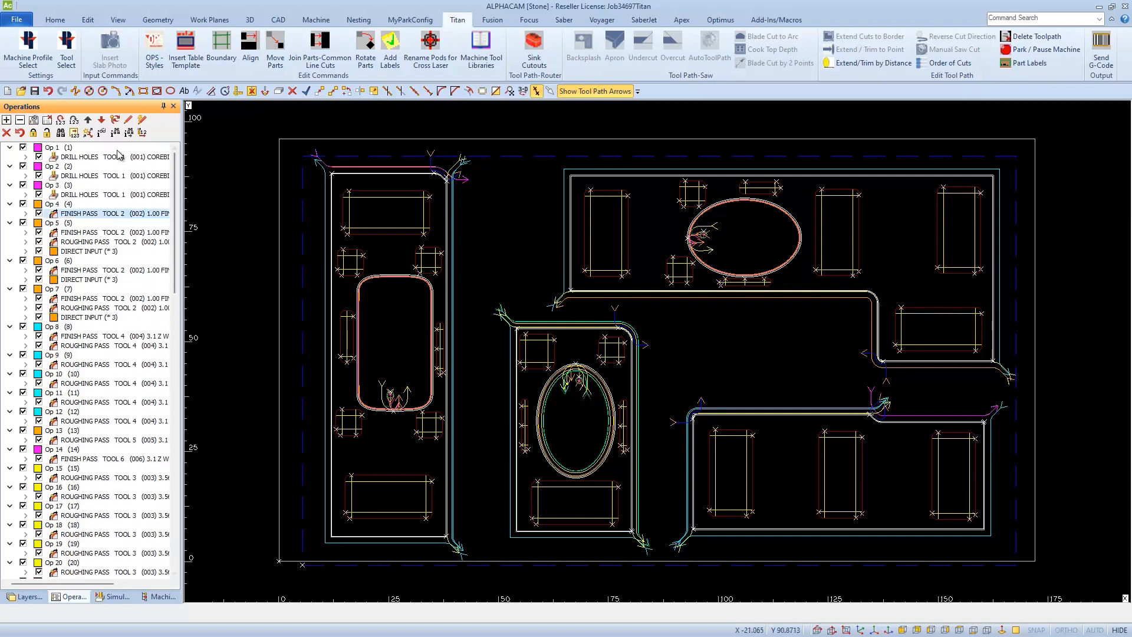
pyautogui.moveTo(108, 214)
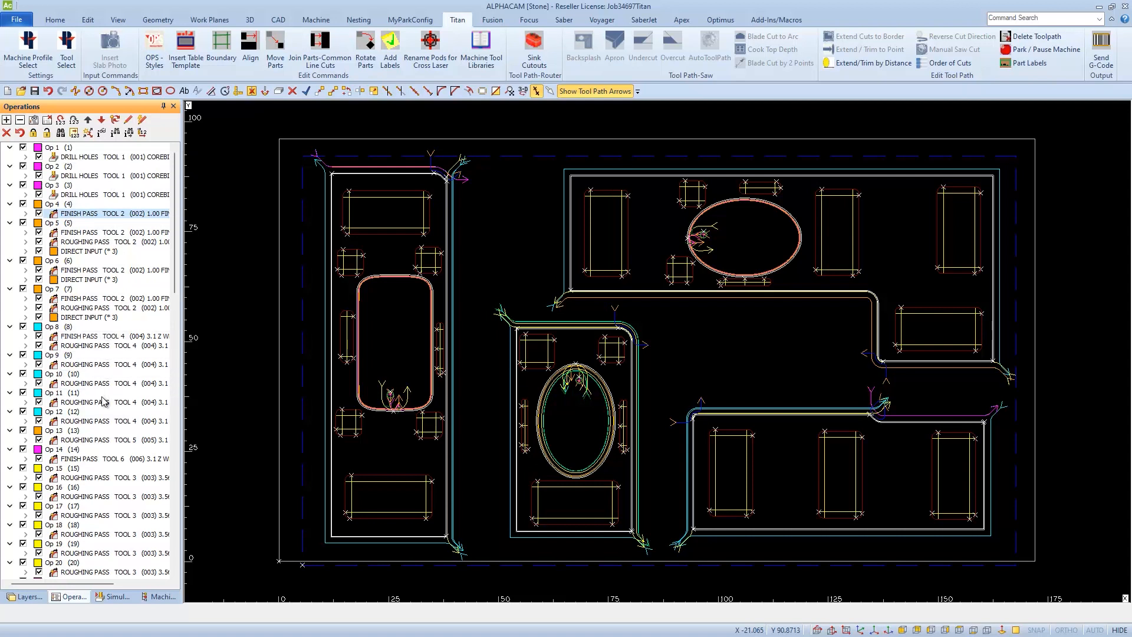
pyautogui.moveTo(241, 458)
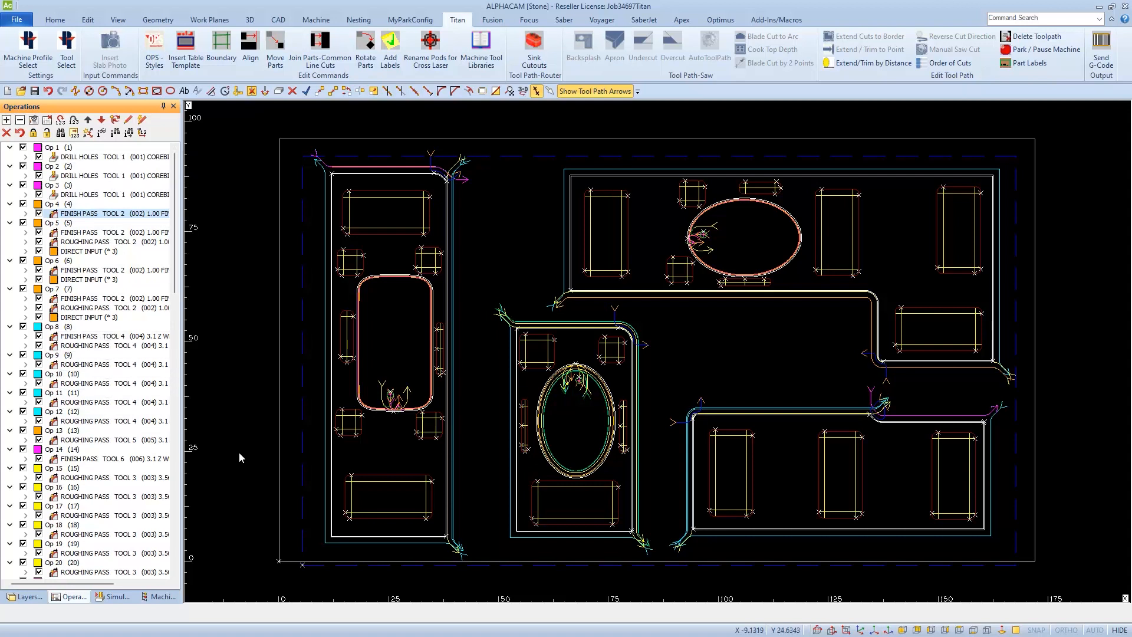